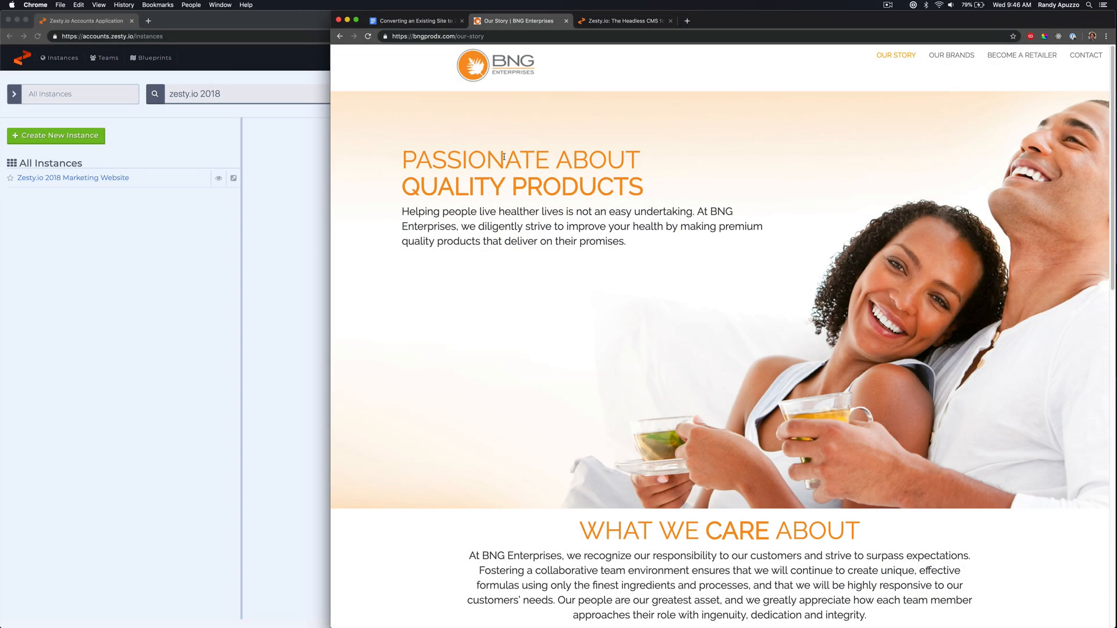
Scroll up and down through the BNG Our Story page.
{"action": "scroll", "scroll_direction": "down", "scroll_amount": 3}
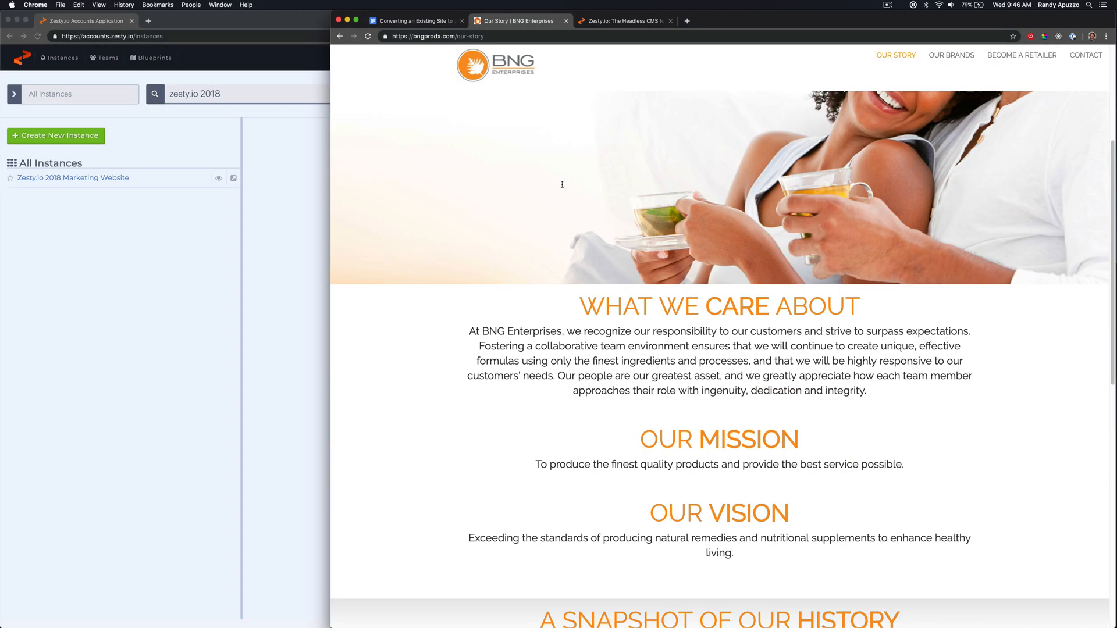
{"action": "scroll", "scroll_direction": "up", "scroll_amount": 3}
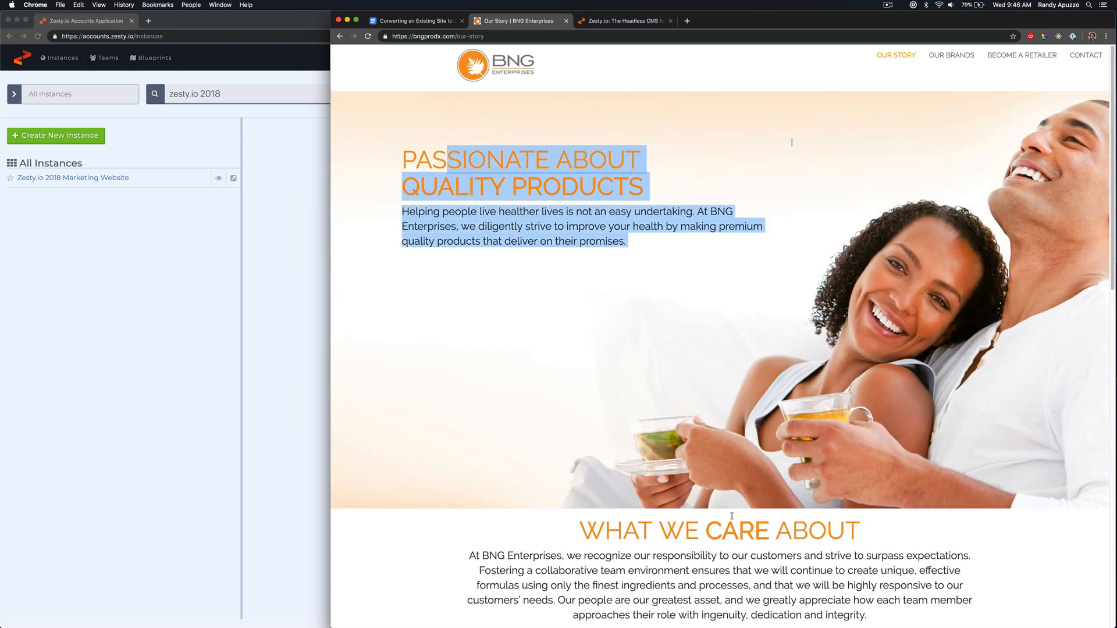
{"action": "scroll", "scroll_direction": "down", "scroll_amount": 3}
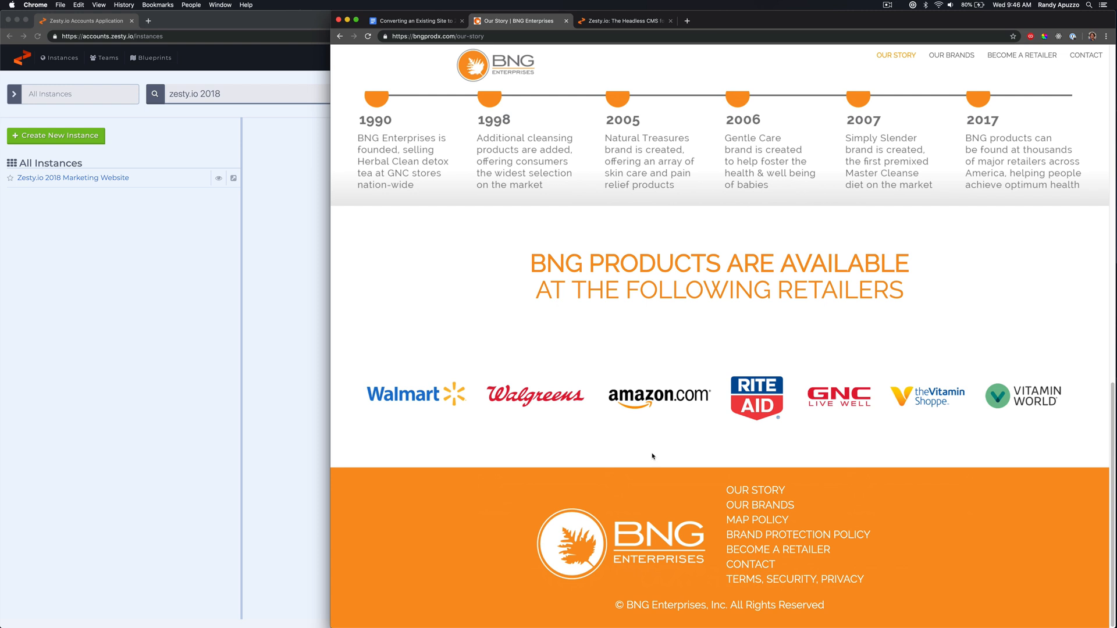
{"action": "mouse_move", "coordinate": [746, 279]}
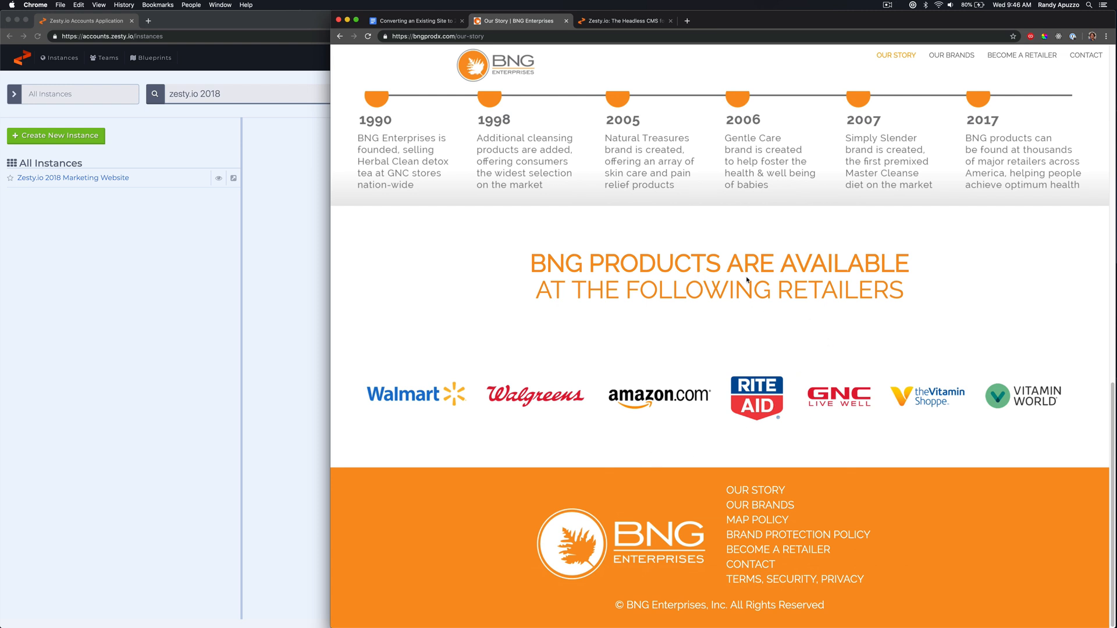
{"action": "scroll", "scroll_direction": "up", "scroll_amount": 3}
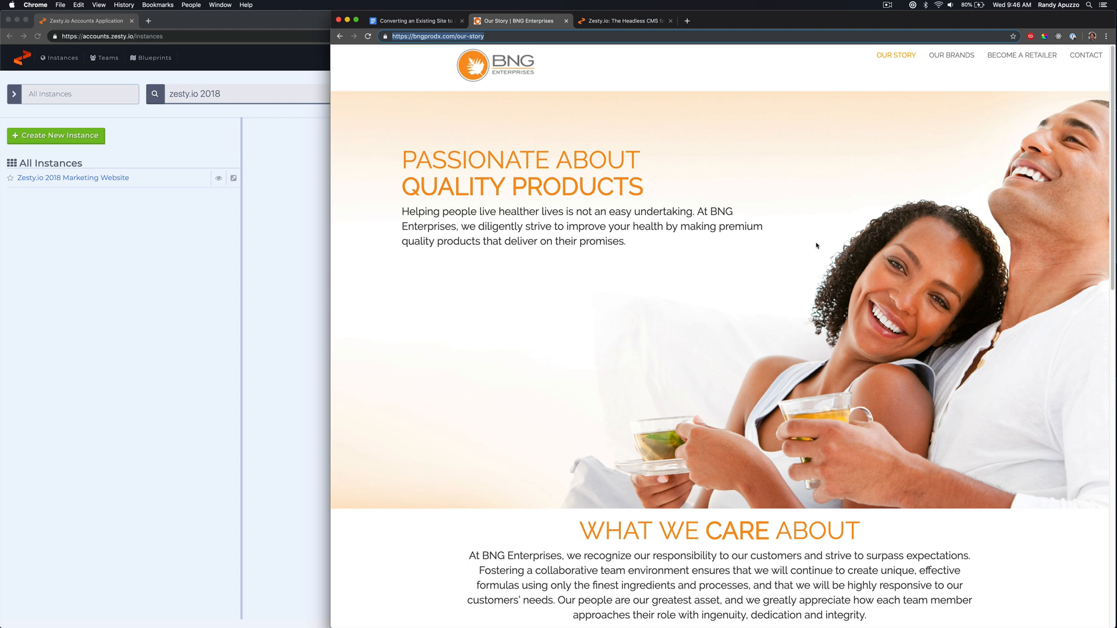
Inspect the page's code in DevTools, close it, and switch to the checklist document.
{"action": "right_click", "coordinate": [816, 246]}
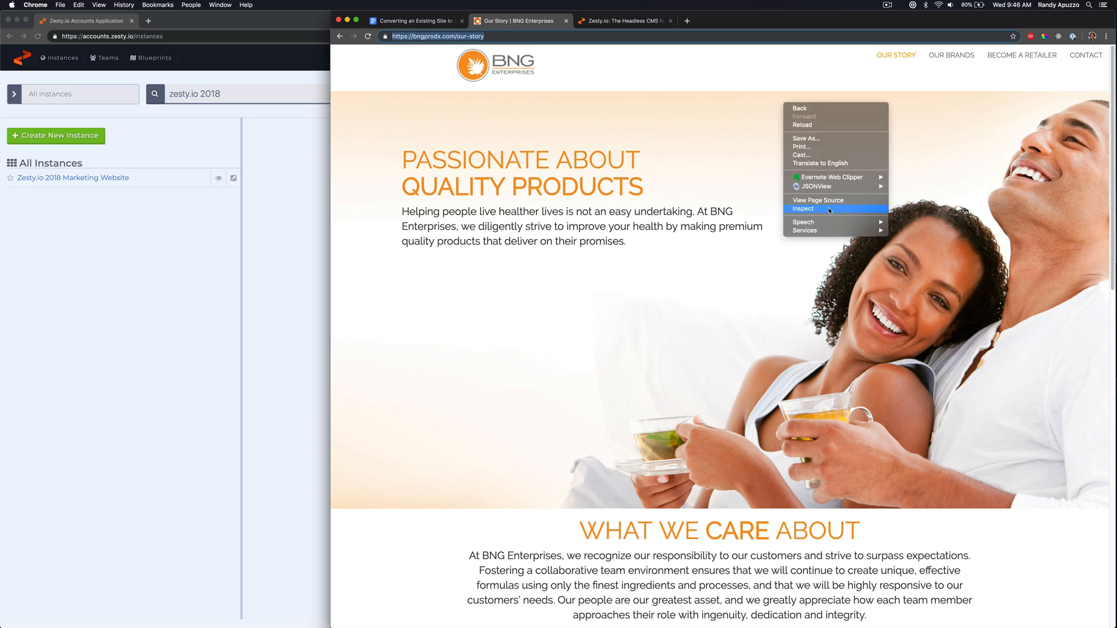
{"action": "left_click", "coordinate": [802, 209]}
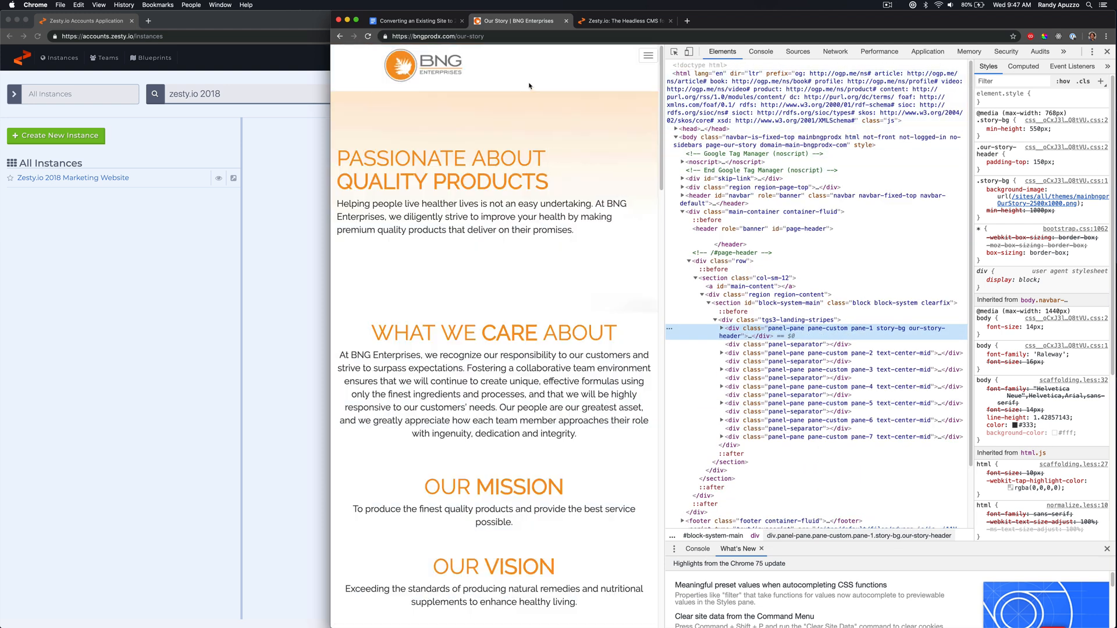
{"action": "left_click", "coordinate": [1106, 51]}
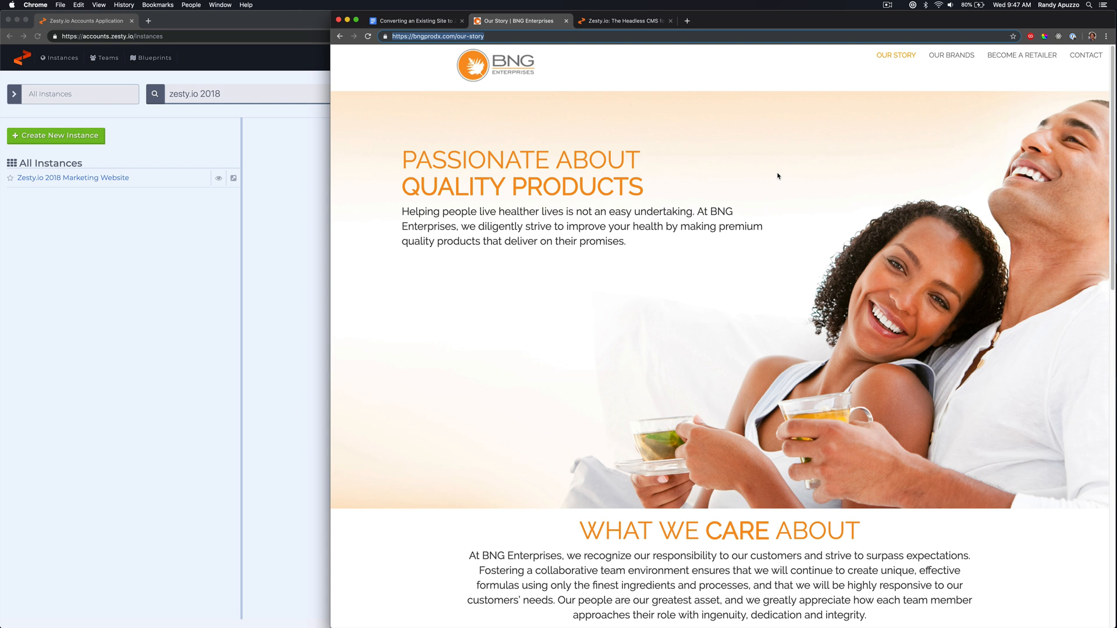
{"action": "left_click", "coordinate": [415, 21]}
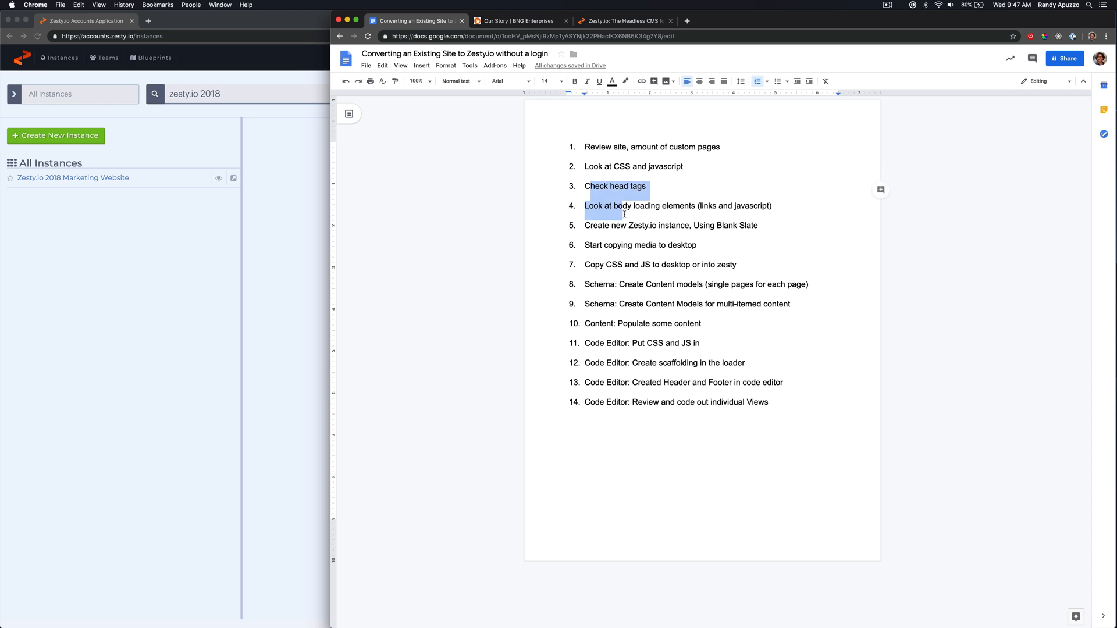
Select checklist items in the conversion doc, then return to the Our Story tab.
{"action": "left_click", "coordinate": [586, 146]}
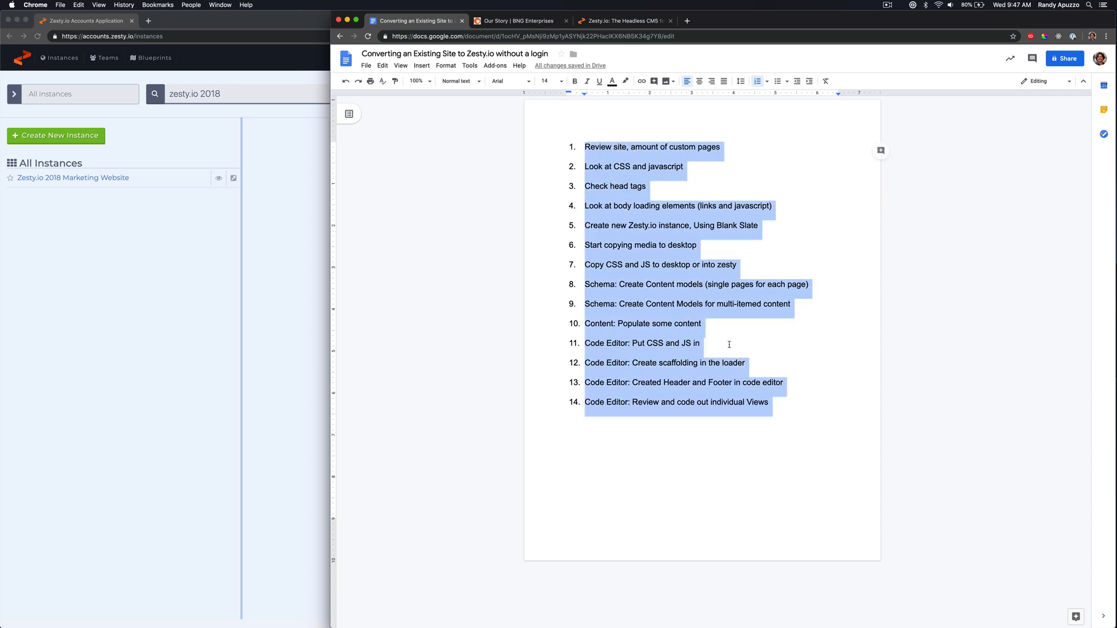
{"action": "left_click", "coordinate": [598, 186]}
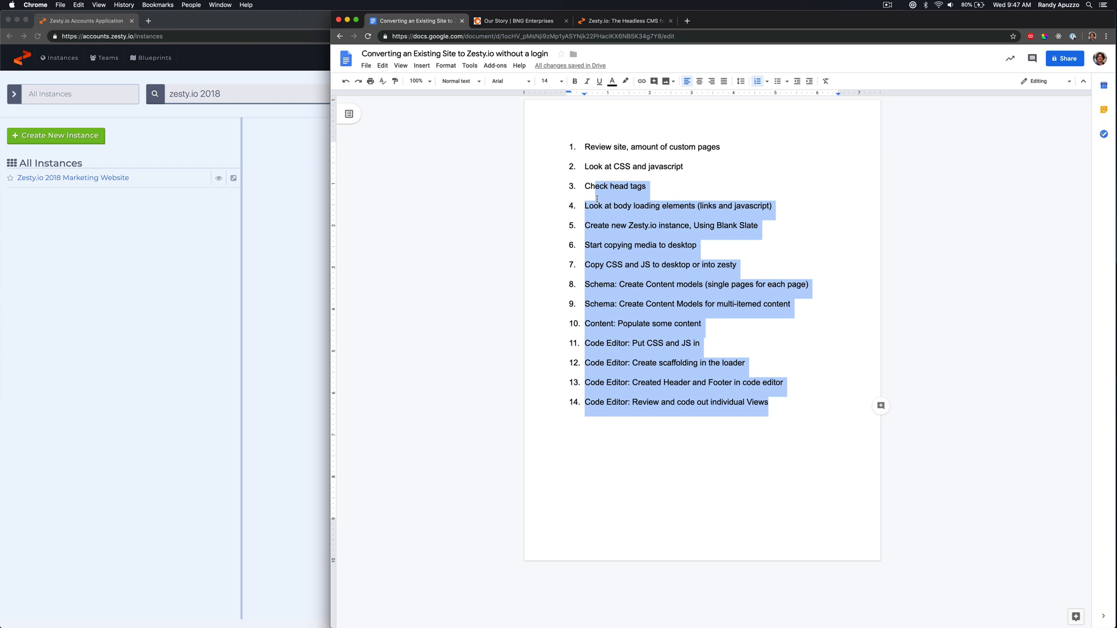
{"action": "left_click", "coordinate": [518, 21]}
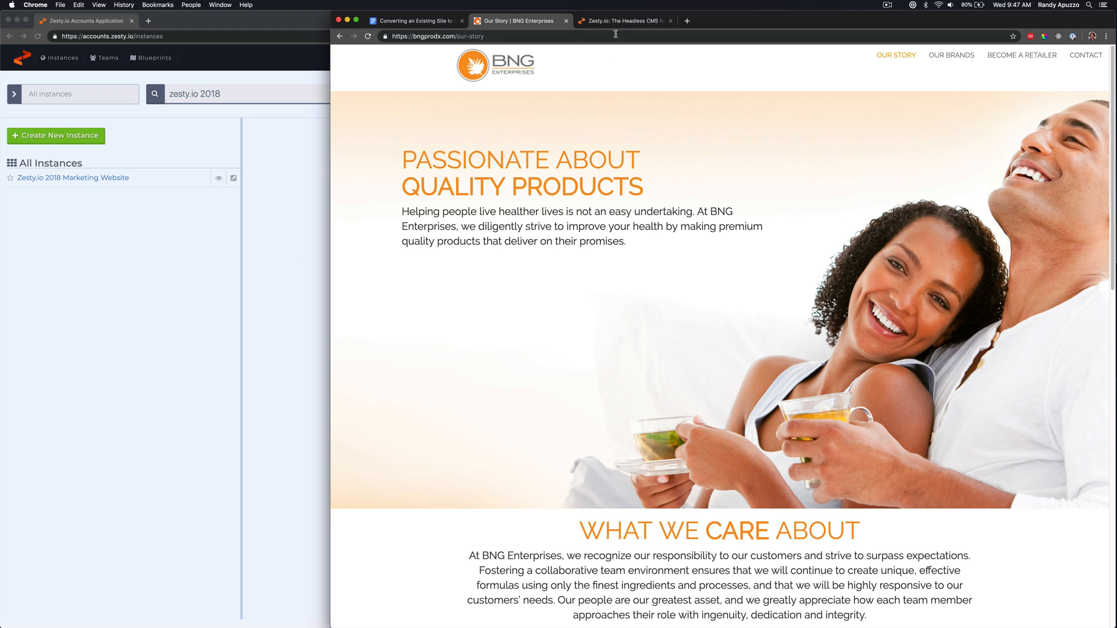
Open OUR BRANDS and scroll through the brand sections, ending at the top banner.
{"action": "left_click", "coordinate": [951, 55]}
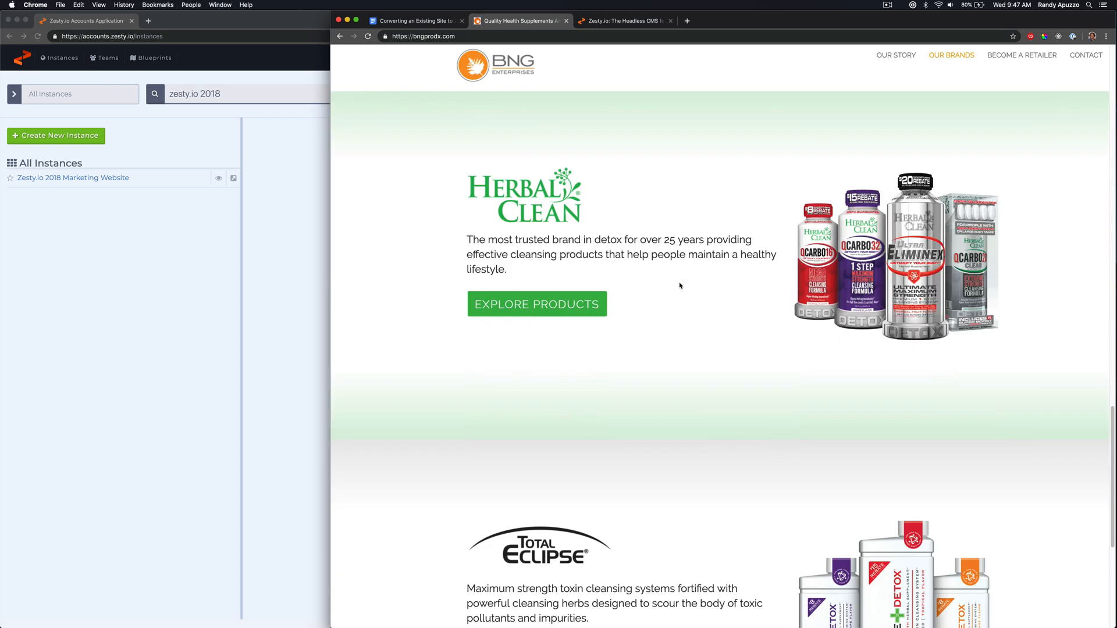
{"action": "scroll", "scroll_direction": "down", "scroll_amount": 3}
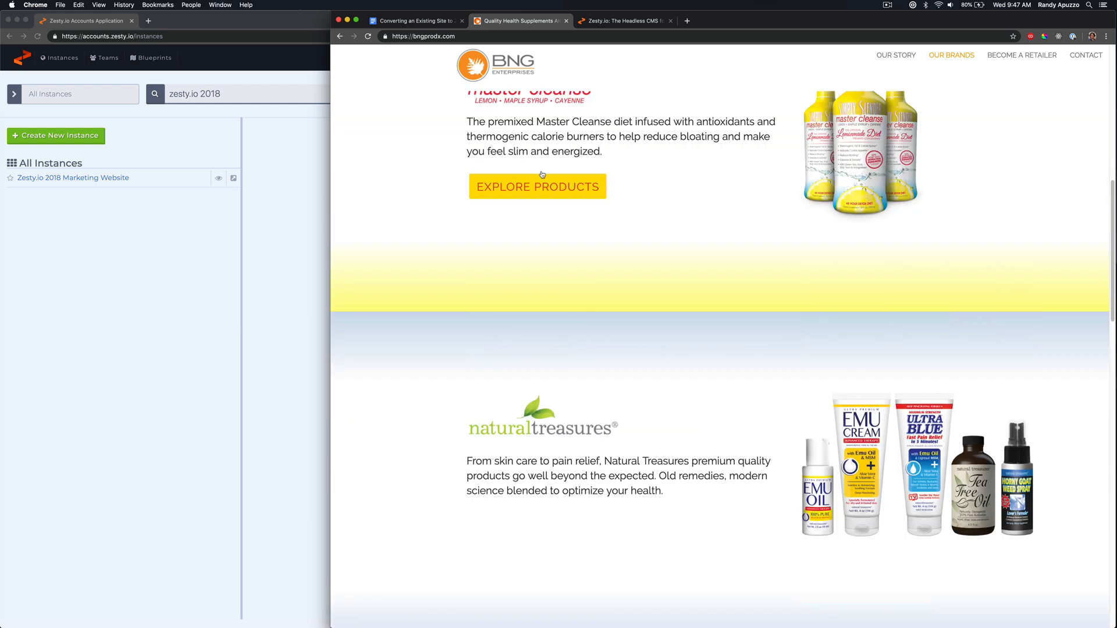
{"action": "scroll", "scroll_direction": "up", "scroll_amount": 3}
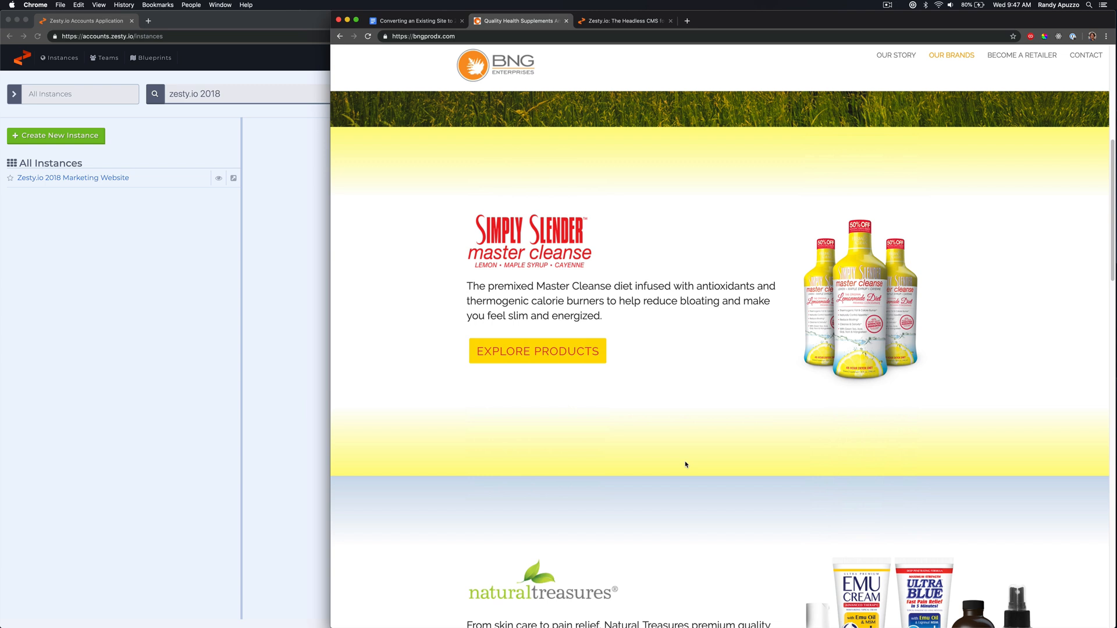
{"action": "scroll", "scroll_direction": "down", "scroll_amount": 3}
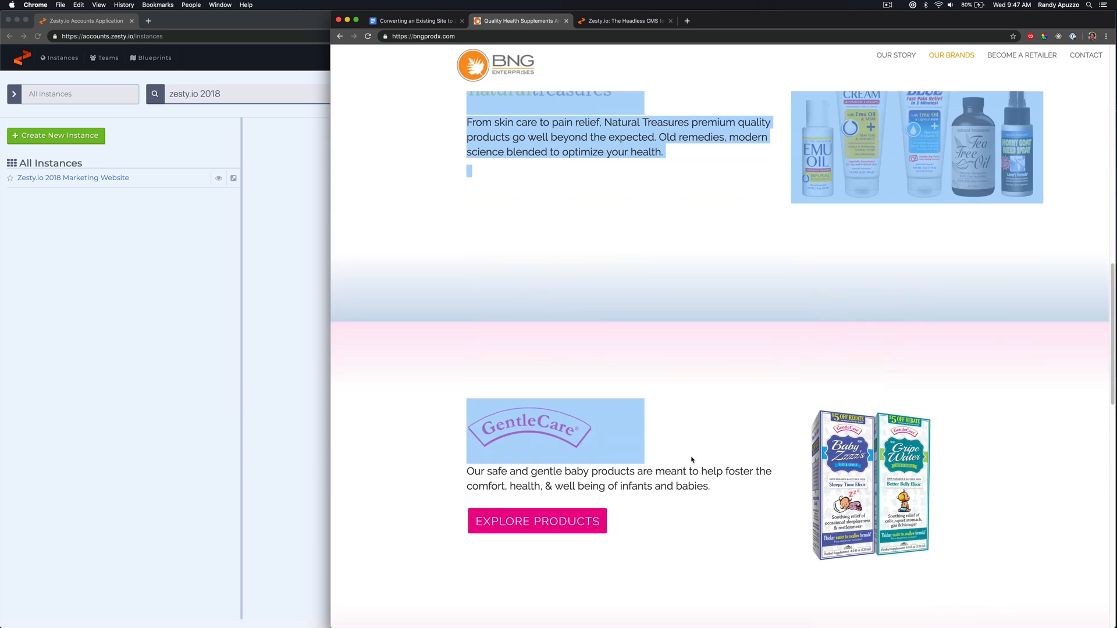
{"action": "scroll", "scroll_direction": "down", "scroll_amount": 3}
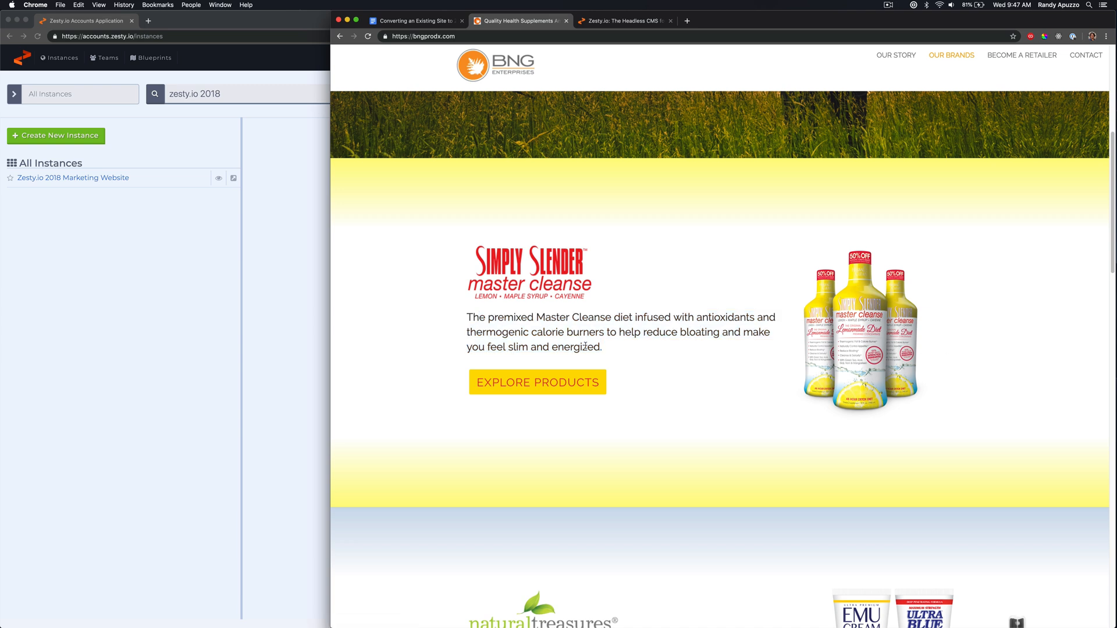
{"action": "scroll", "scroll_direction": "down", "scroll_amount": 3}
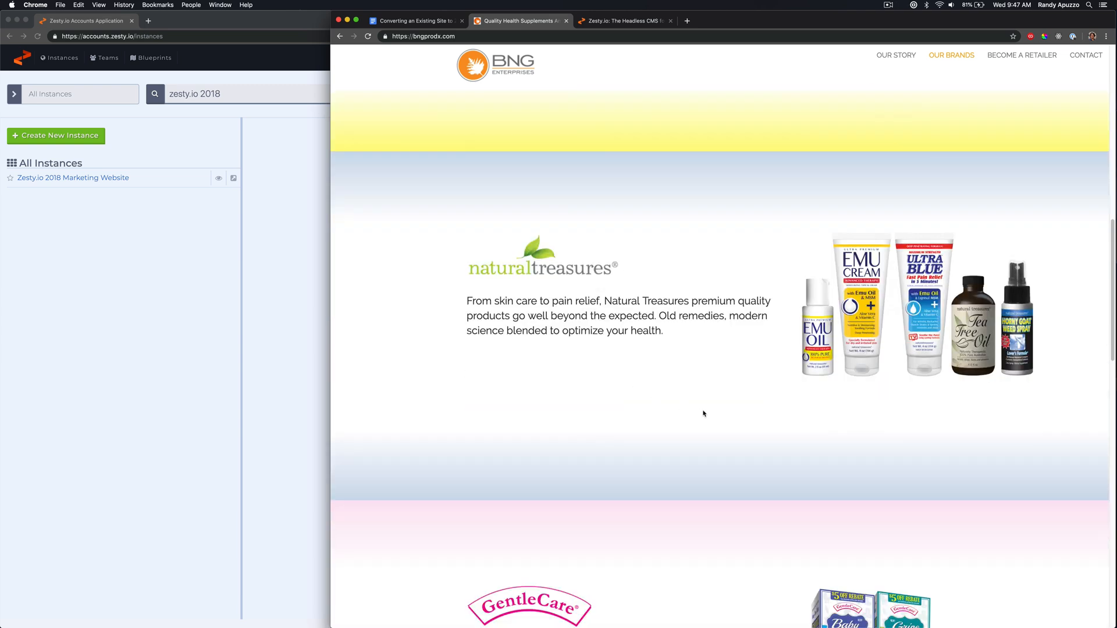
{"action": "scroll", "scroll_direction": "down", "scroll_amount": 3}
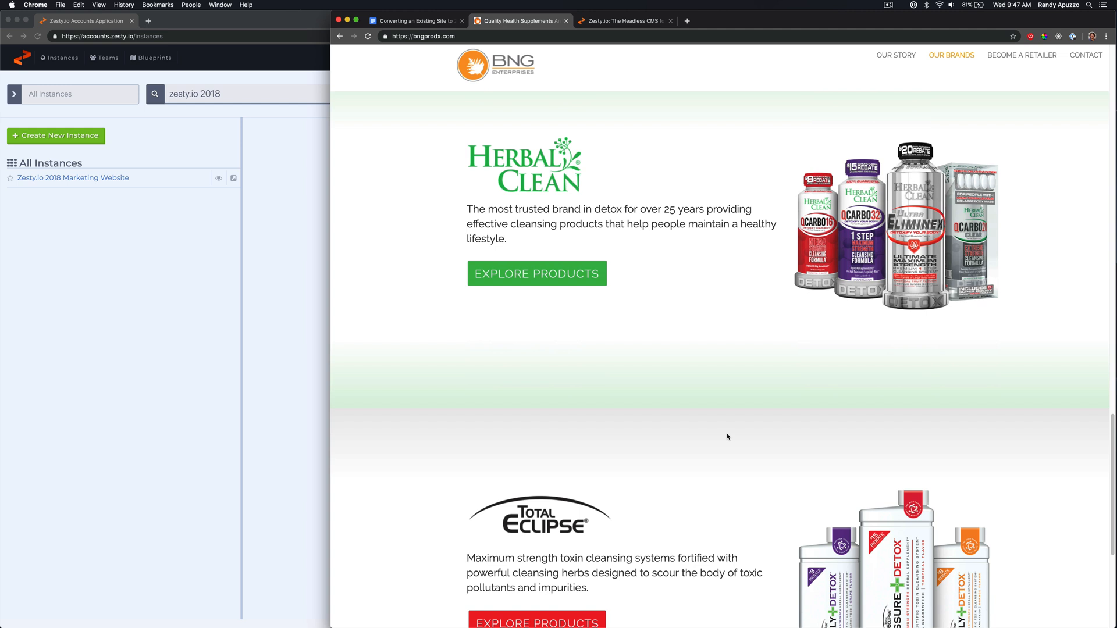
{"action": "scroll", "scroll_direction": "up", "scroll_amount": 3}
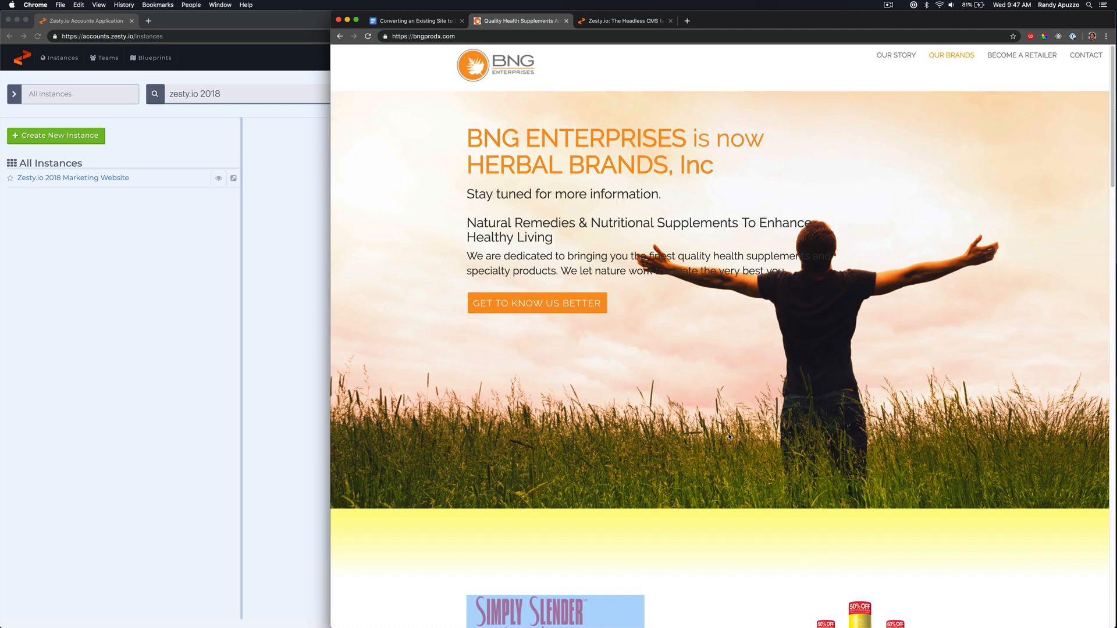
{"action": "mouse_move", "coordinate": [942, 75]}
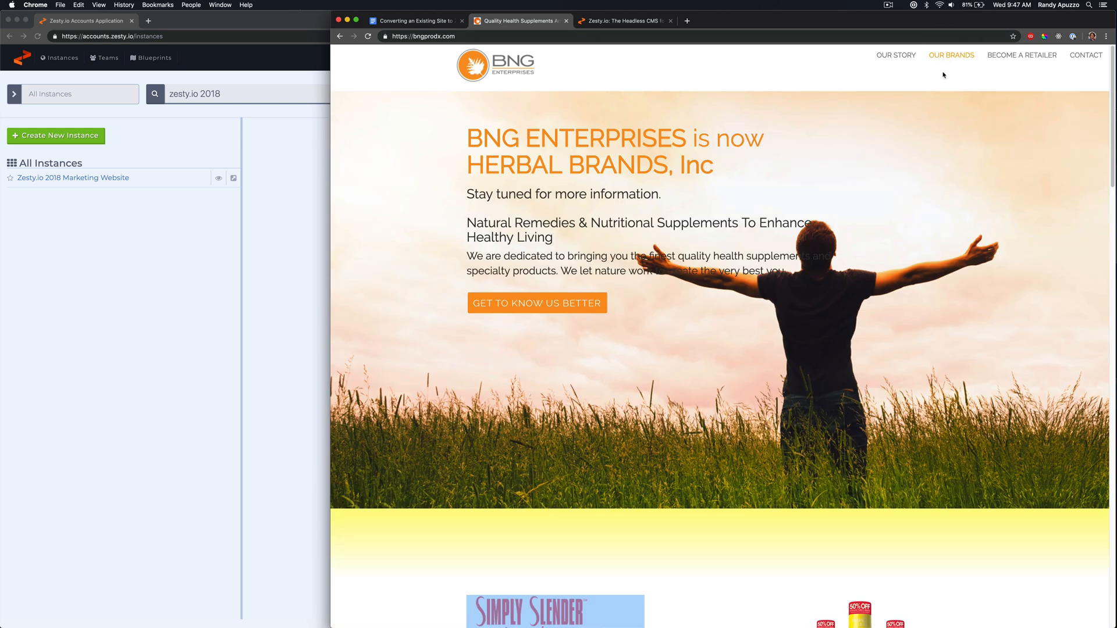
Return to Our Story and scroll from the history timeline to the retailer logos.
{"action": "left_click", "coordinate": [895, 54]}
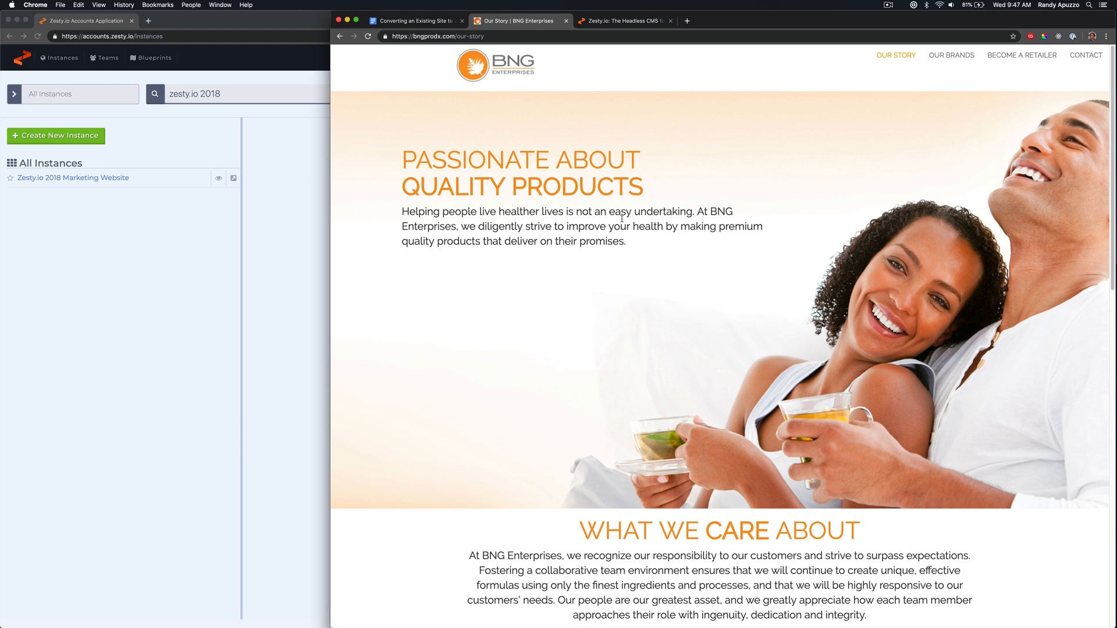
{"action": "scroll", "scroll_direction": "down", "scroll_amount": 3}
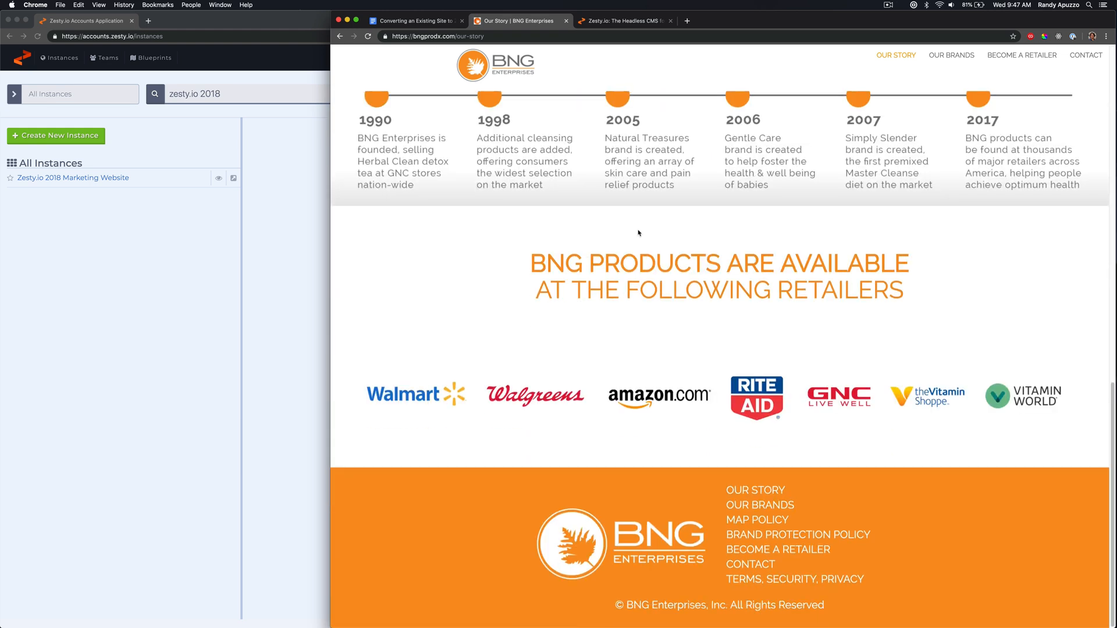
{"action": "scroll", "scroll_direction": "up", "scroll_amount": 3}
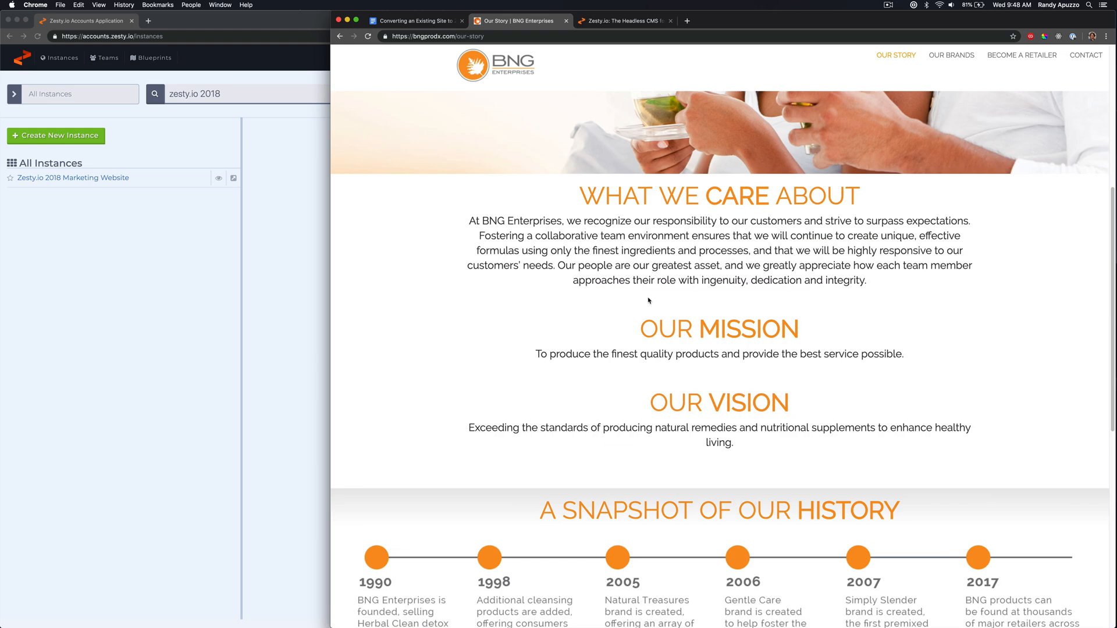
{"action": "scroll", "scroll_direction": "down", "scroll_amount": 3}
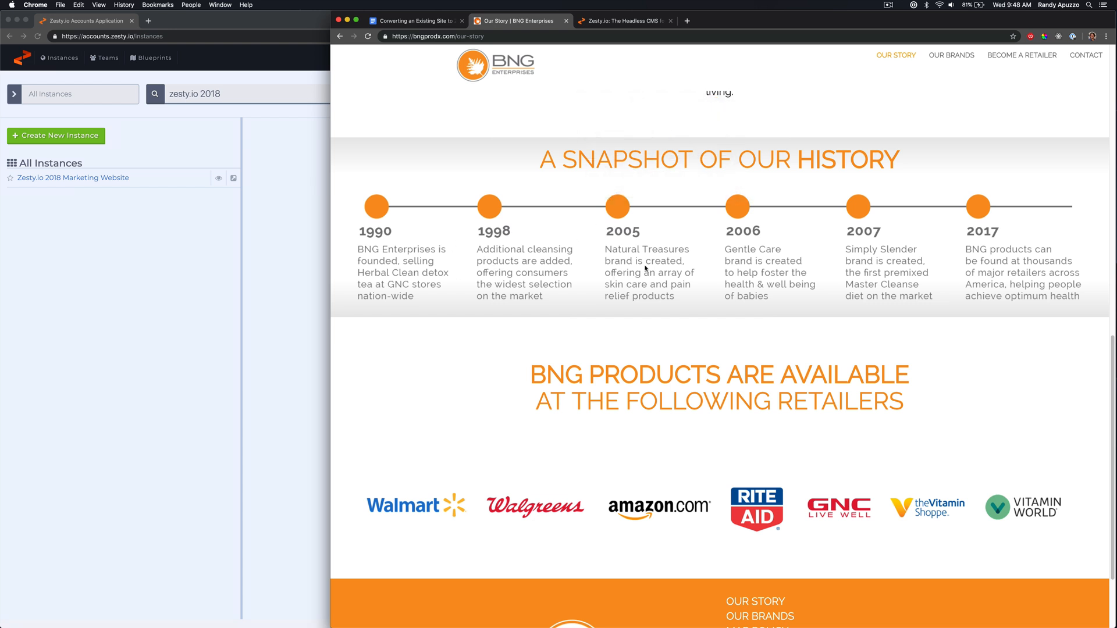
{"action": "mouse_move", "coordinate": [419, 241]}
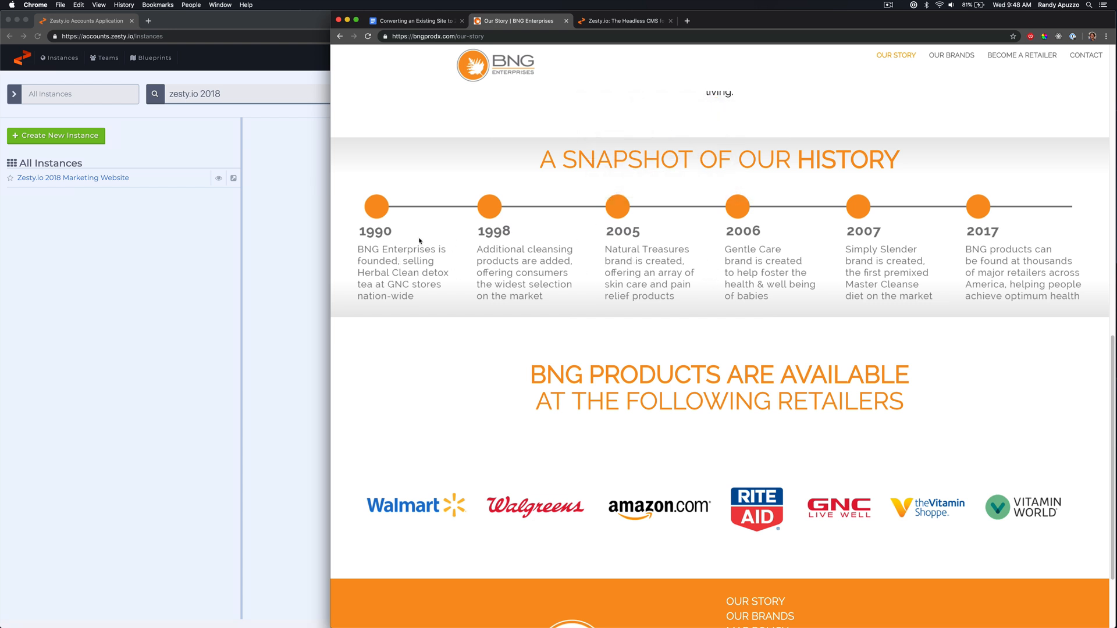
{"action": "mouse_move", "coordinate": [531, 311]}
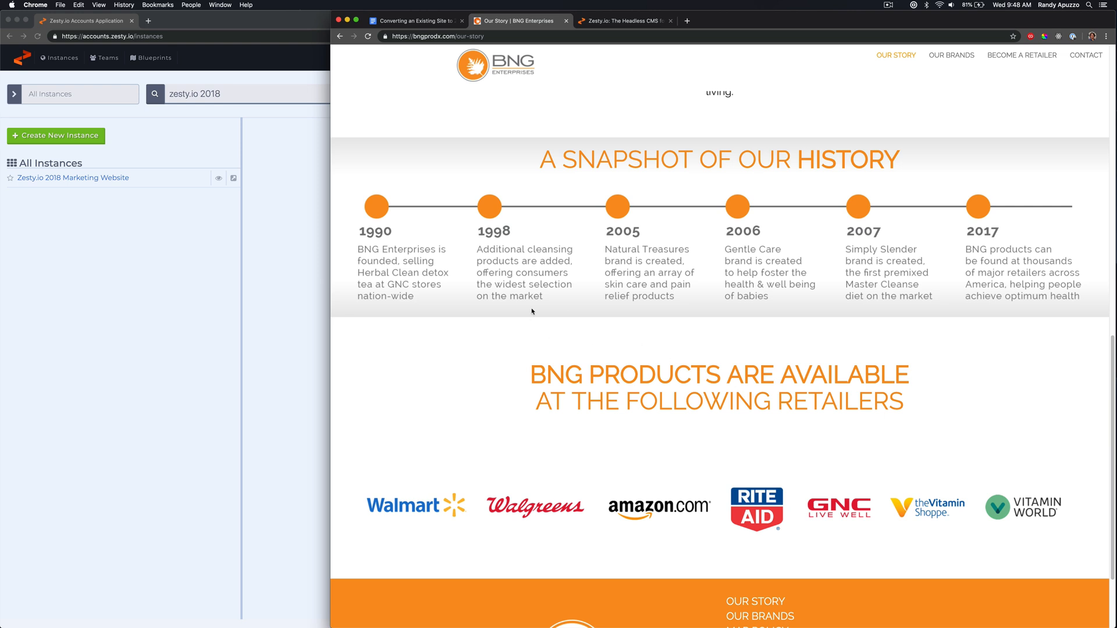
{"action": "scroll", "scroll_direction": "down", "scroll_amount": 3}
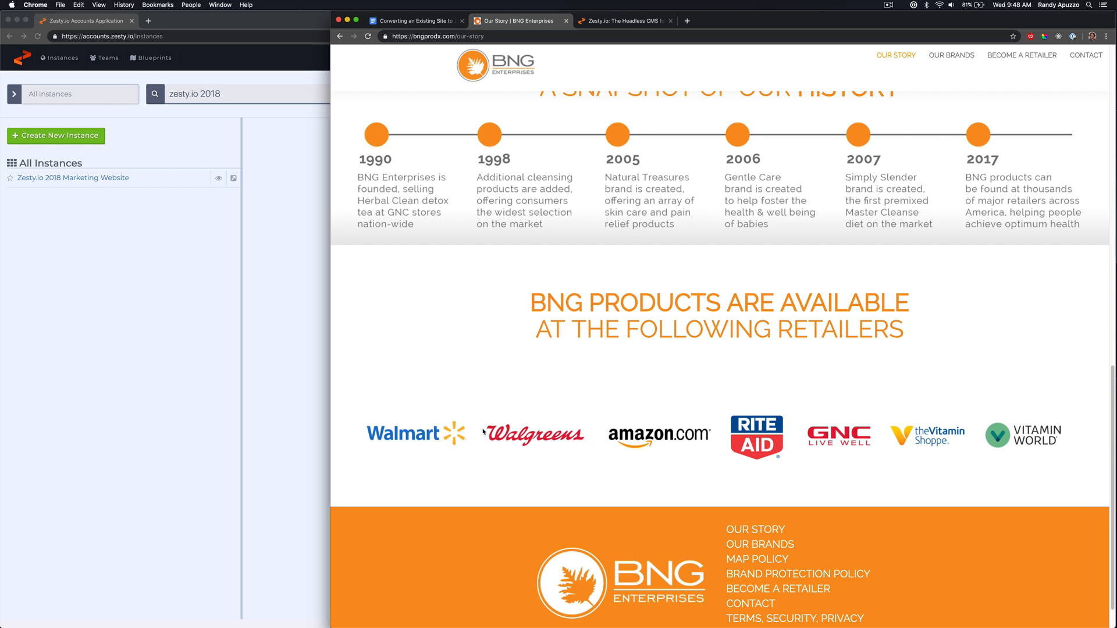
{"action": "mouse_move", "coordinate": [977, 508]}
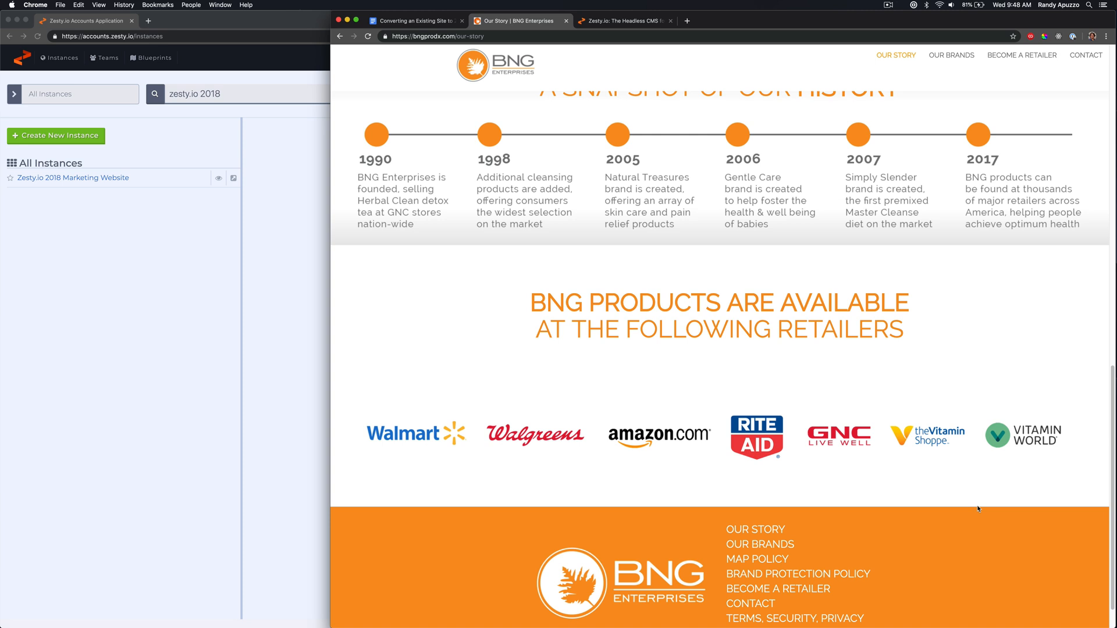
{"action": "scroll", "scroll_direction": "down", "scroll_amount": 3}
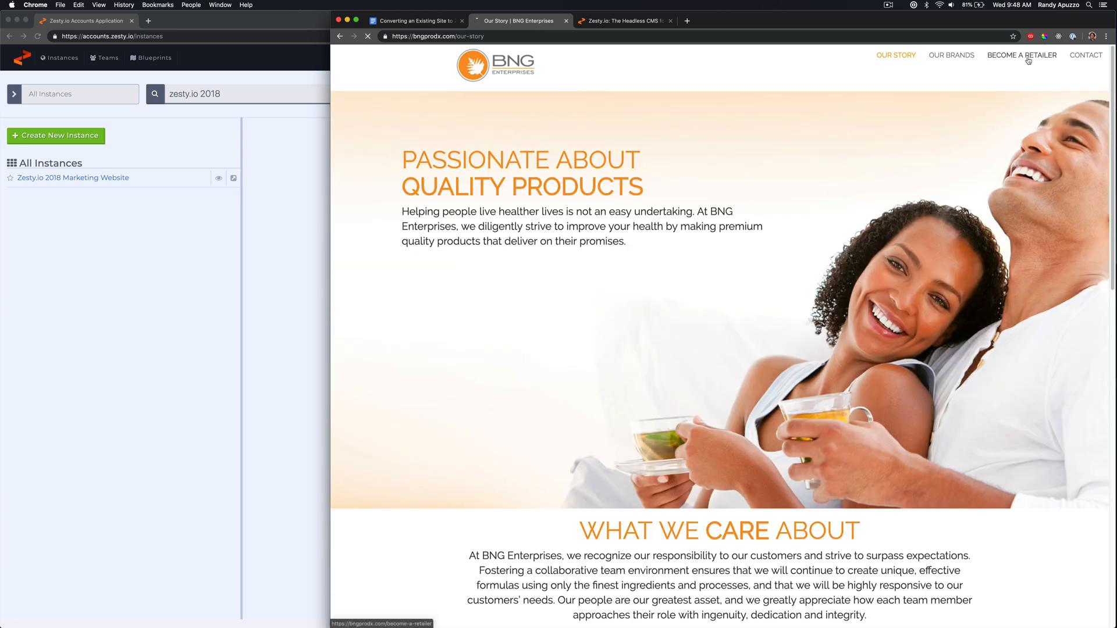
Open Become a Retailer and scroll through its form.
{"action": "left_click", "coordinate": [1021, 55]}
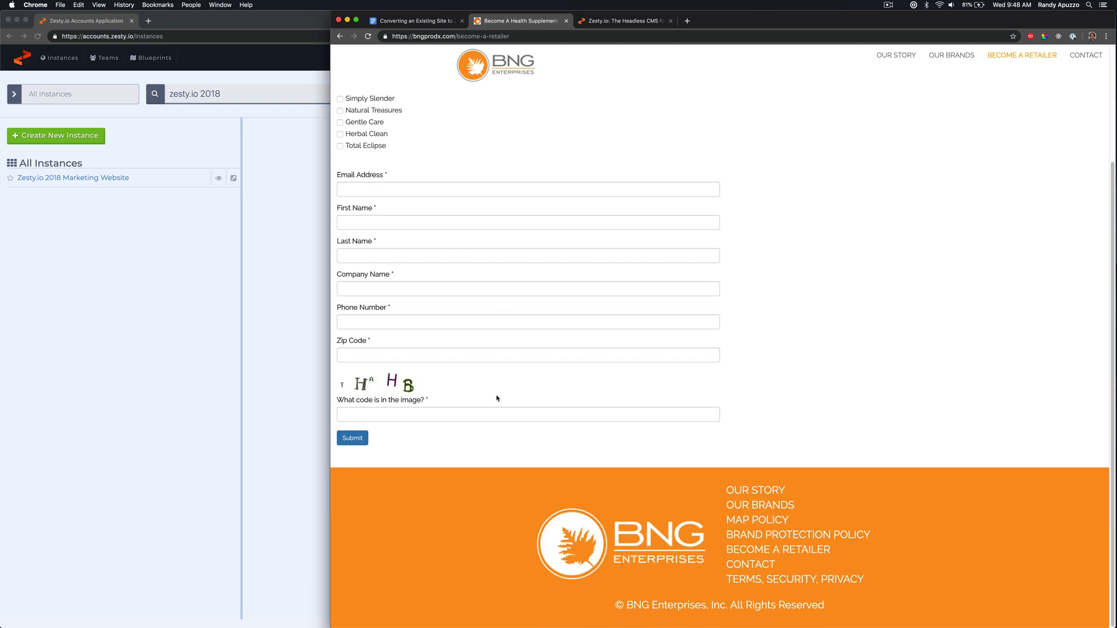
{"action": "scroll", "scroll_direction": "up", "scroll_amount": 3}
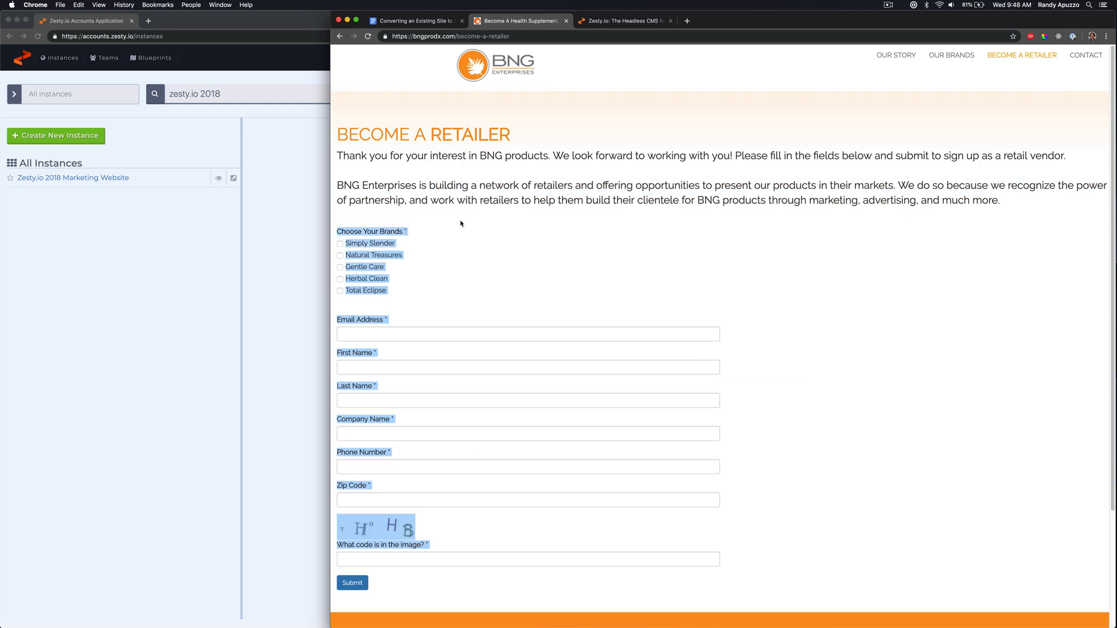
{"action": "scroll", "scroll_direction": "down", "scroll_amount": 3}
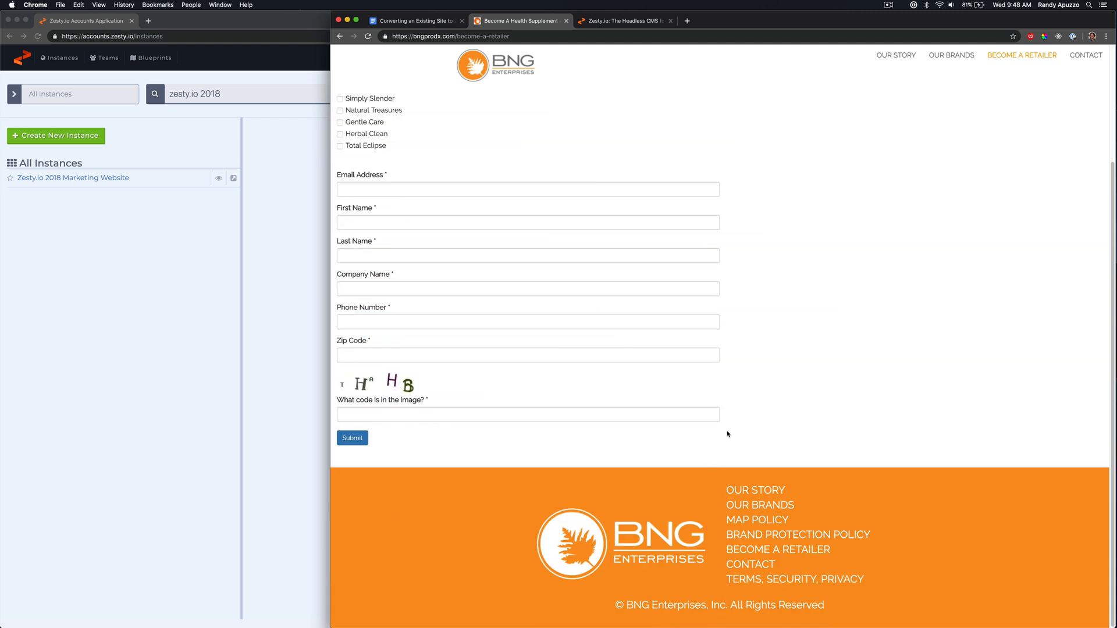
Open Contact Us and review the corporate office details.
{"action": "left_click", "coordinate": [1086, 55]}
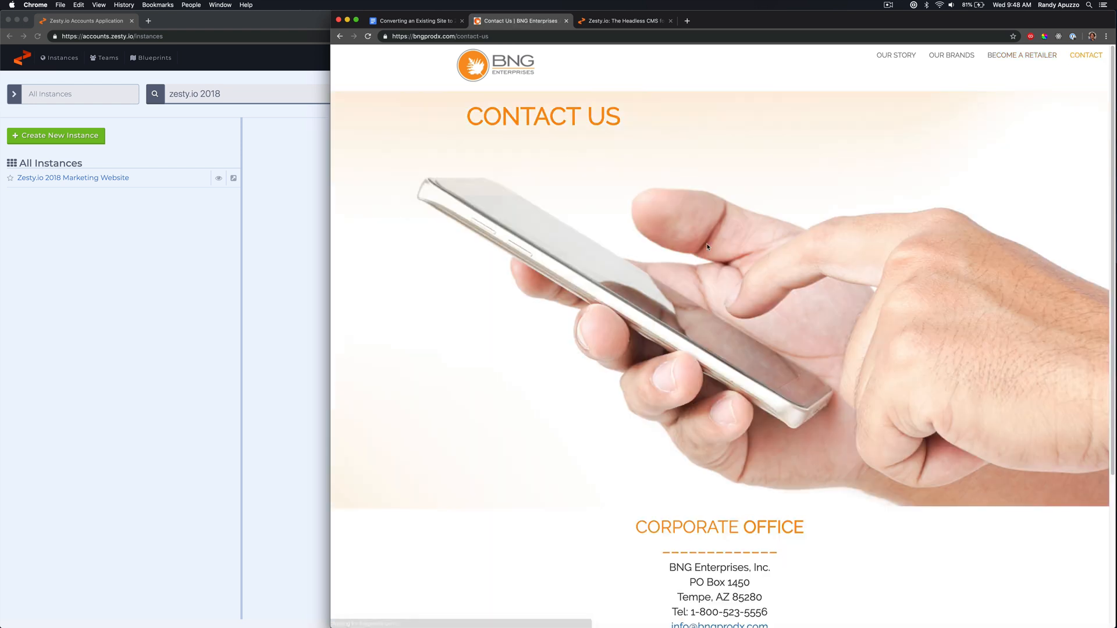
{"action": "scroll", "scroll_direction": "down", "scroll_amount": 3}
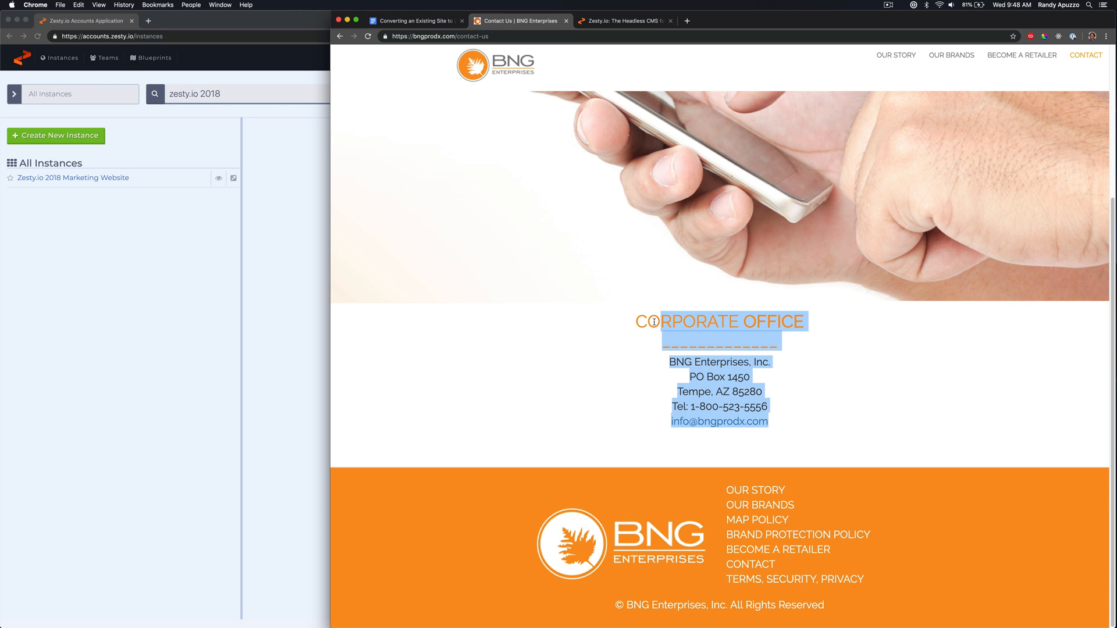
{"action": "scroll", "scroll_direction": "up", "scroll_amount": 3}
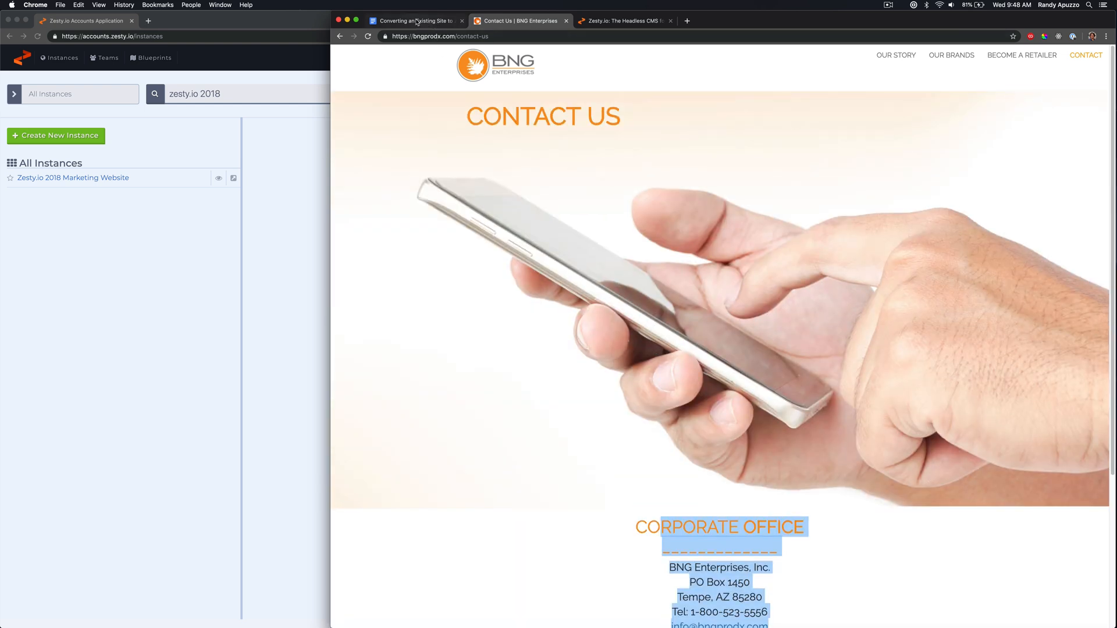
{"action": "left_click", "coordinate": [415, 21]}
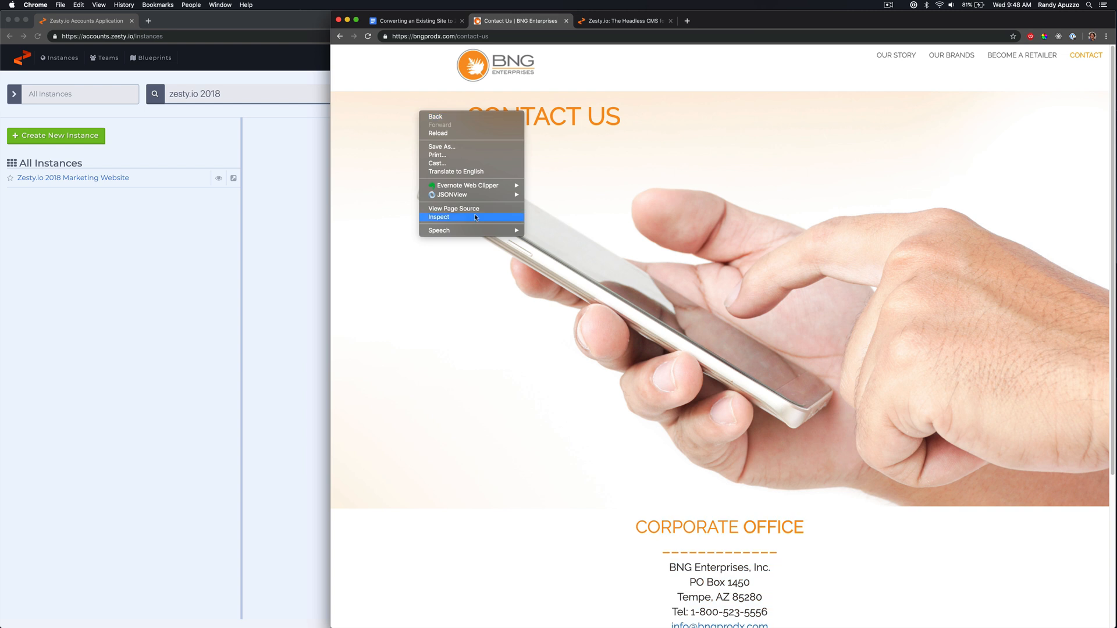
Expand <head> in Elements and select the shortlink and first stylesheet link tags.
{"action": "left_click", "coordinate": [439, 217]}
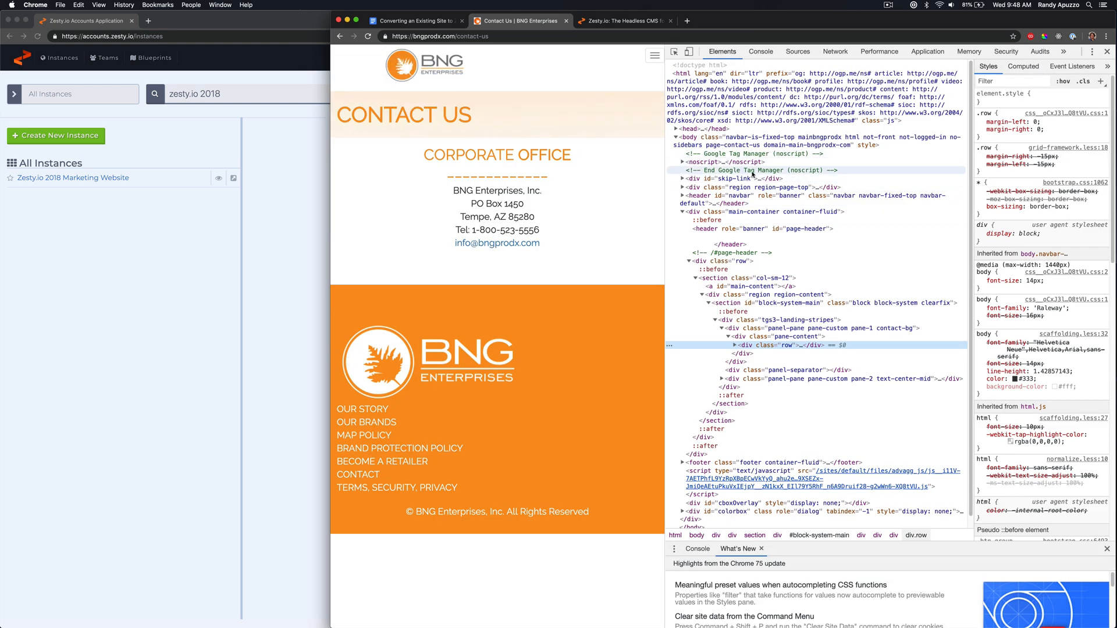
{"action": "left_click", "coordinate": [684, 129]}
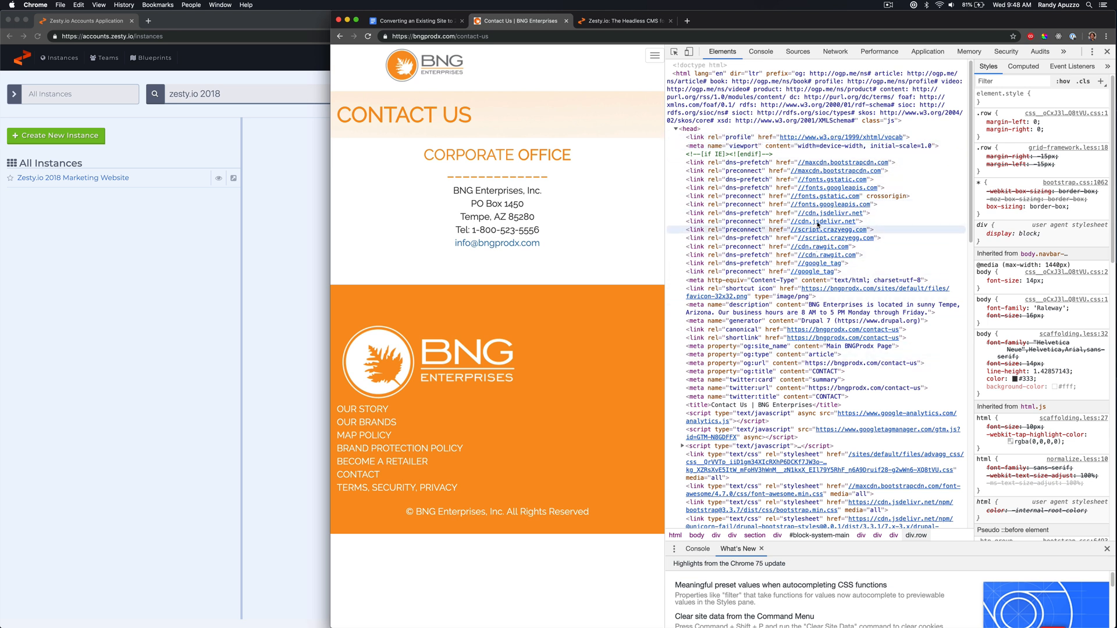
{"action": "mouse_move", "coordinate": [828, 283]}
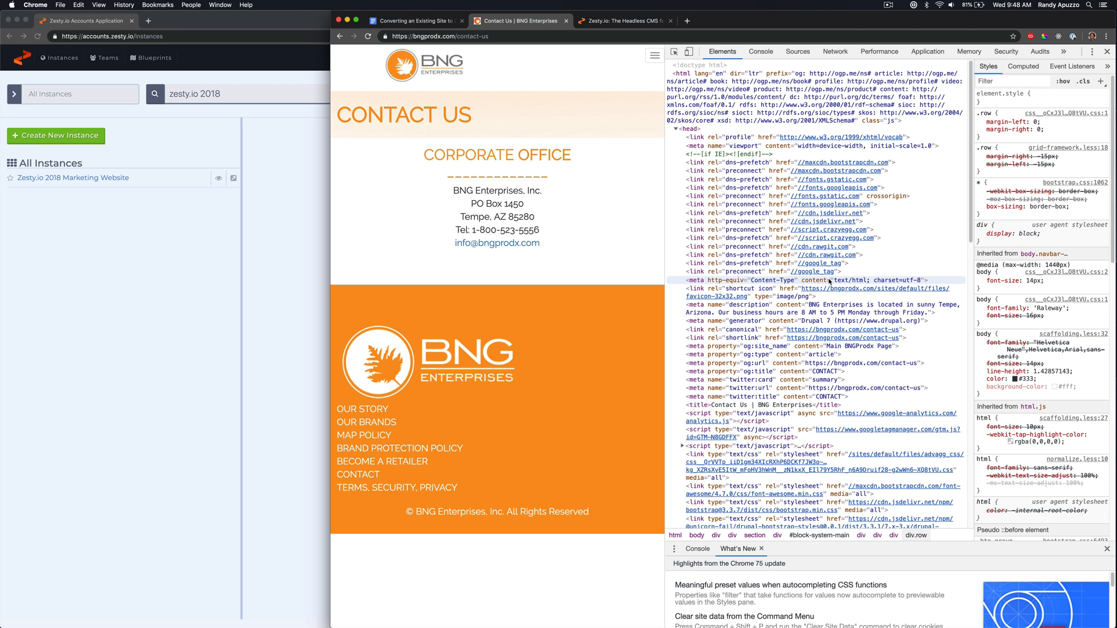
{"action": "scroll", "scroll_direction": "down", "scroll_amount": 3}
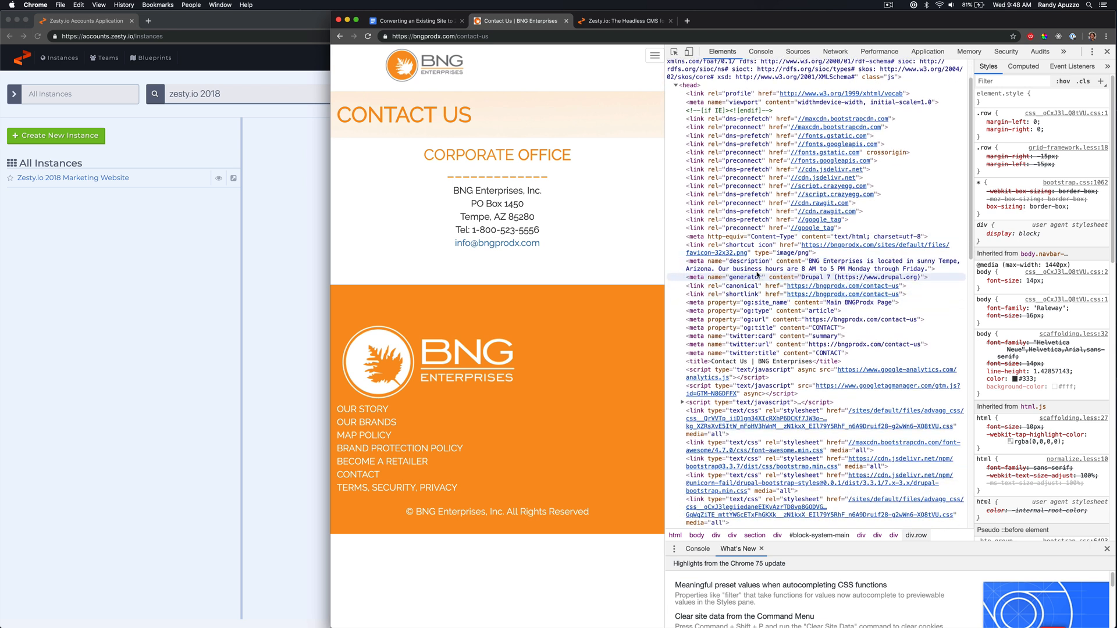
{"action": "left_click", "coordinate": [762, 276]}
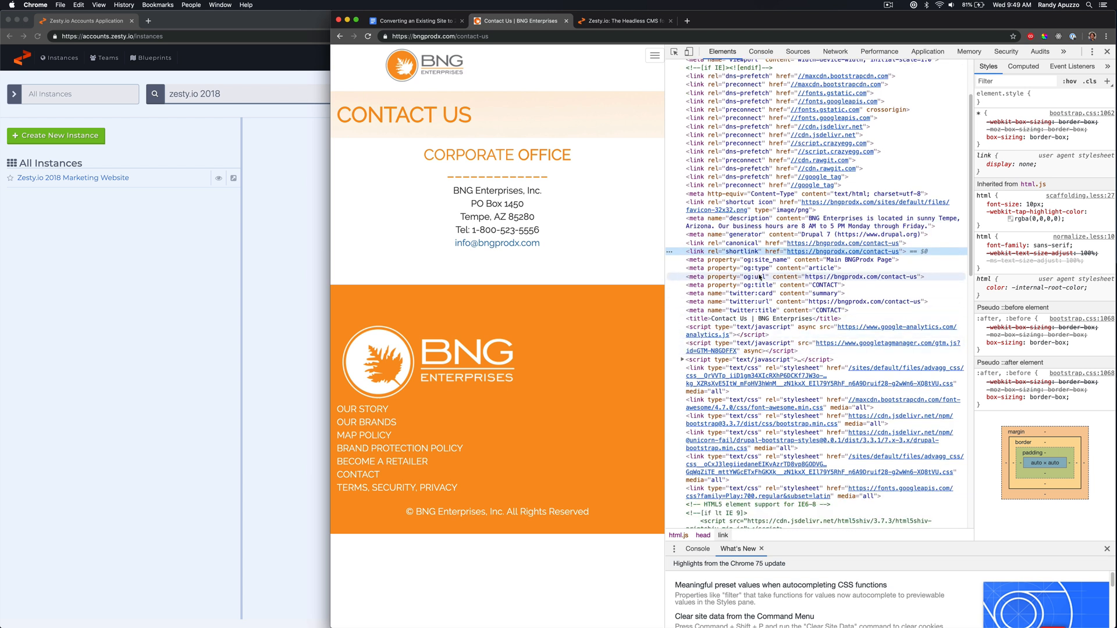
{"action": "scroll", "scroll_direction": "down", "scroll_amount": 3}
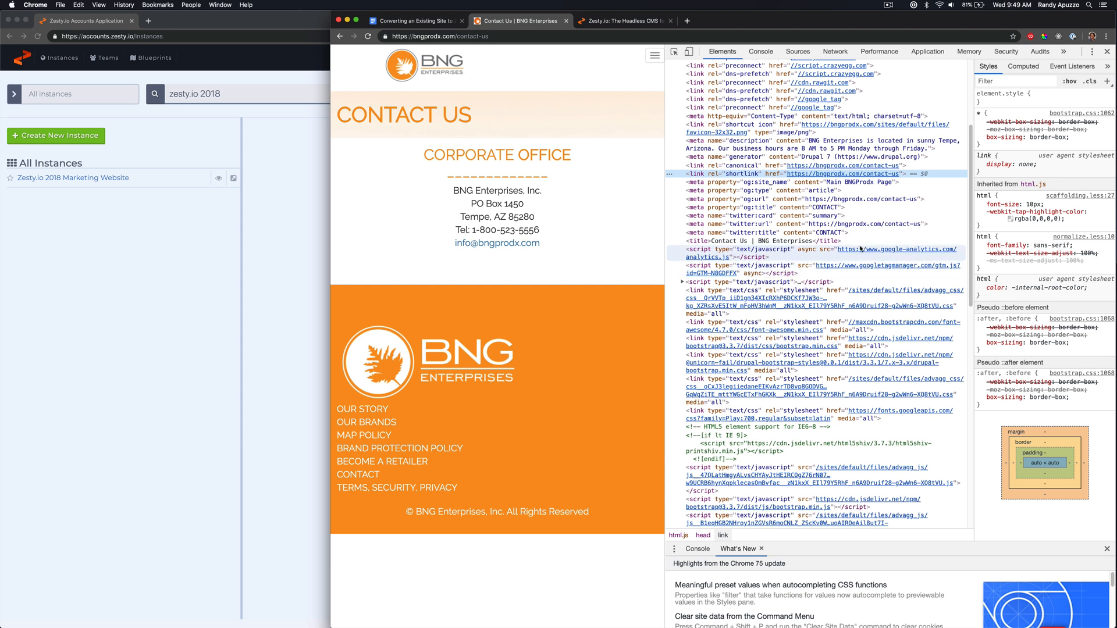
{"action": "mouse_move", "coordinate": [867, 268]}
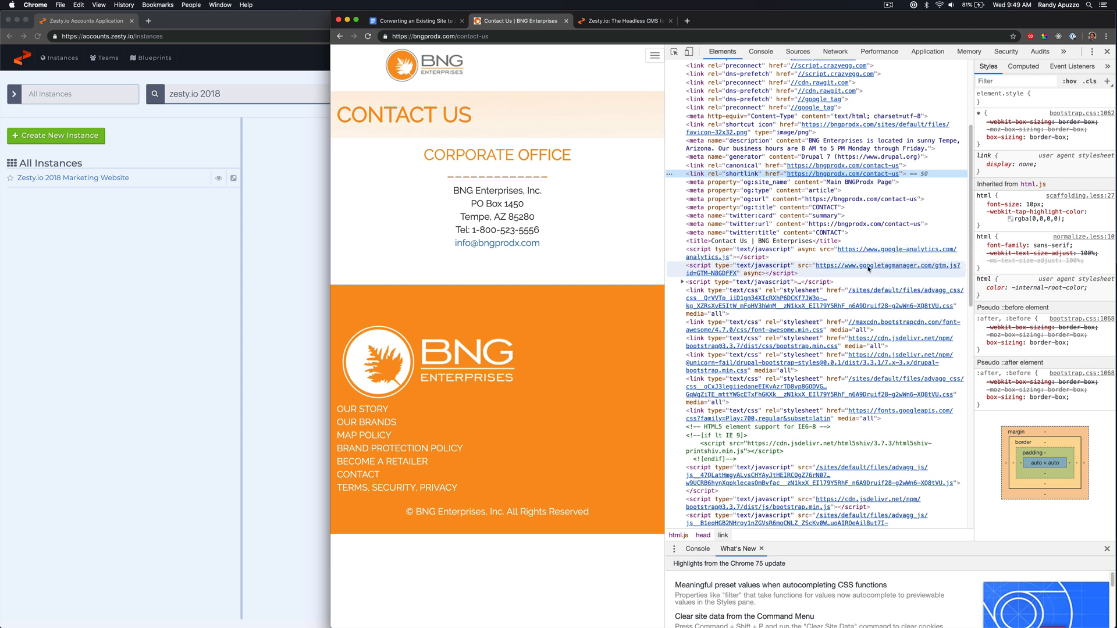
{"action": "mouse_move", "coordinate": [868, 269]}
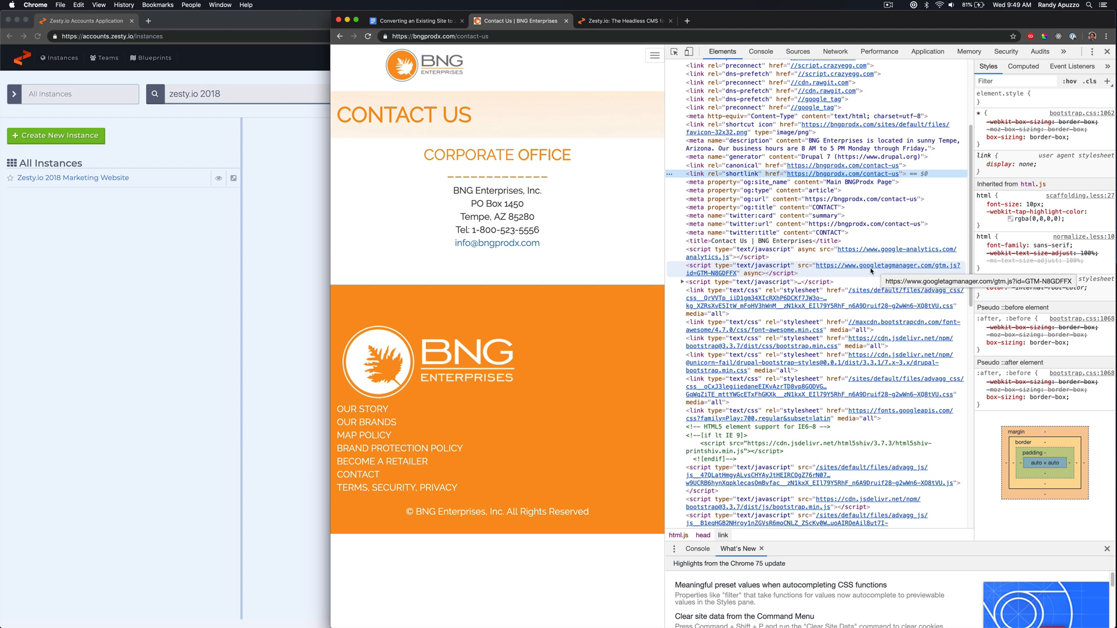
{"action": "scroll", "scroll_direction": "down", "scroll_amount": 3}
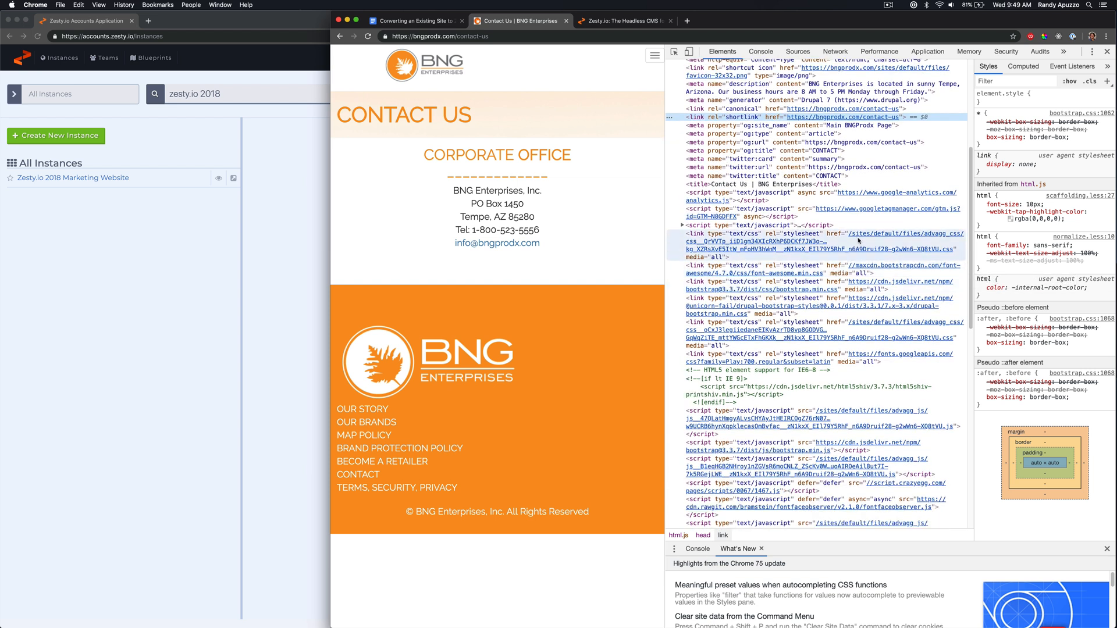
{"action": "left_click", "coordinate": [815, 246]}
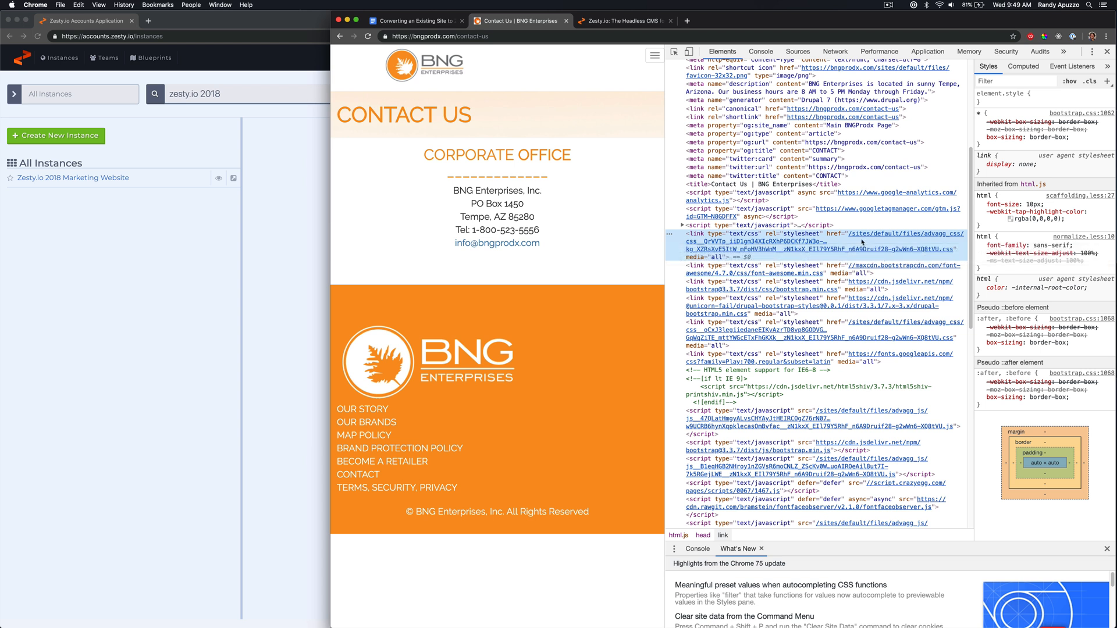
{"action": "mouse_move", "coordinate": [818, 261]}
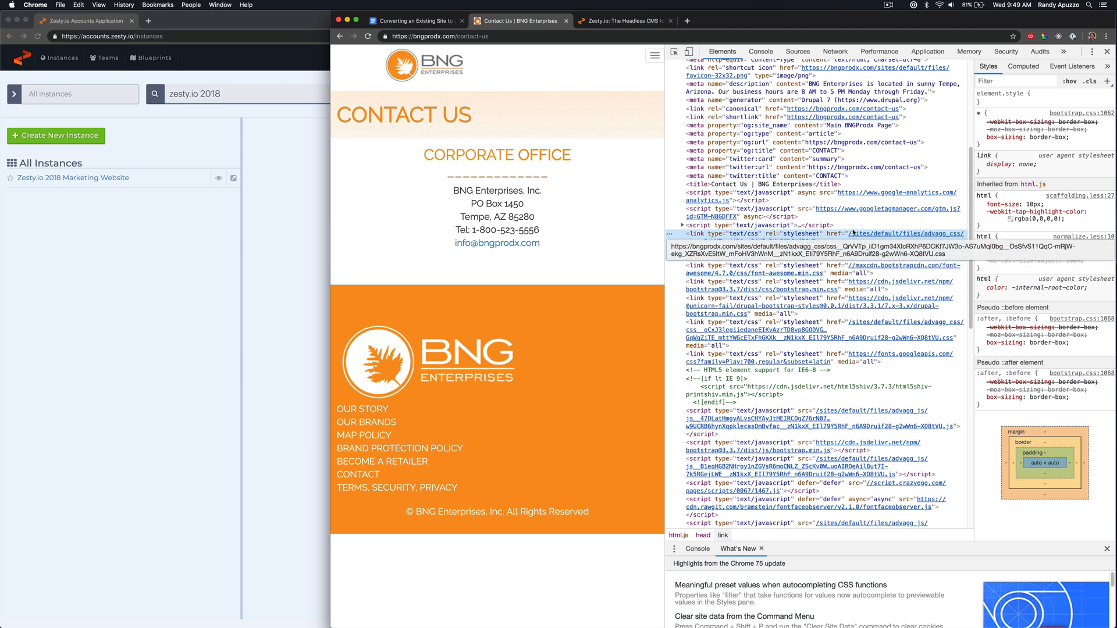
Open the advagg stylesheet in a new tab, view the CSS, and return to Contact Us.
{"action": "right_click", "coordinate": [797, 247]}
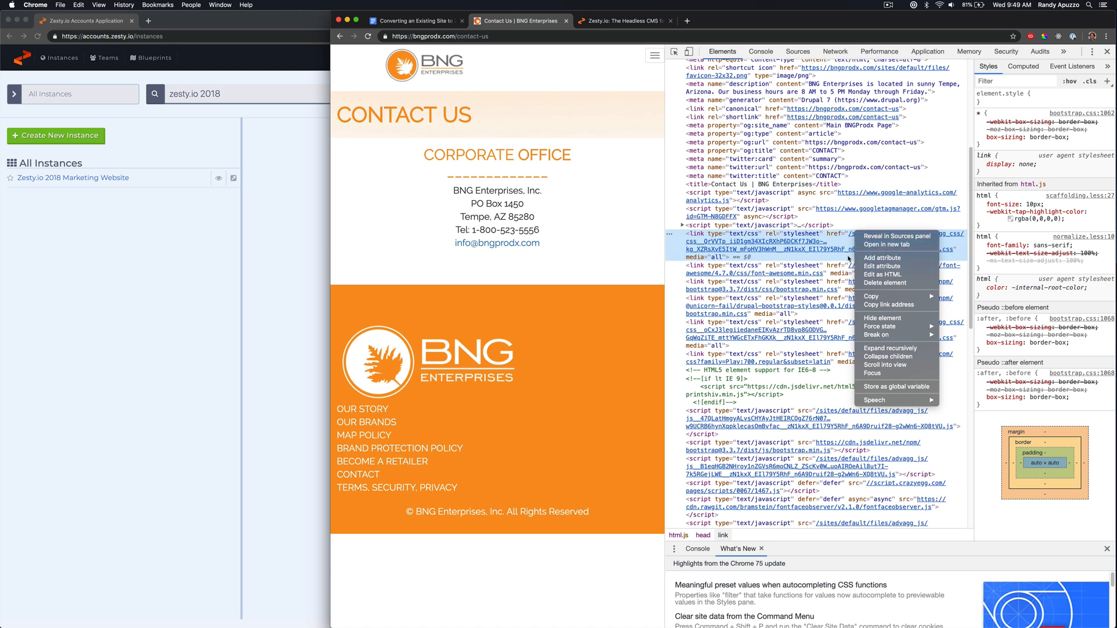
{"action": "left_click", "coordinate": [572, 183]}
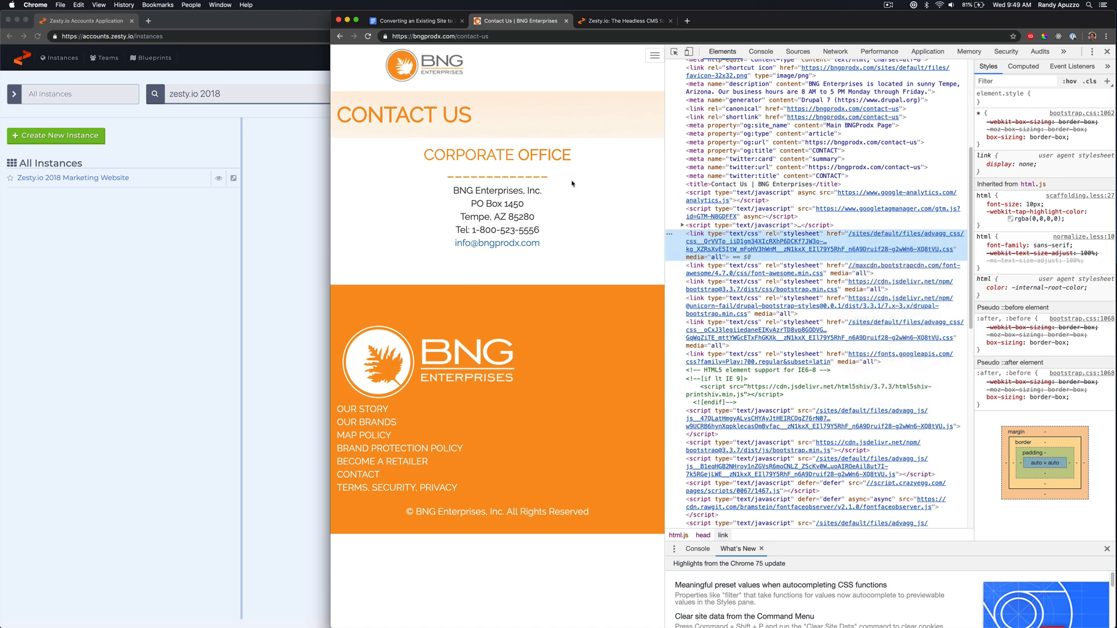
{"action": "left_click", "coordinate": [889, 234]}
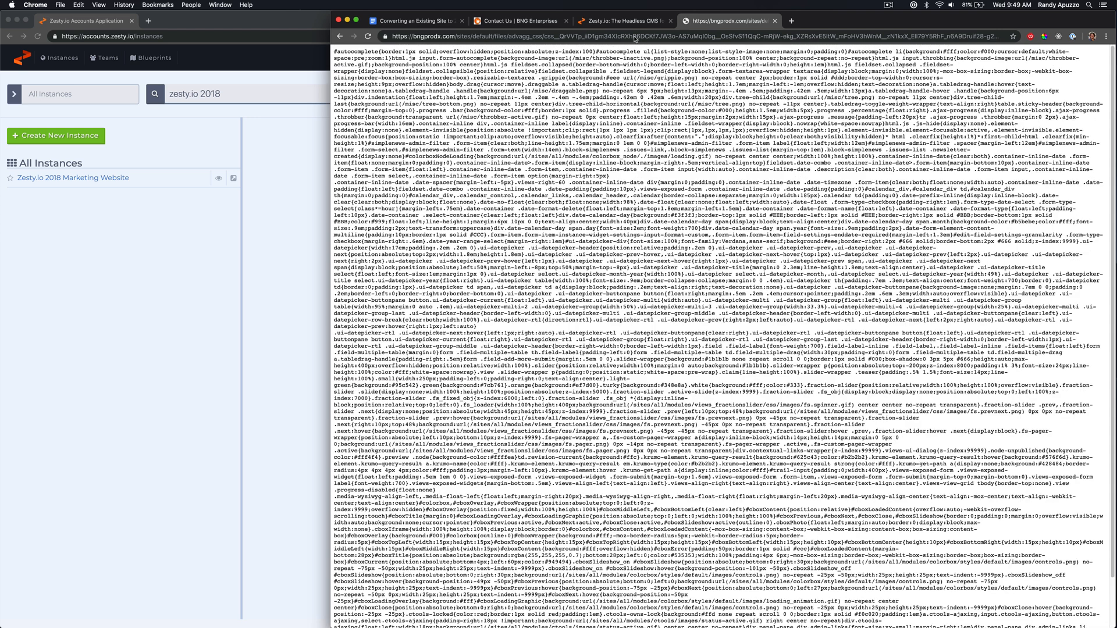
{"action": "left_click", "coordinate": [518, 20]}
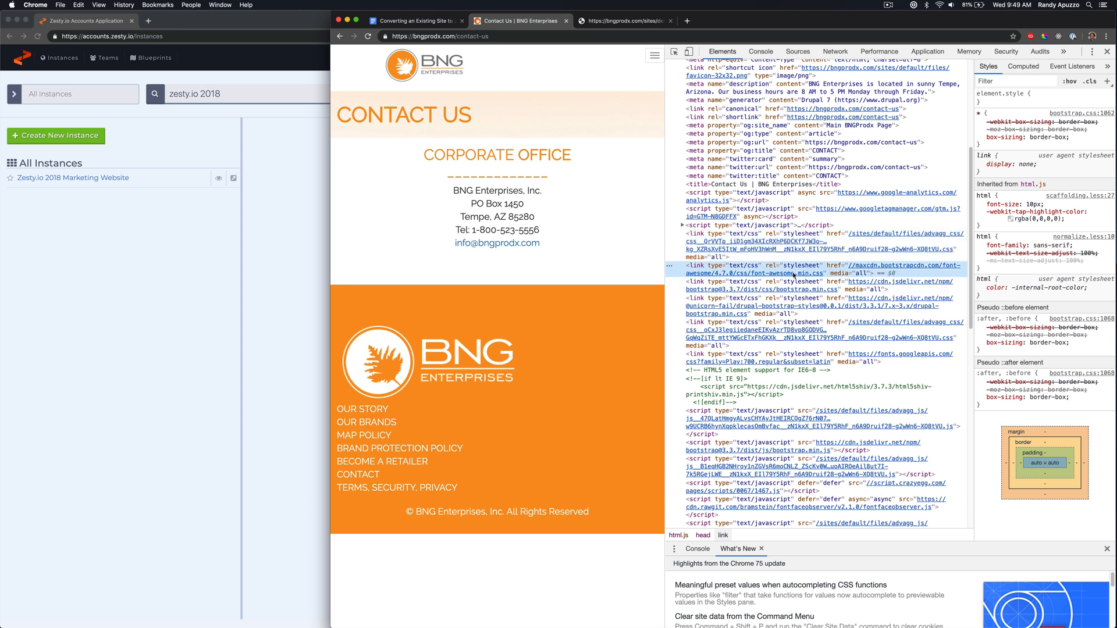
{"action": "mouse_move", "coordinate": [808, 283]}
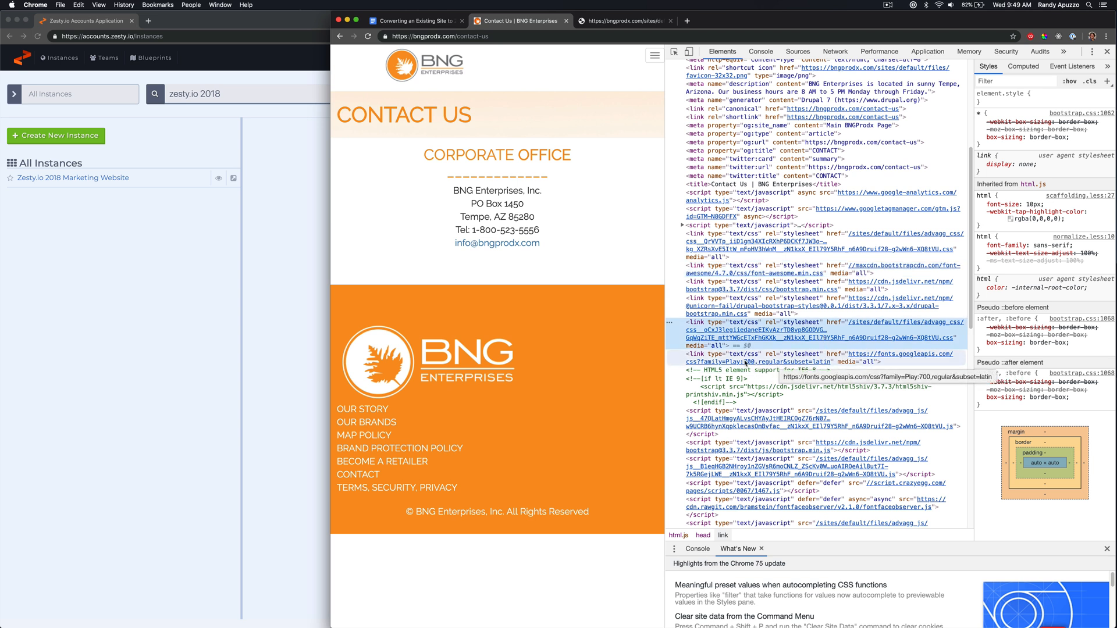
Expand the Google Tag Manager noscript block, scroll the body and head tags, then show the checklist.
{"action": "scroll", "scroll_direction": "down", "scroll_amount": 3}
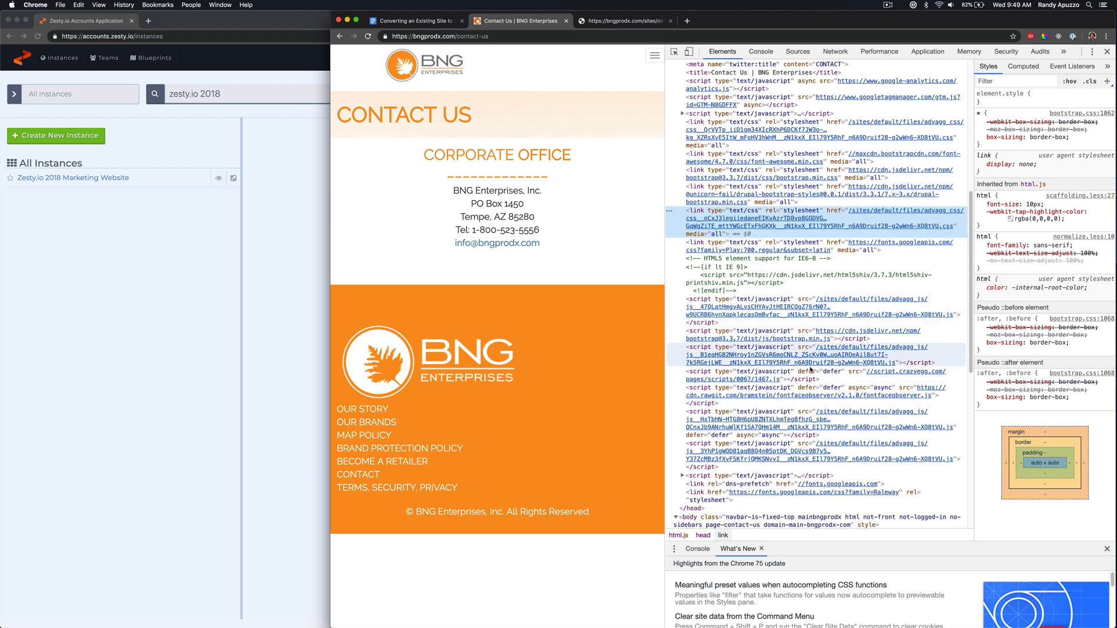
{"action": "scroll", "scroll_direction": "down", "scroll_amount": 3}
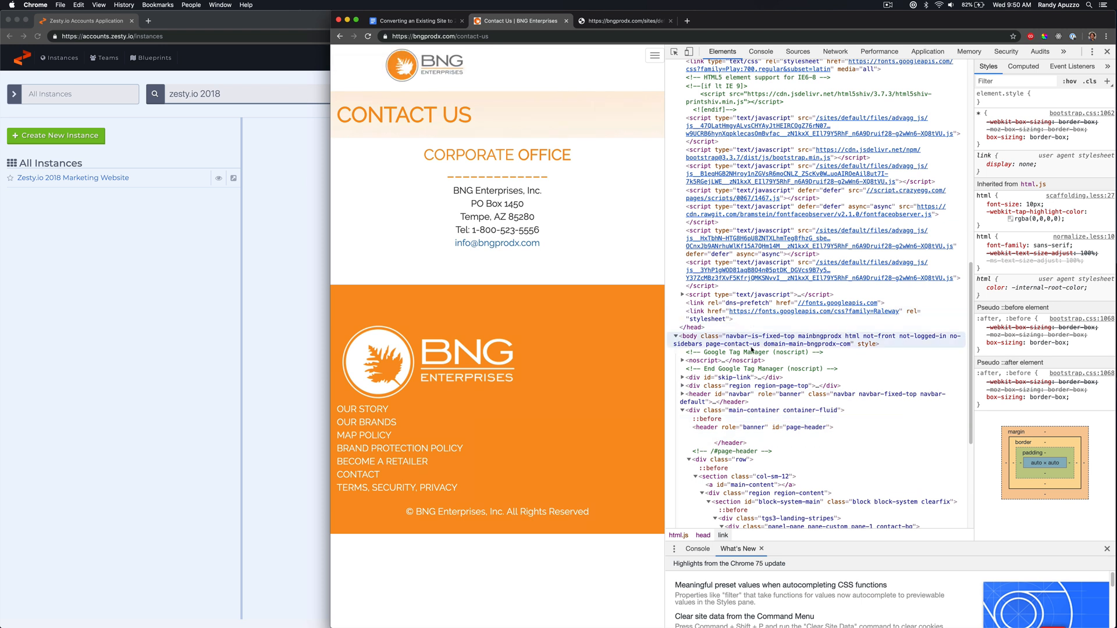
{"action": "left_click", "coordinate": [771, 286]}
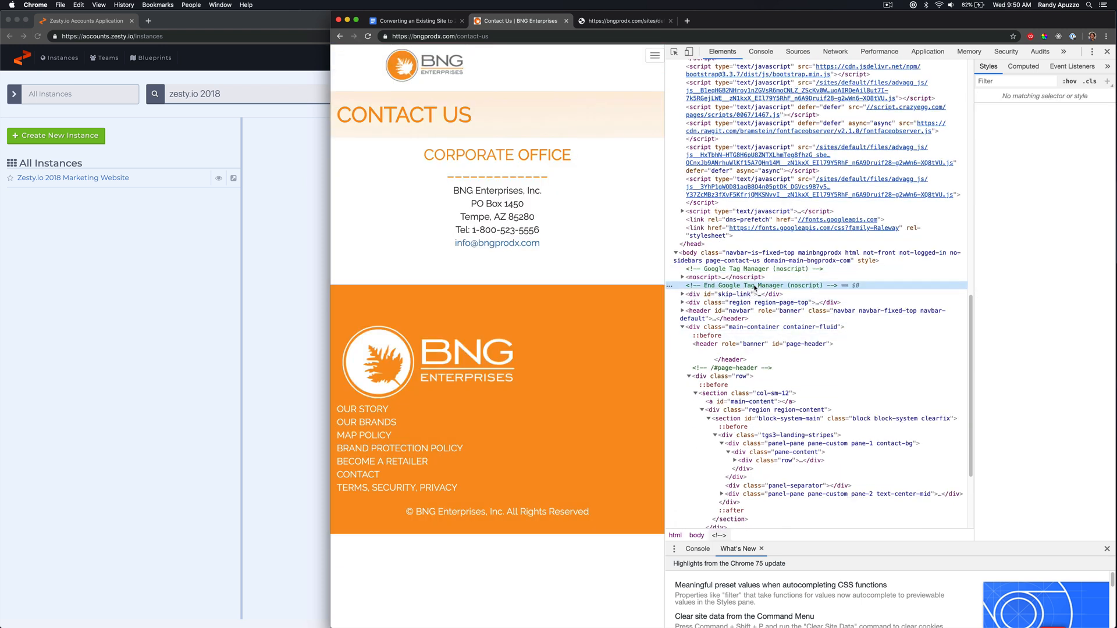
{"action": "left_click", "coordinate": [682, 276]}
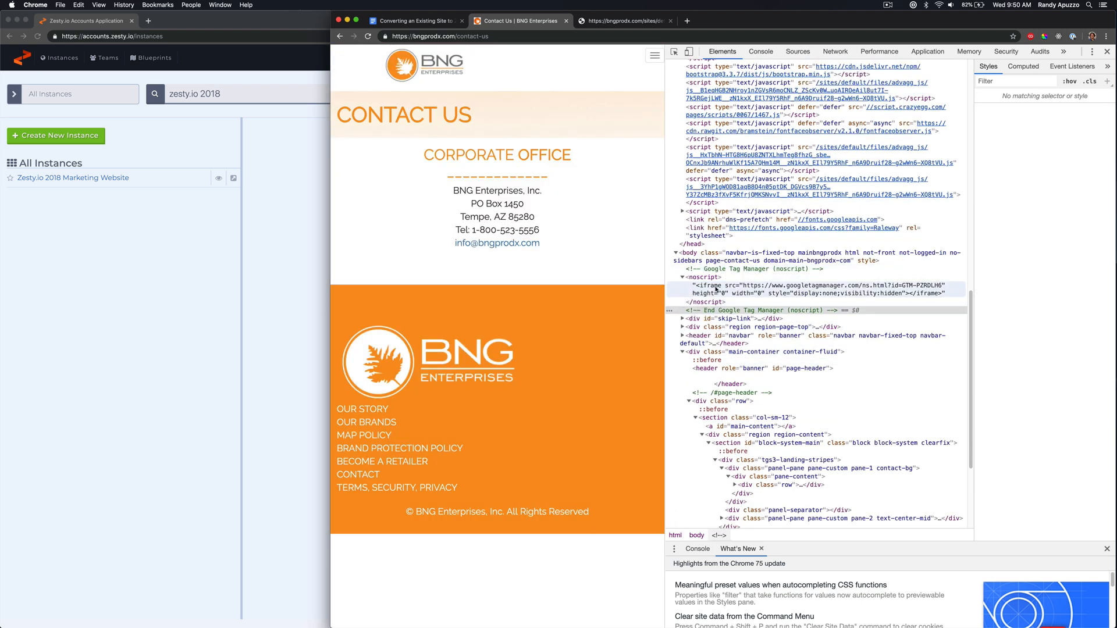
{"action": "scroll", "scroll_direction": "down", "scroll_amount": 3}
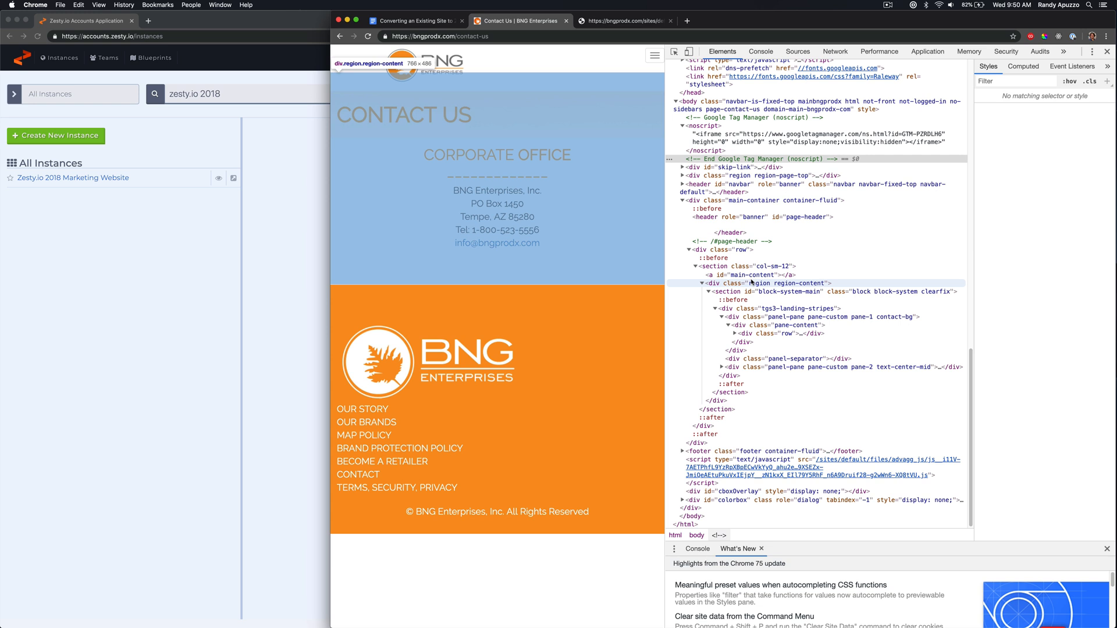
{"action": "scroll", "scroll_direction": "up", "scroll_amount": 3}
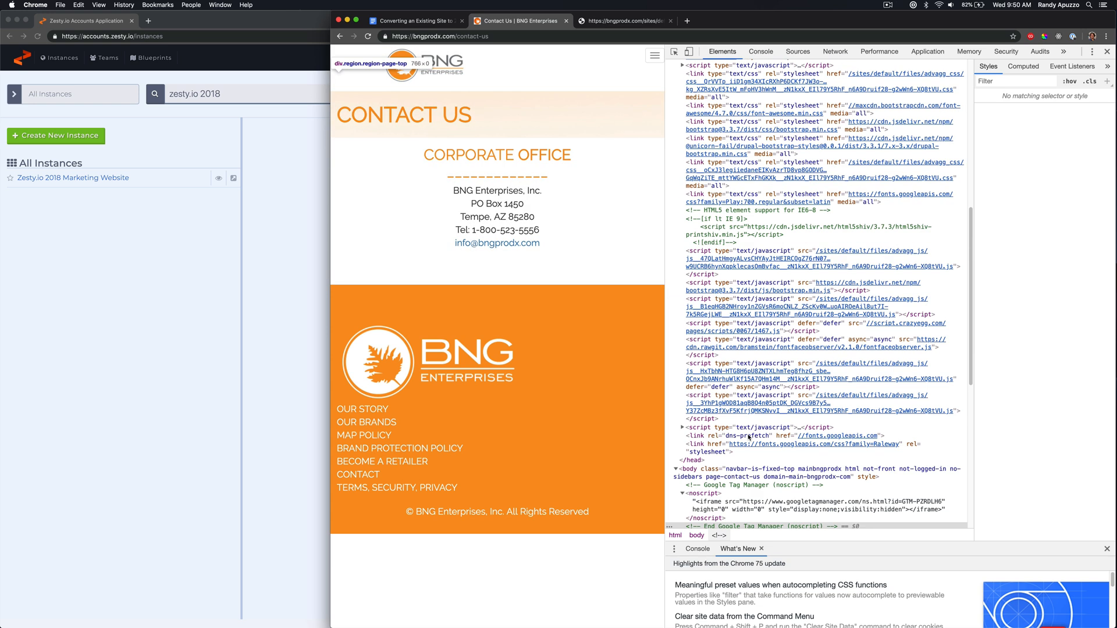
{"action": "scroll", "scroll_direction": "up", "scroll_amount": 3}
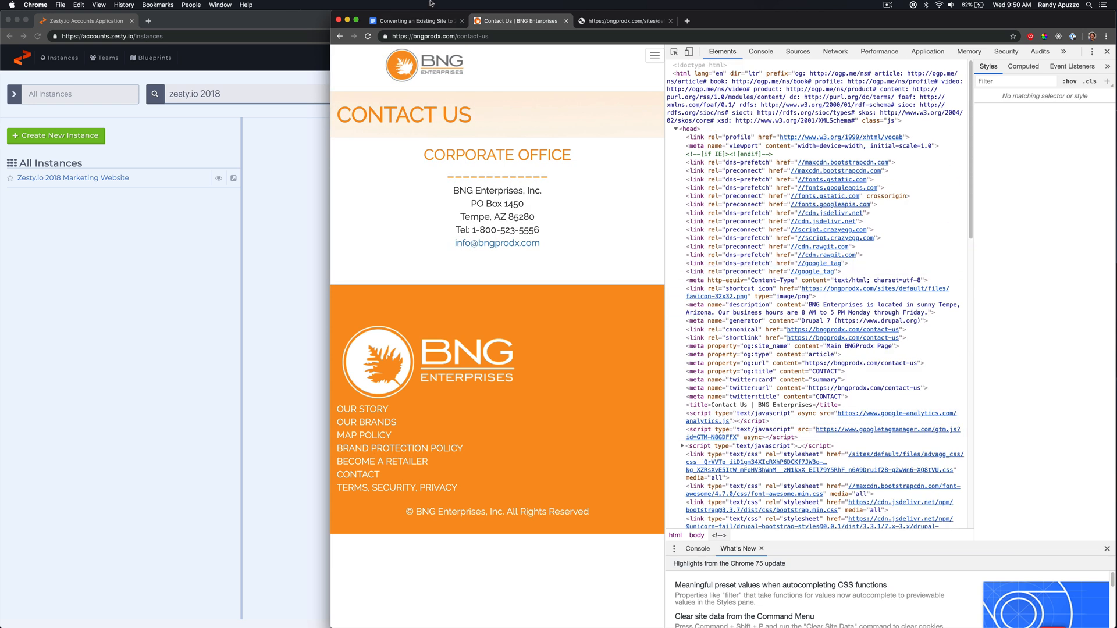
{"action": "left_click", "coordinate": [415, 21]}
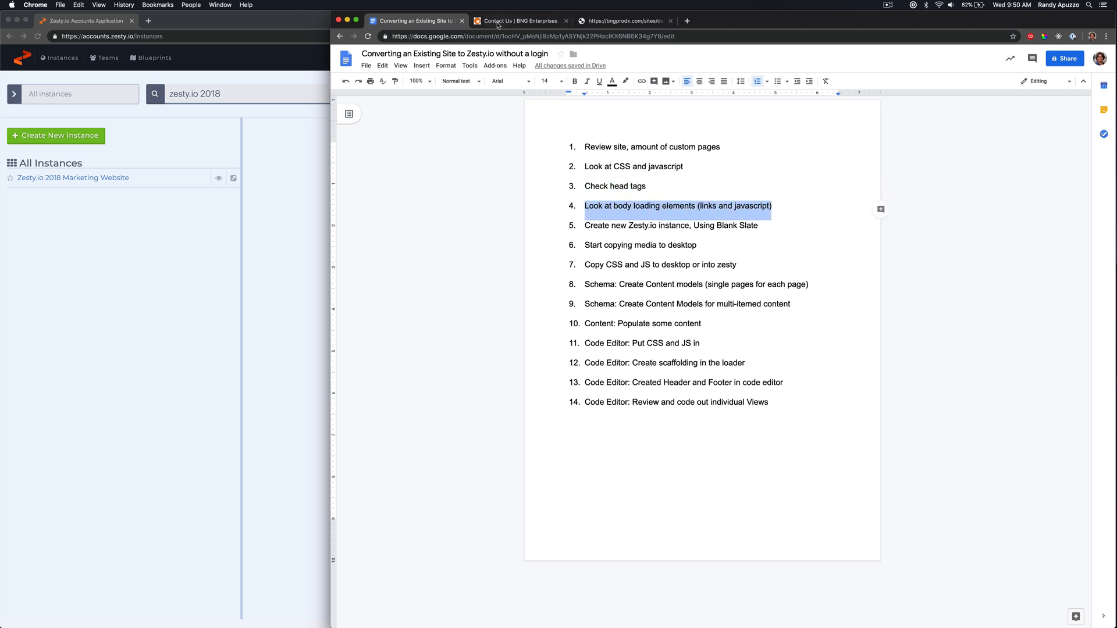
Switch from the checklist back to the Contact Us inspector.
{"action": "left_click", "coordinate": [520, 19]}
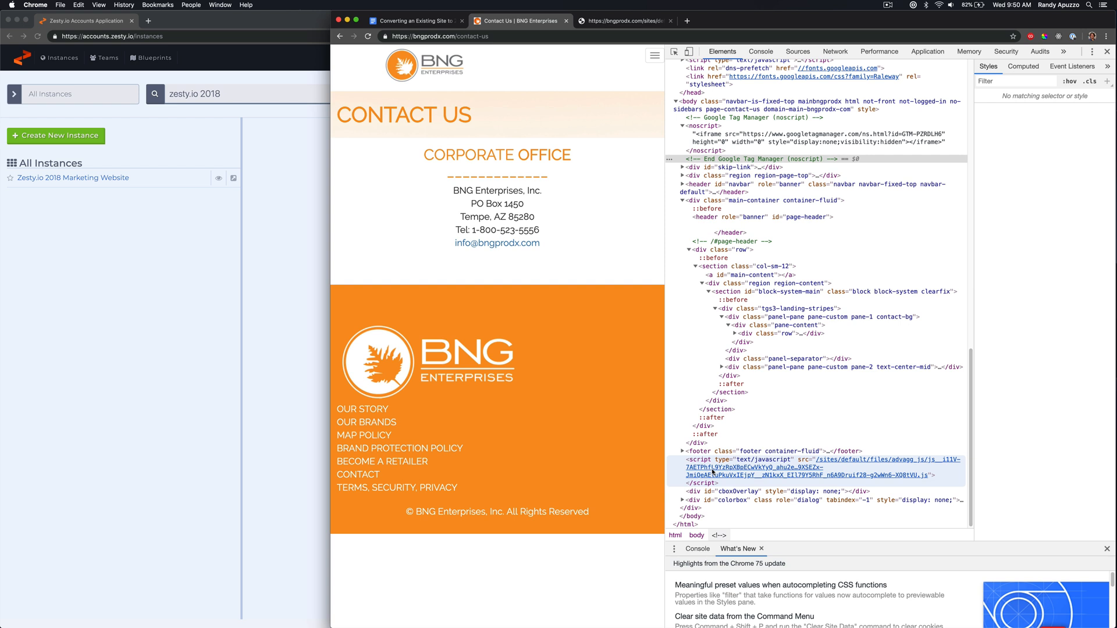
{"action": "mouse_move", "coordinate": [860, 476]}
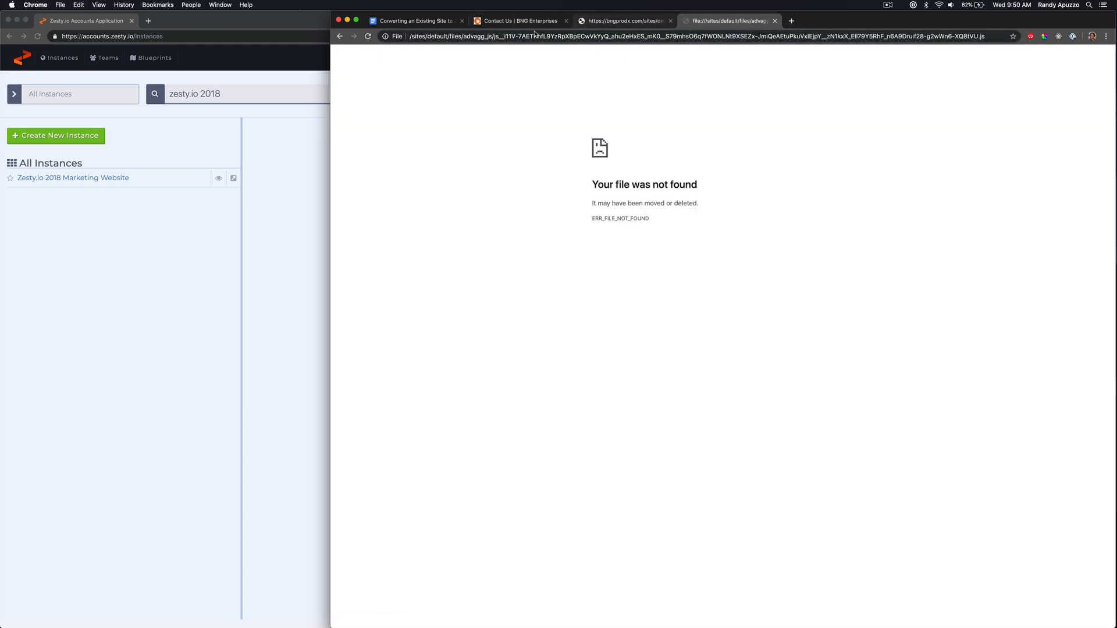
{"action": "left_click", "coordinate": [520, 19]}
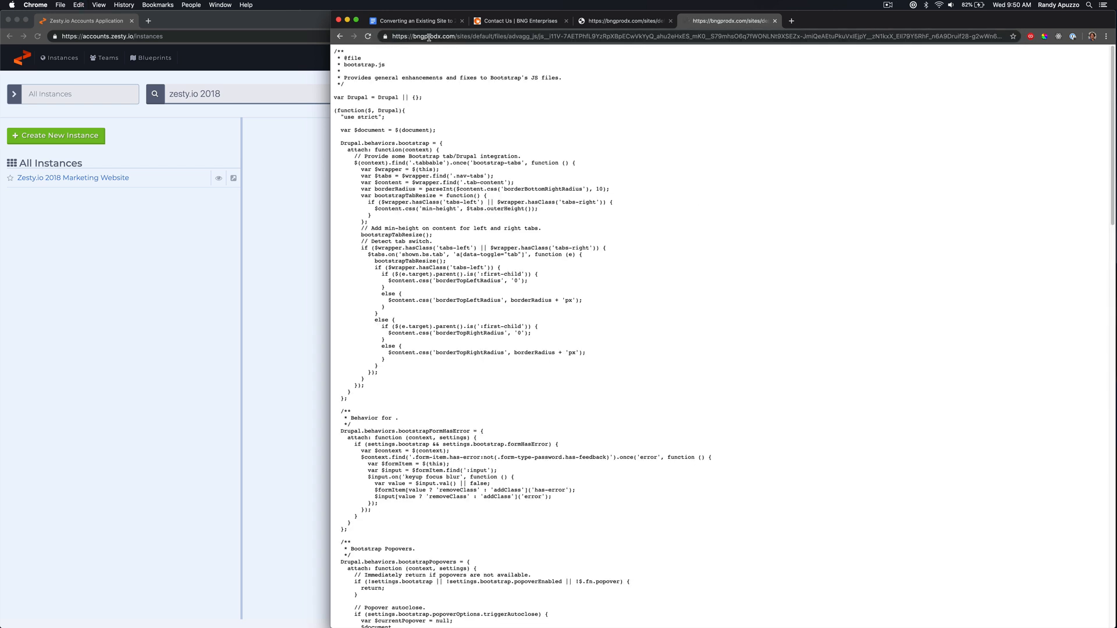
{"action": "scroll", "scroll_direction": "down", "scroll_amount": 3}
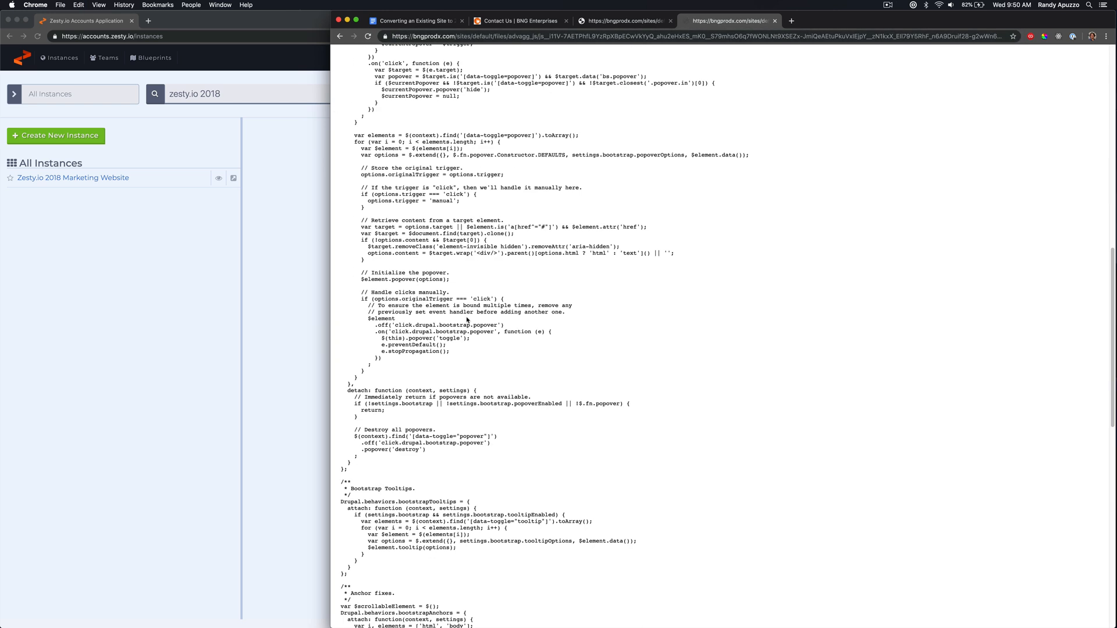
{"action": "scroll", "scroll_direction": "down", "scroll_amount": 3}
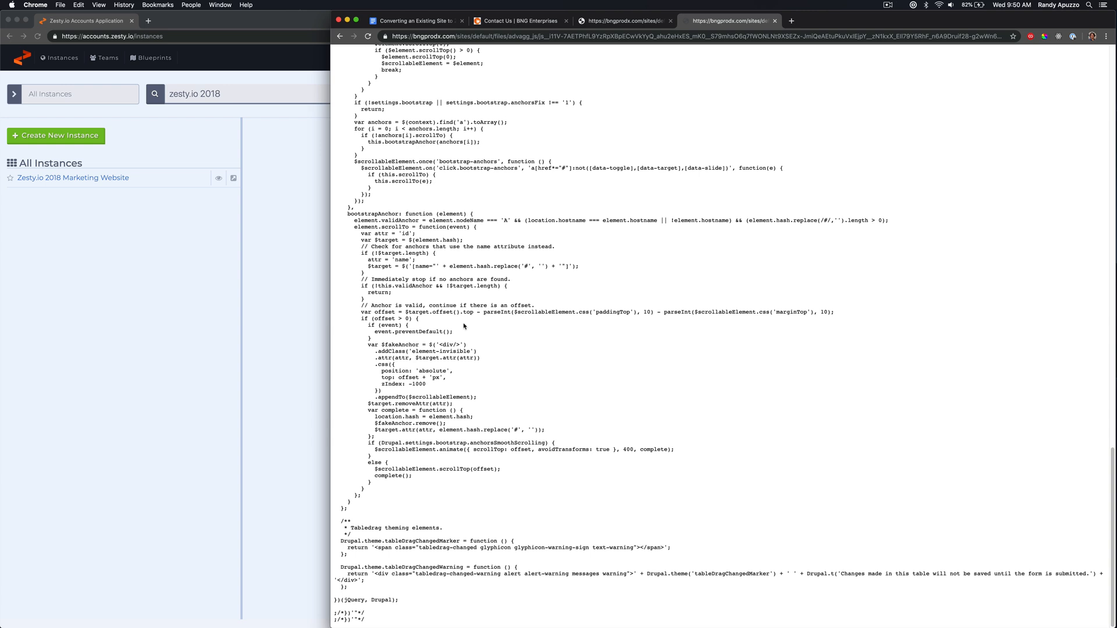
{"action": "scroll", "scroll_direction": "up", "scroll_amount": 3}
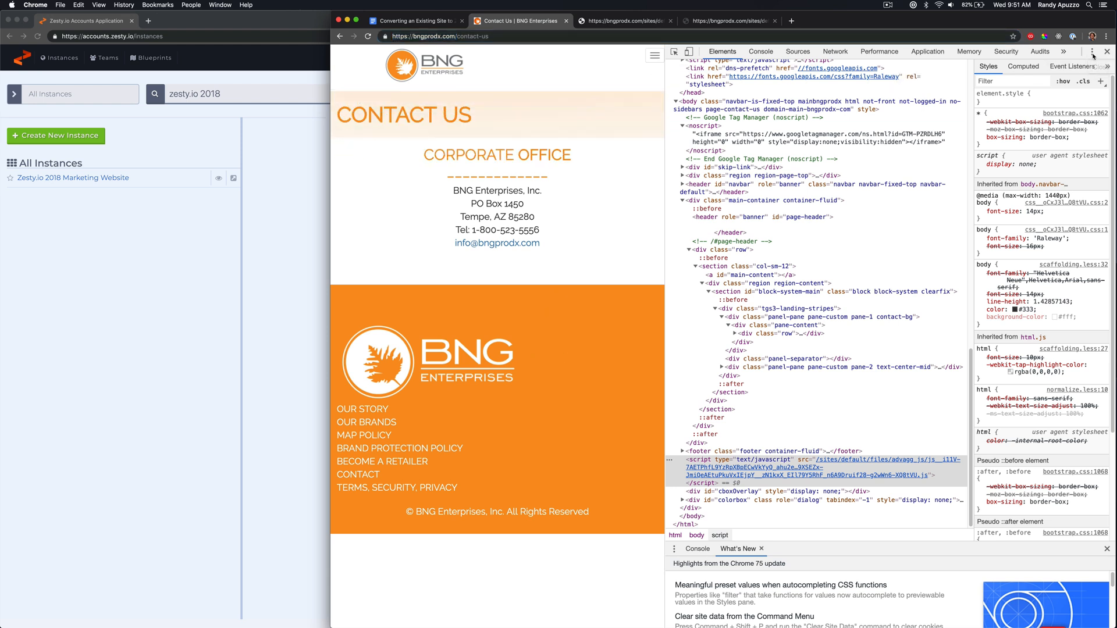
Create a new Zesty.io instance named 'BNG Enterprises'.
{"action": "left_click", "coordinate": [415, 20]}
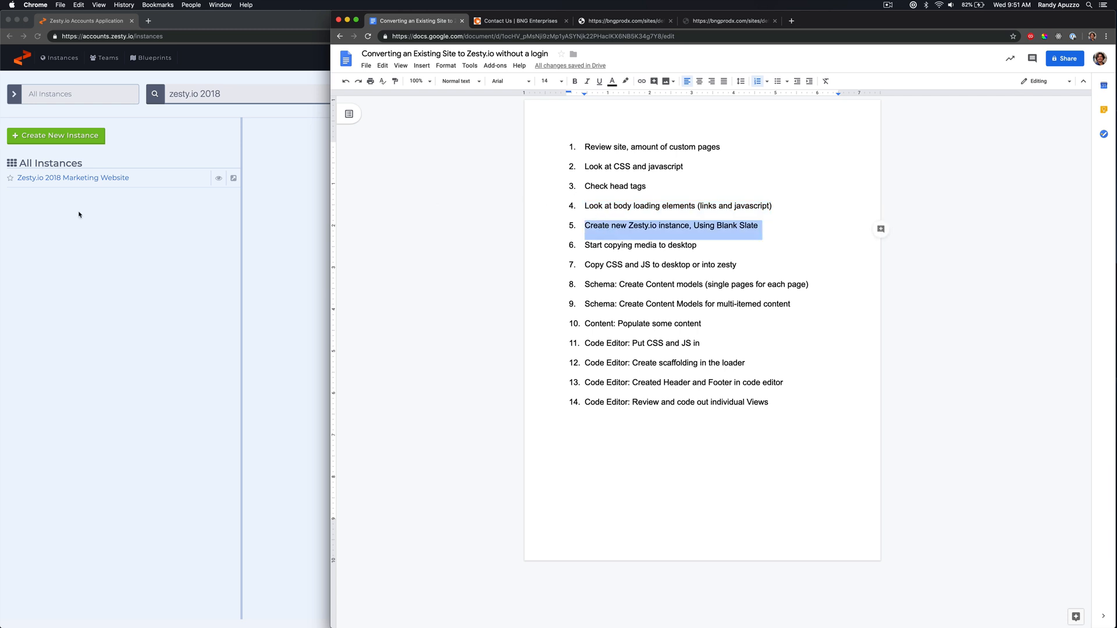
{"action": "left_click", "coordinate": [55, 136]}
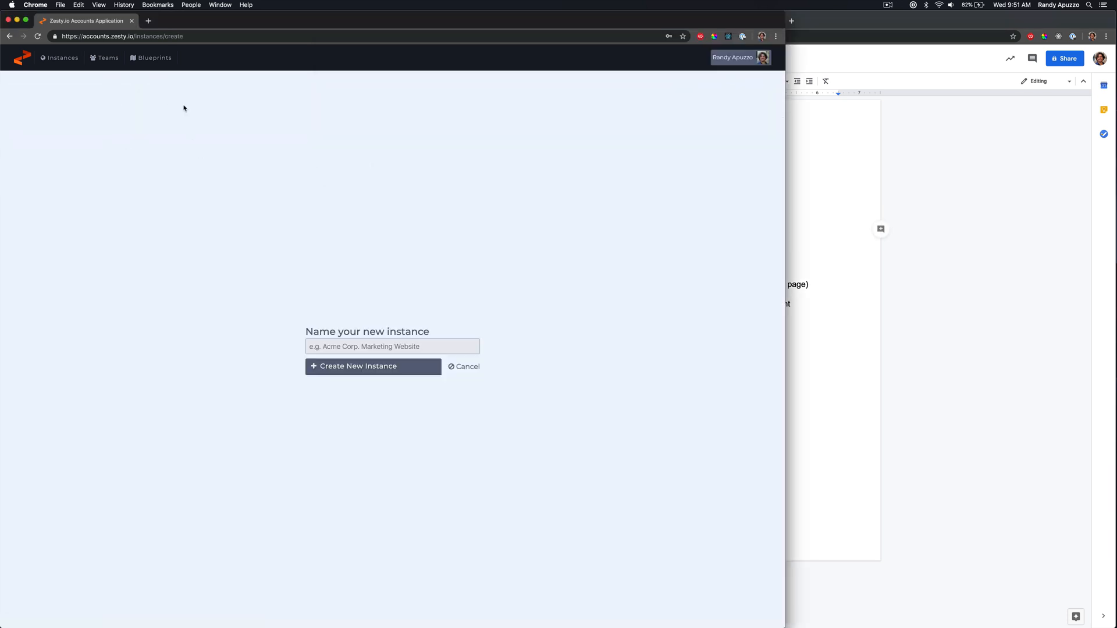
{"action": "left_click", "coordinate": [391, 347]}
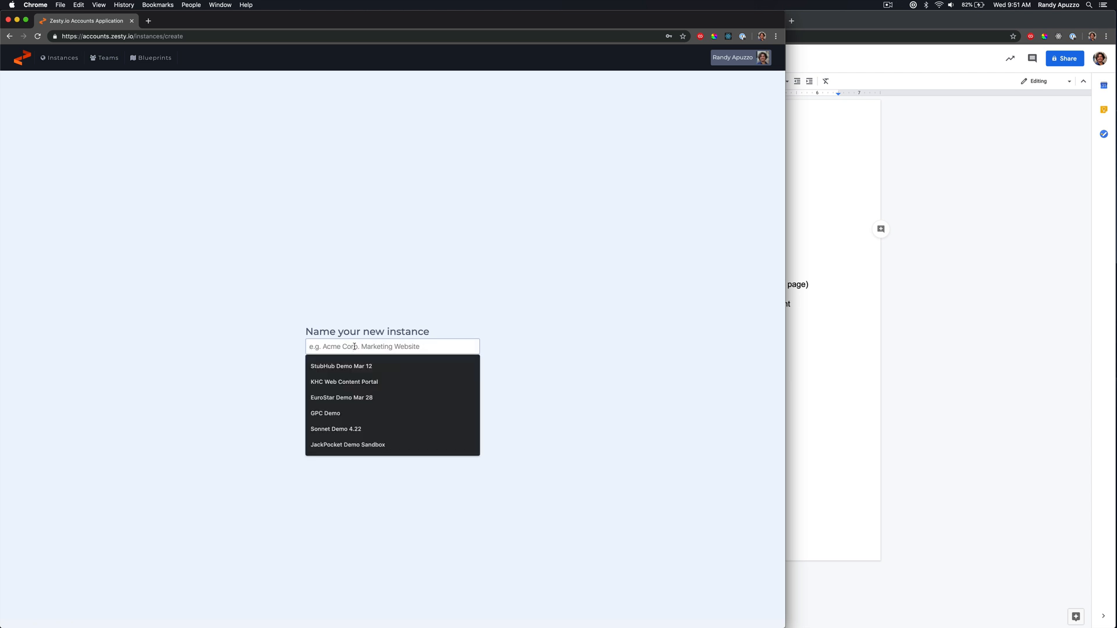
{"action": "type", "text": "B"}
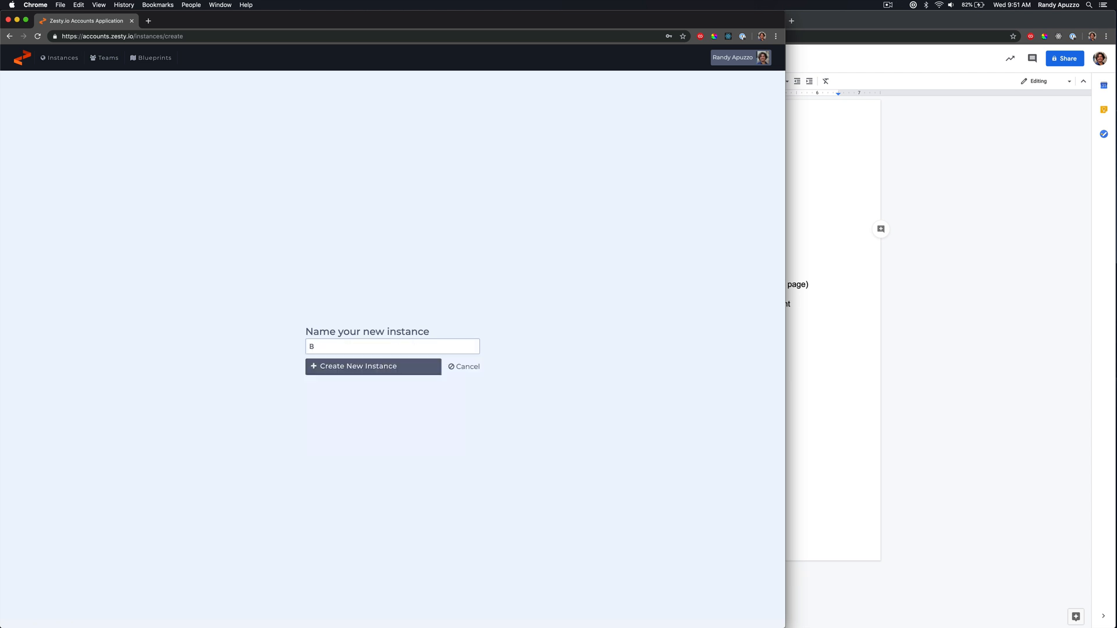
{"action": "type", "text": "NG Enterpri"}
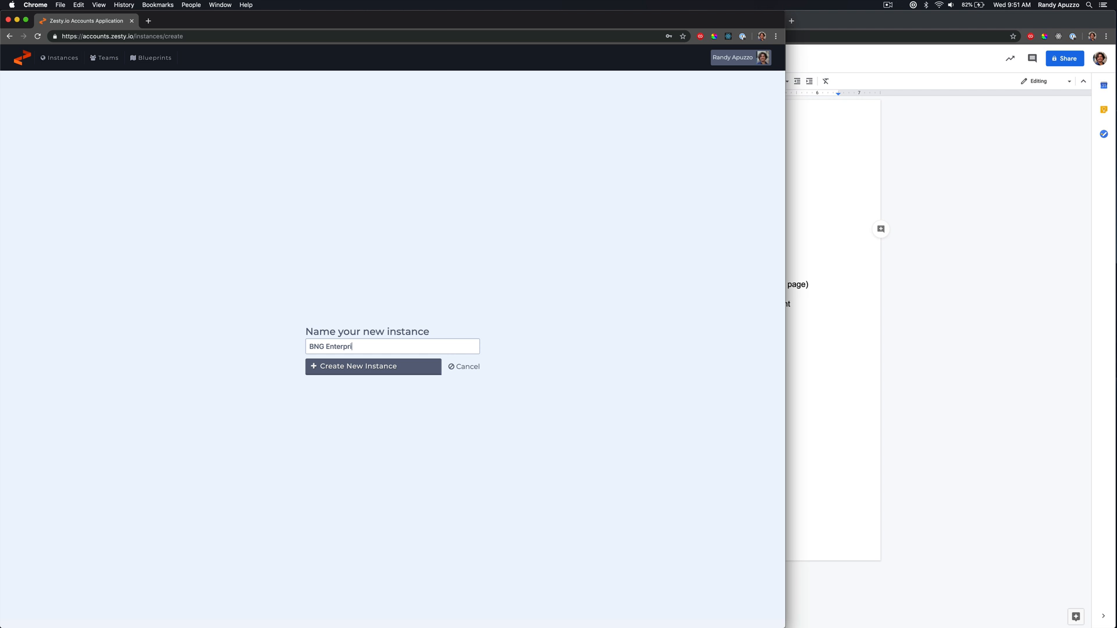
{"action": "left_click", "coordinate": [374, 366]}
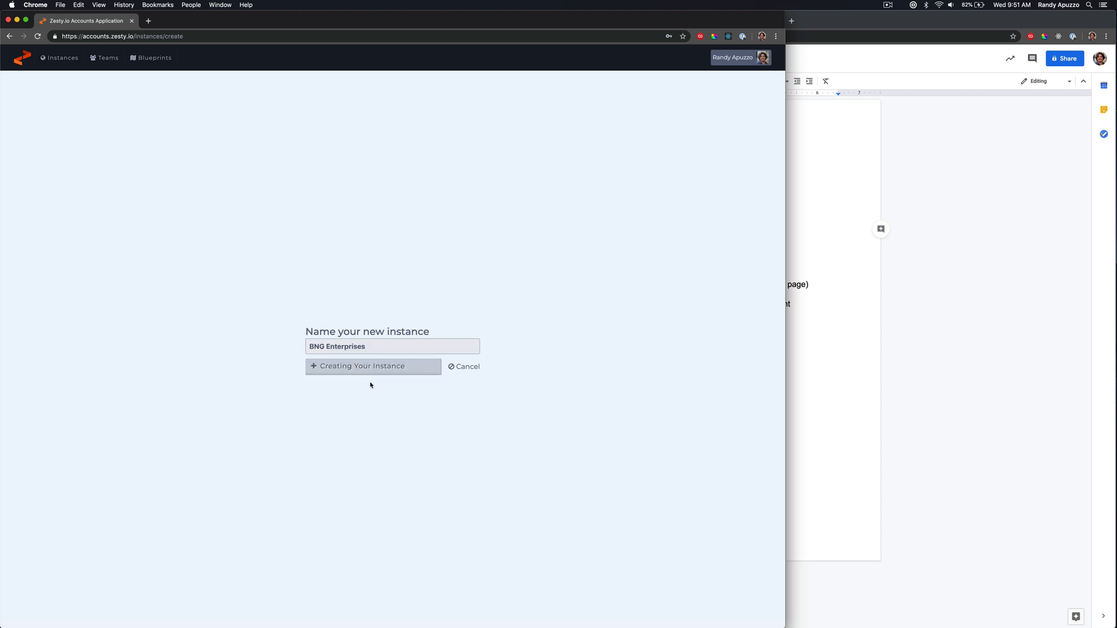
{"action": "left_click", "coordinate": [362, 366]}
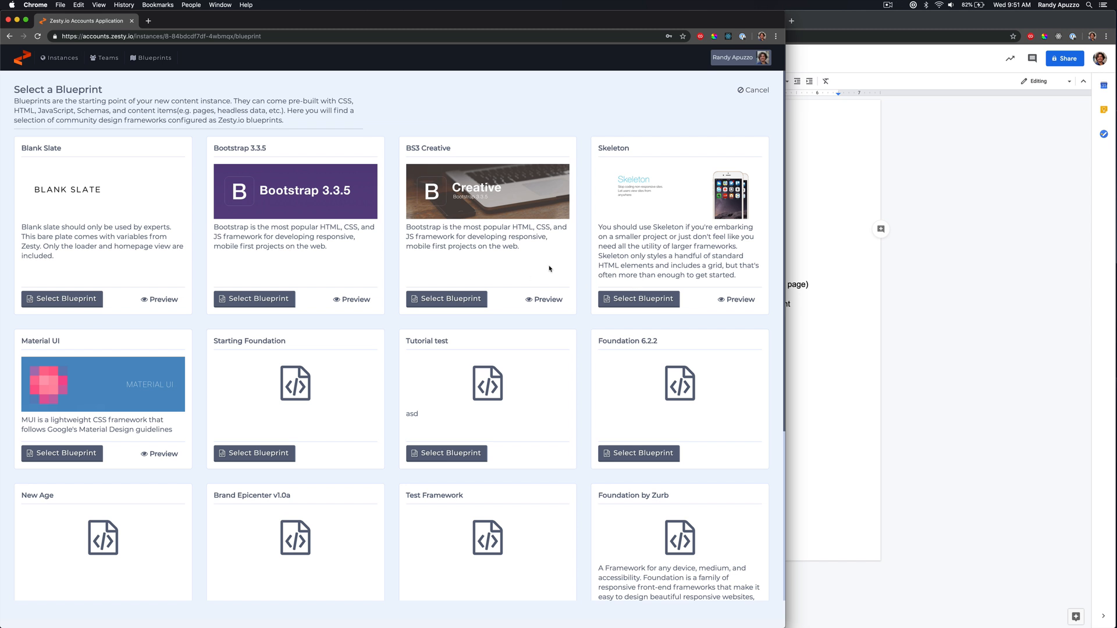
{"action": "mouse_move", "coordinate": [71, 299]}
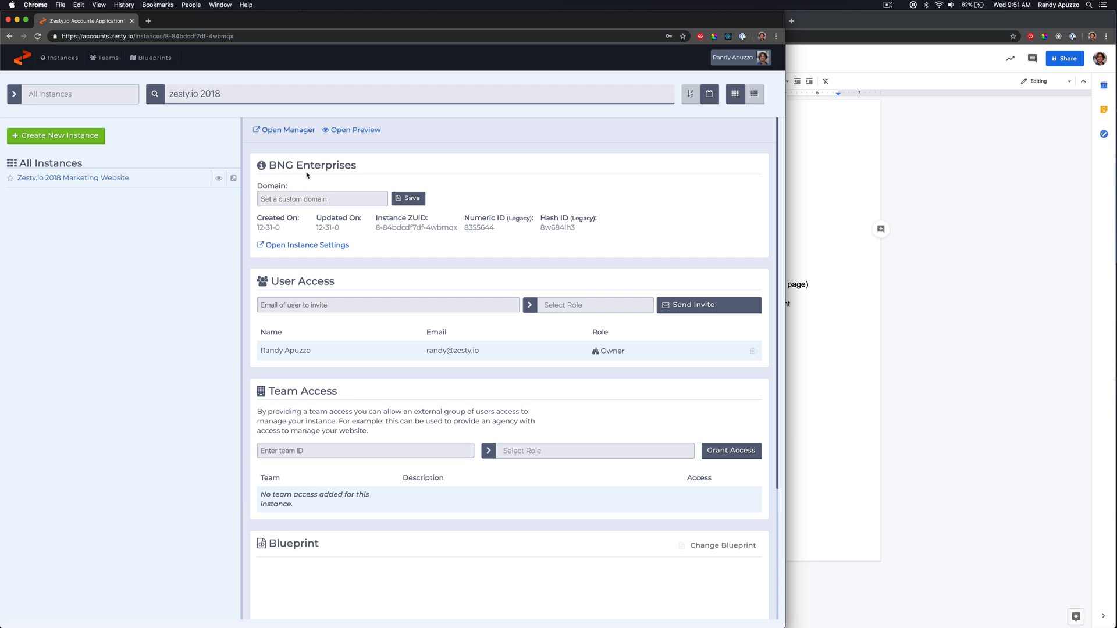
Apply the Blank Slate blueprint, then open the content manager and blank homepage preview.
{"action": "scroll", "scroll_direction": "down", "scroll_amount": 3}
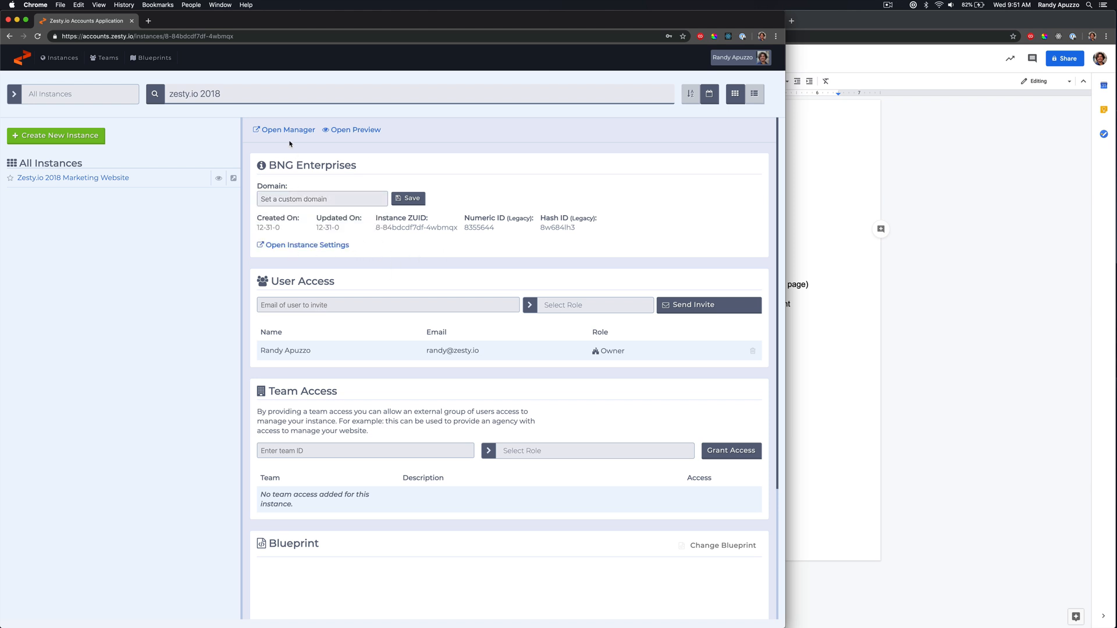
{"action": "mouse_move", "coordinate": [288, 129]}
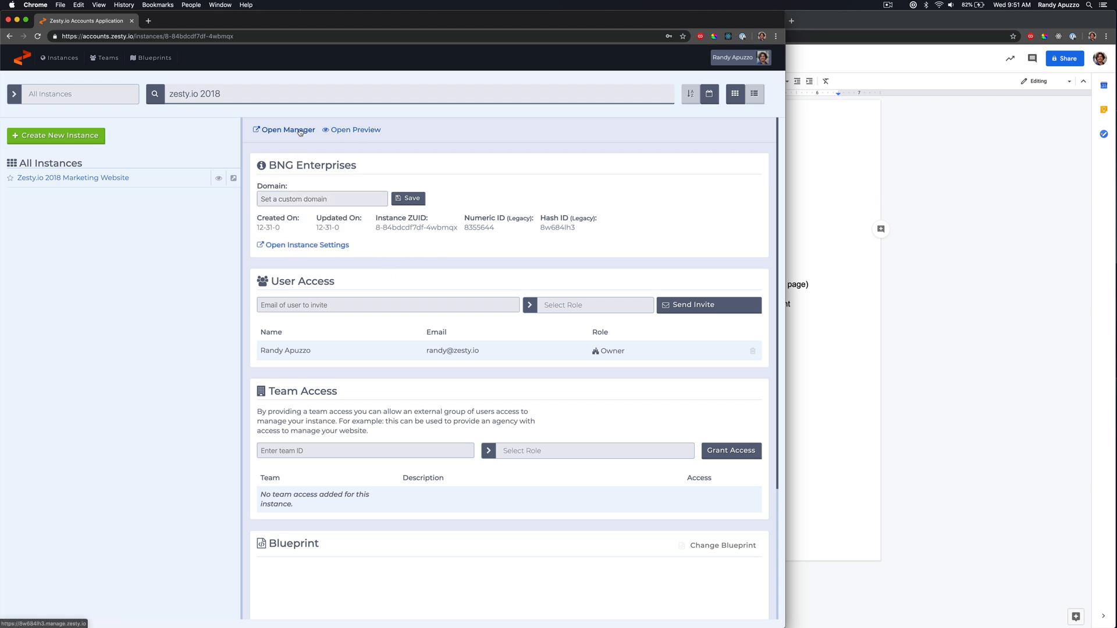
{"action": "left_click", "coordinate": [286, 130]}
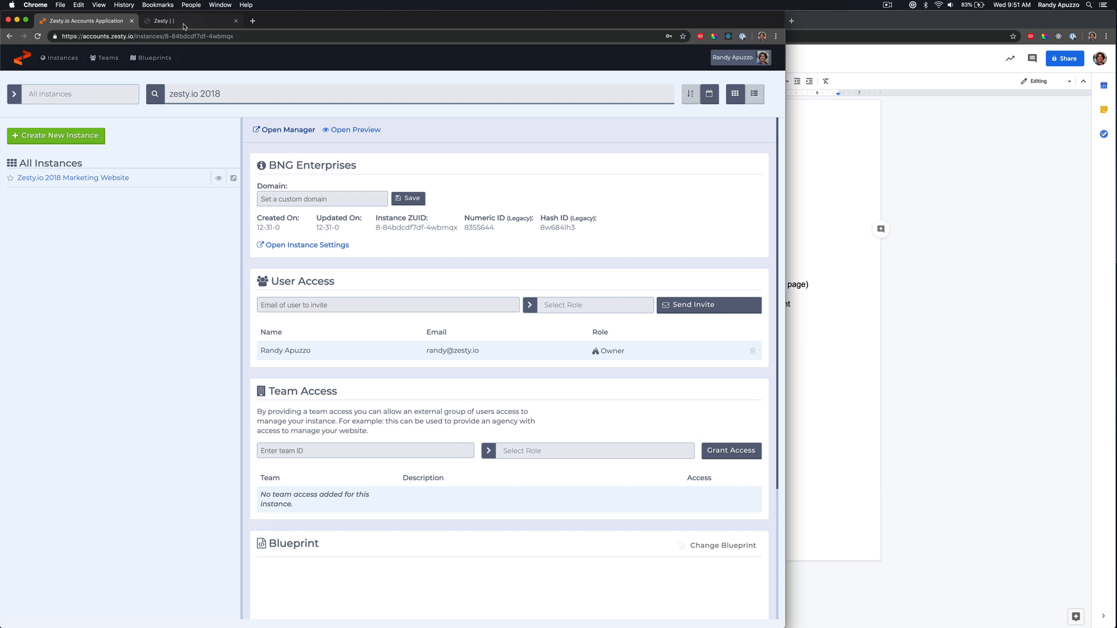
{"action": "left_click", "coordinate": [283, 130]}
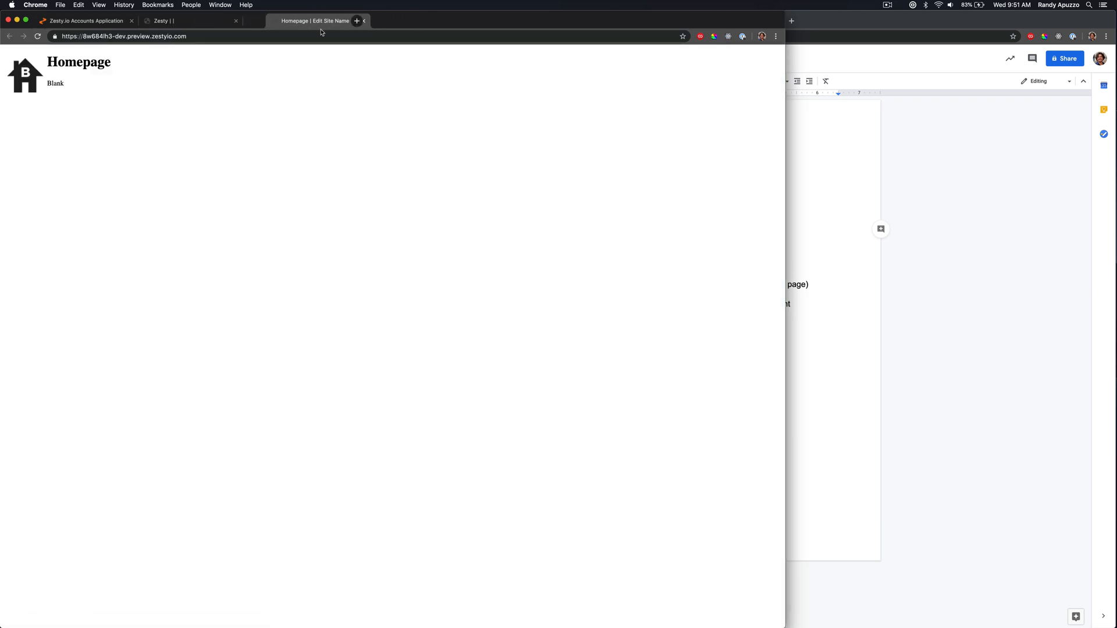
{"action": "left_click", "coordinate": [190, 19]}
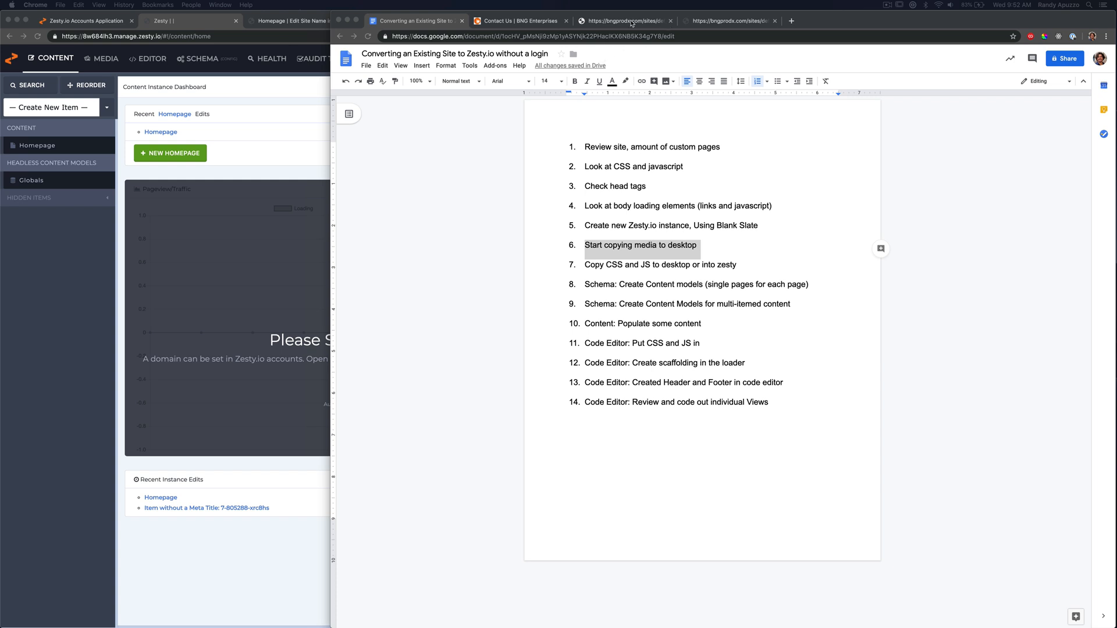
Open the BNG homepage header background image in its own tab, then return to the homepage.
{"action": "left_click", "coordinate": [520, 21]}
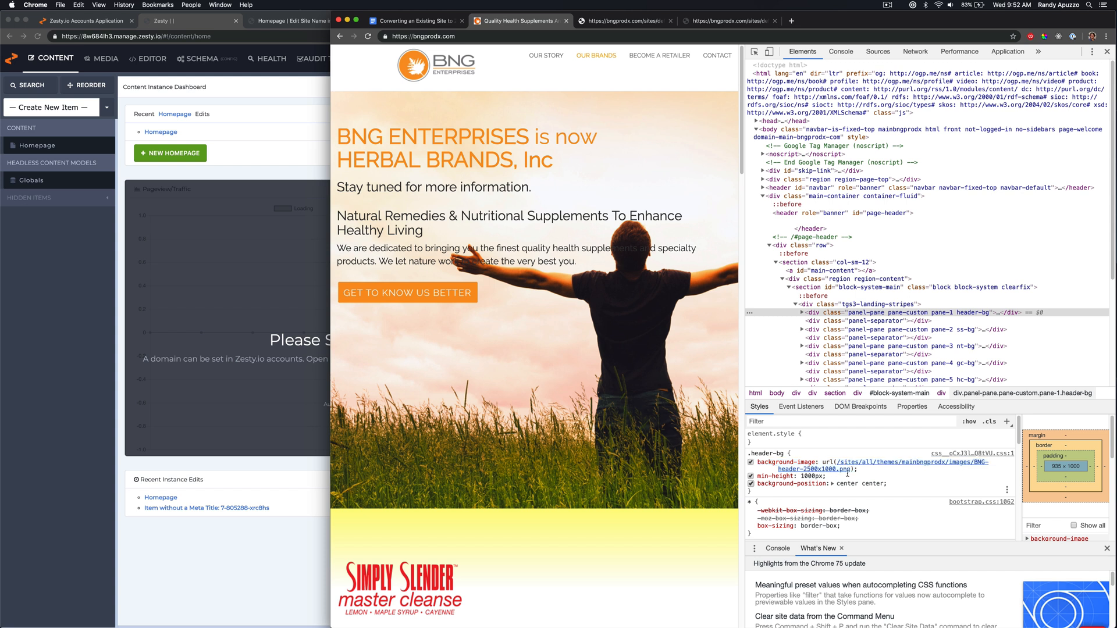
{"action": "right_click", "coordinate": [865, 469]}
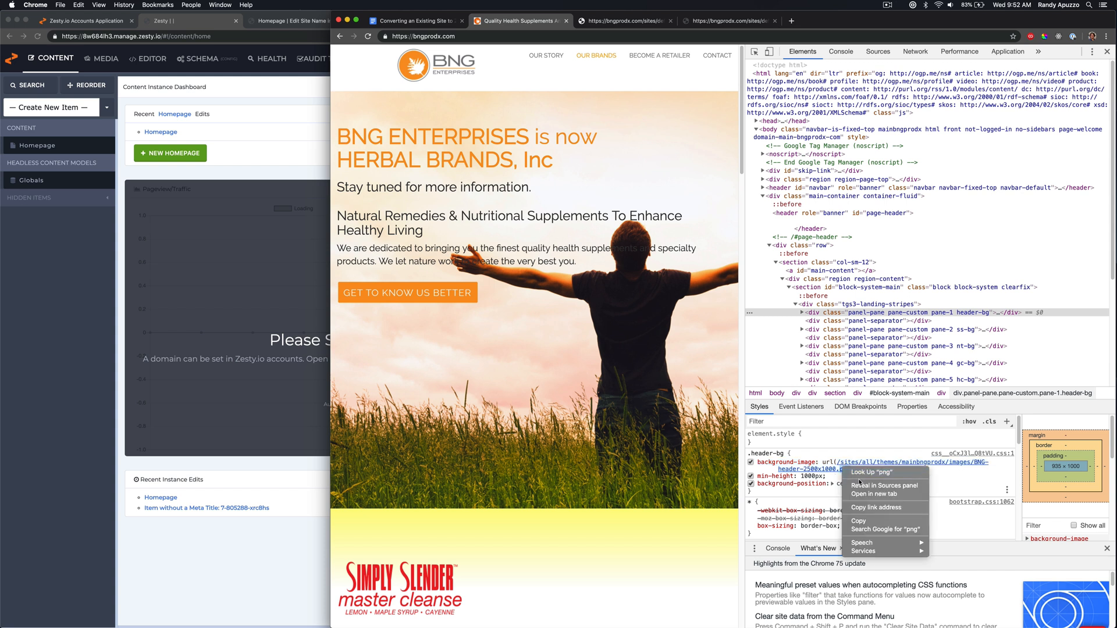
{"action": "left_click", "coordinate": [874, 486]}
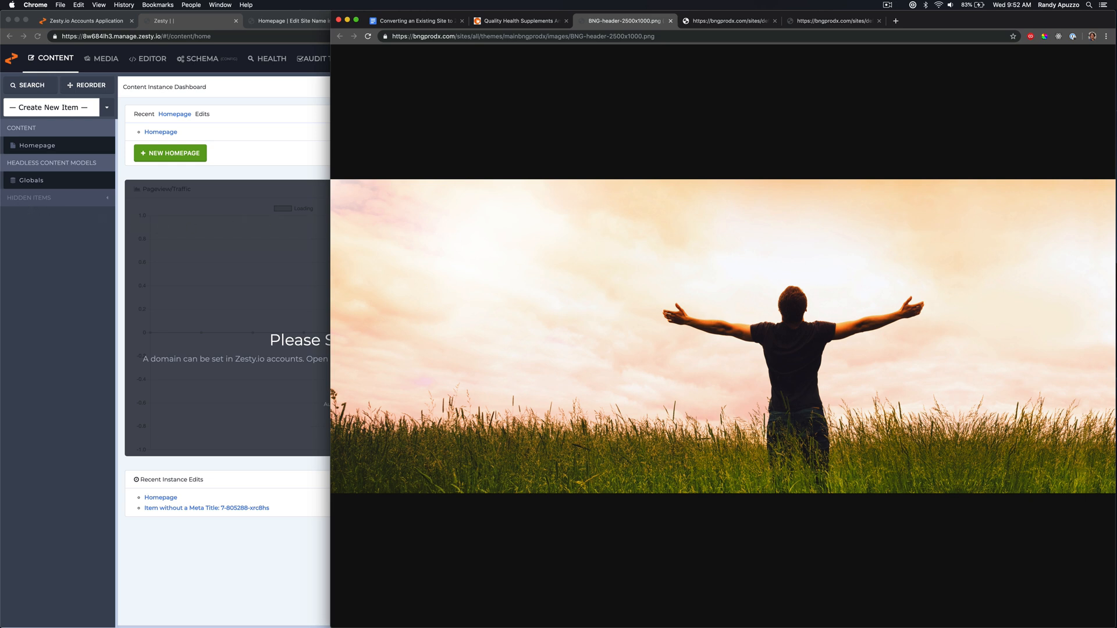
{"action": "left_click", "coordinate": [729, 19]}
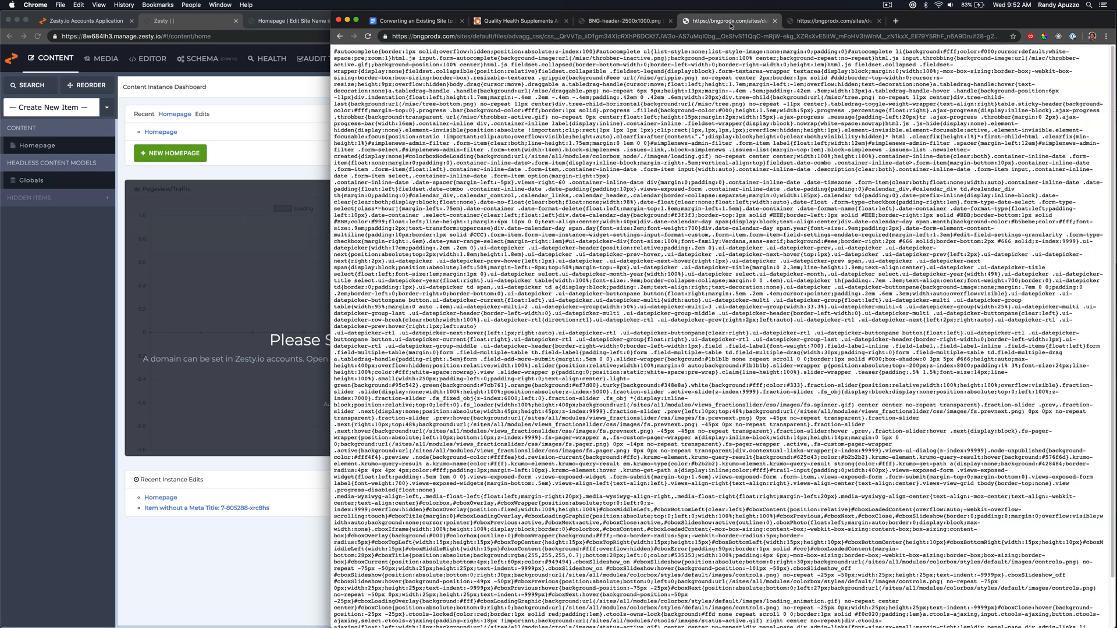
{"action": "left_click", "coordinate": [516, 19]}
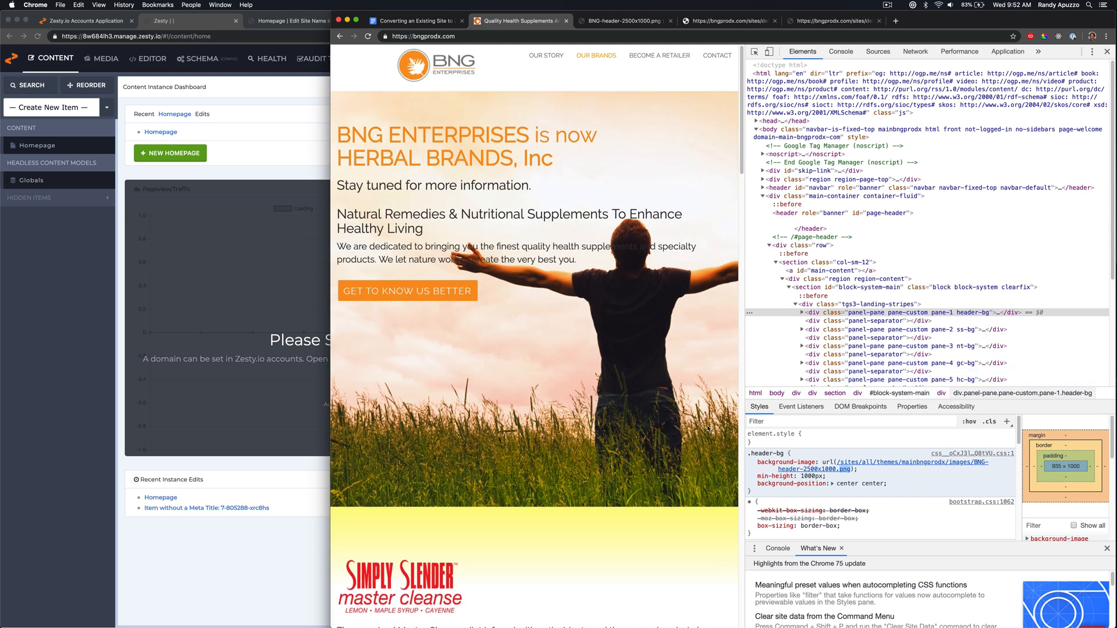
Browse all homepage brand sections, back to the top, then open Our Story.
{"action": "scroll", "scroll_direction": "down", "scroll_amount": 3}
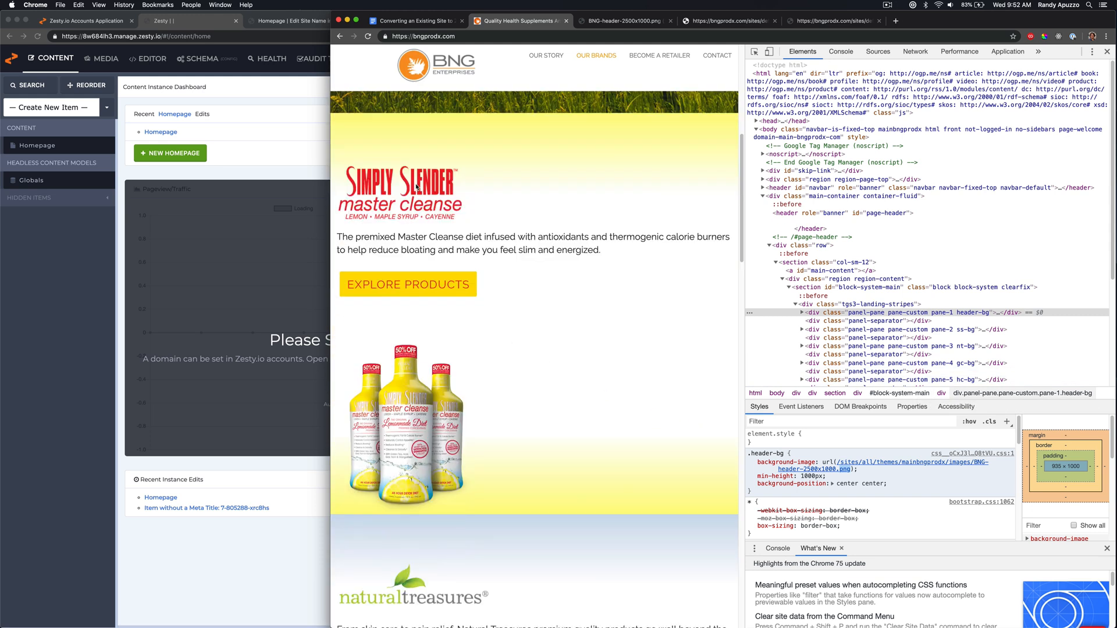
{"action": "mouse_move", "coordinate": [309, 390]}
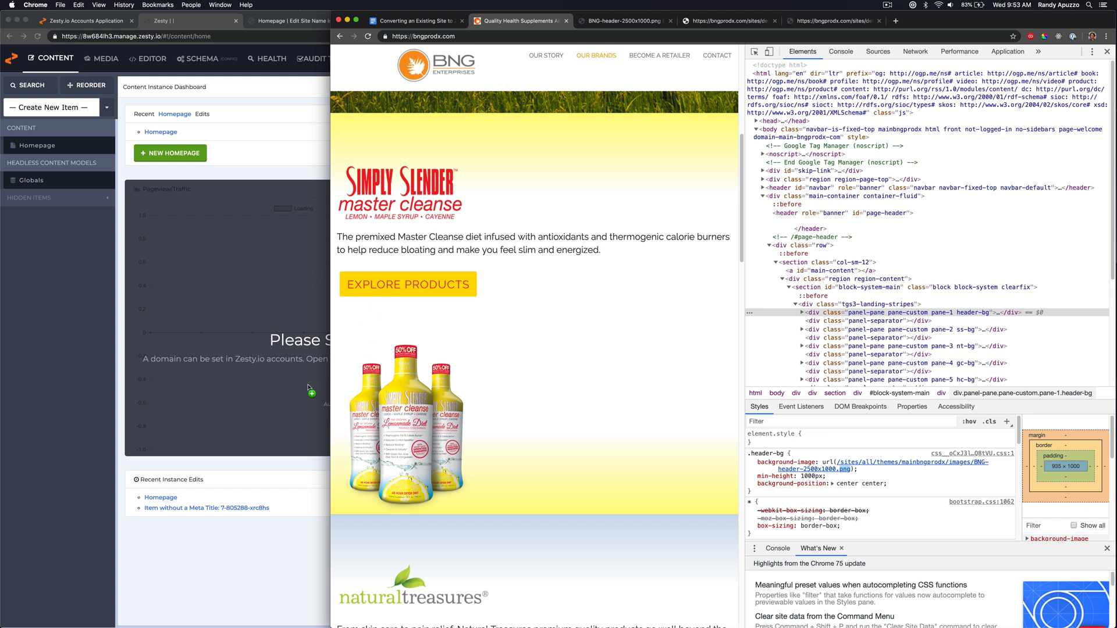
{"action": "scroll", "scroll_direction": "down", "scroll_amount": 3}
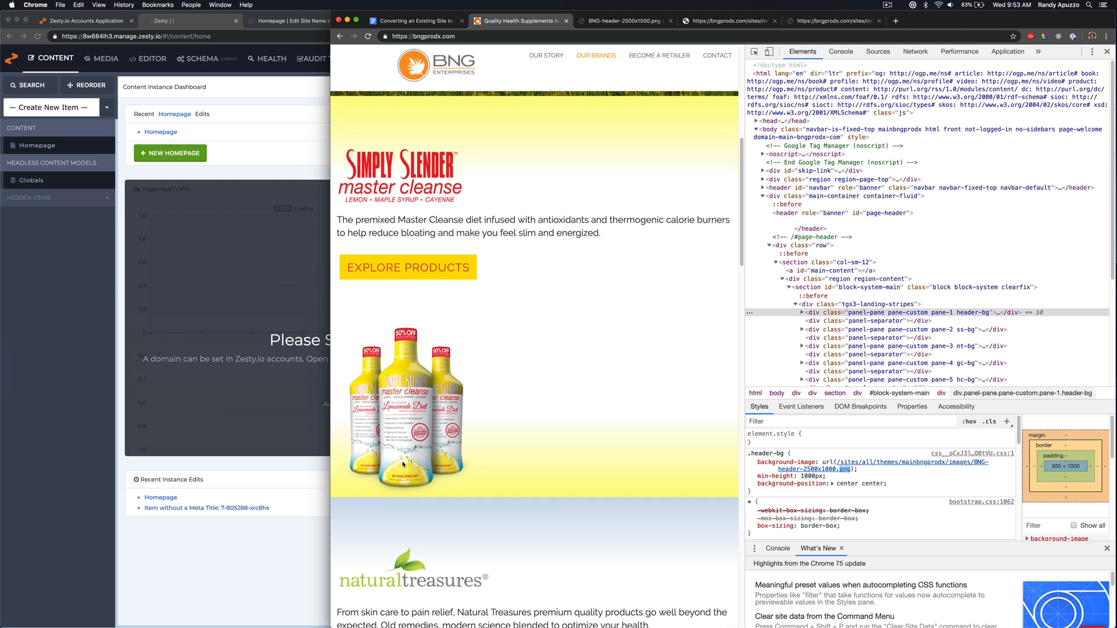
{"action": "scroll", "scroll_direction": "down", "scroll_amount": 3}
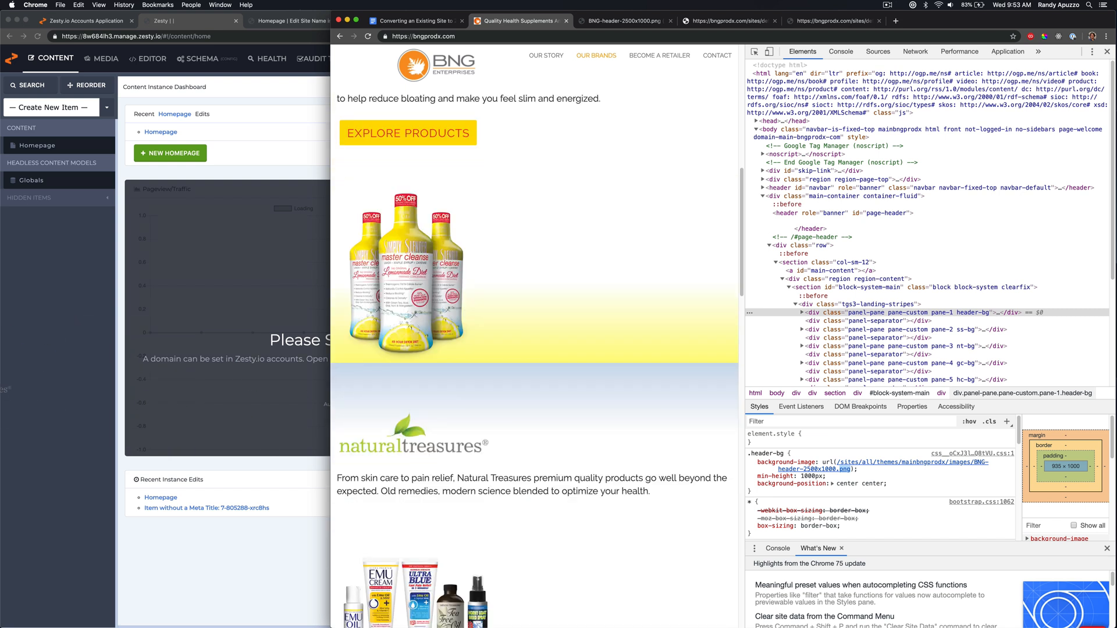
{"action": "scroll", "scroll_direction": "down", "scroll_amount": 3}
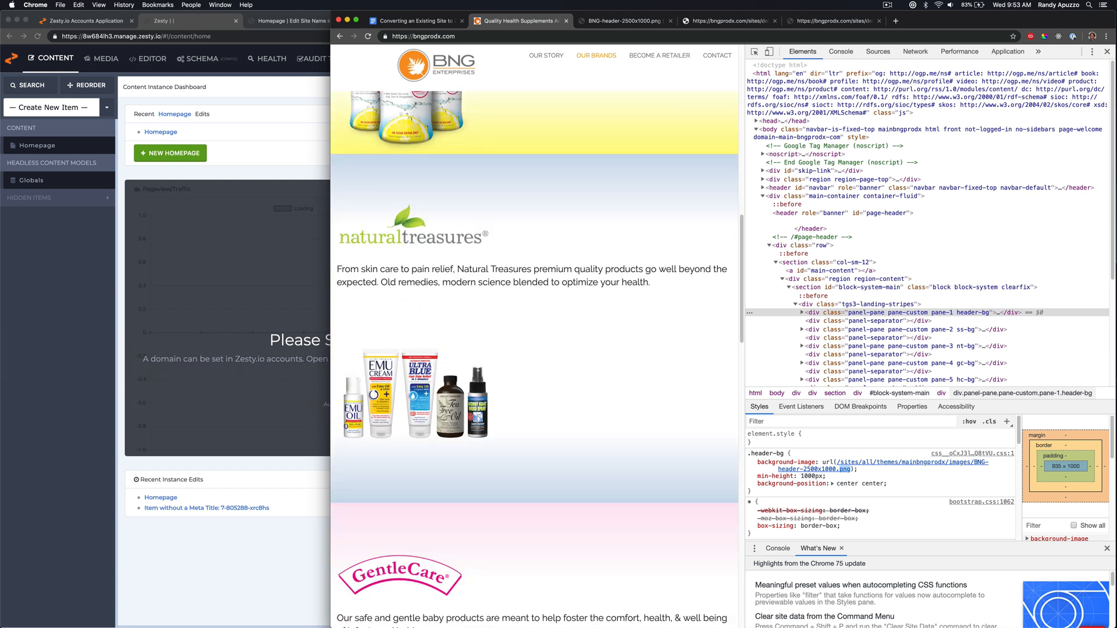
{"action": "scroll", "scroll_direction": "down", "scroll_amount": 3}
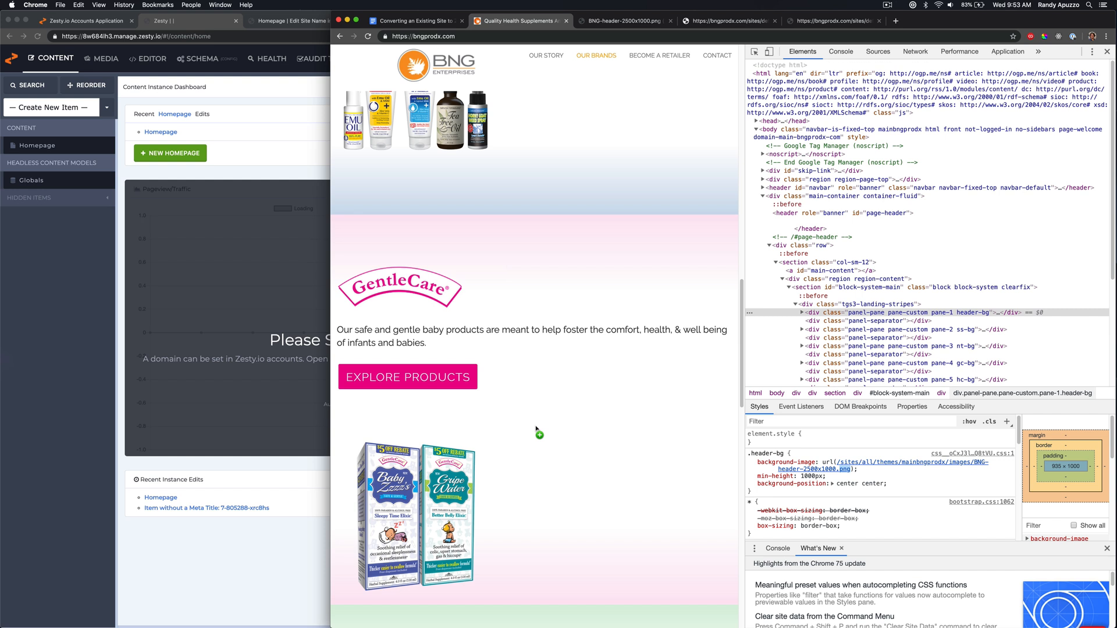
{"action": "scroll", "scroll_direction": "down", "scroll_amount": 3}
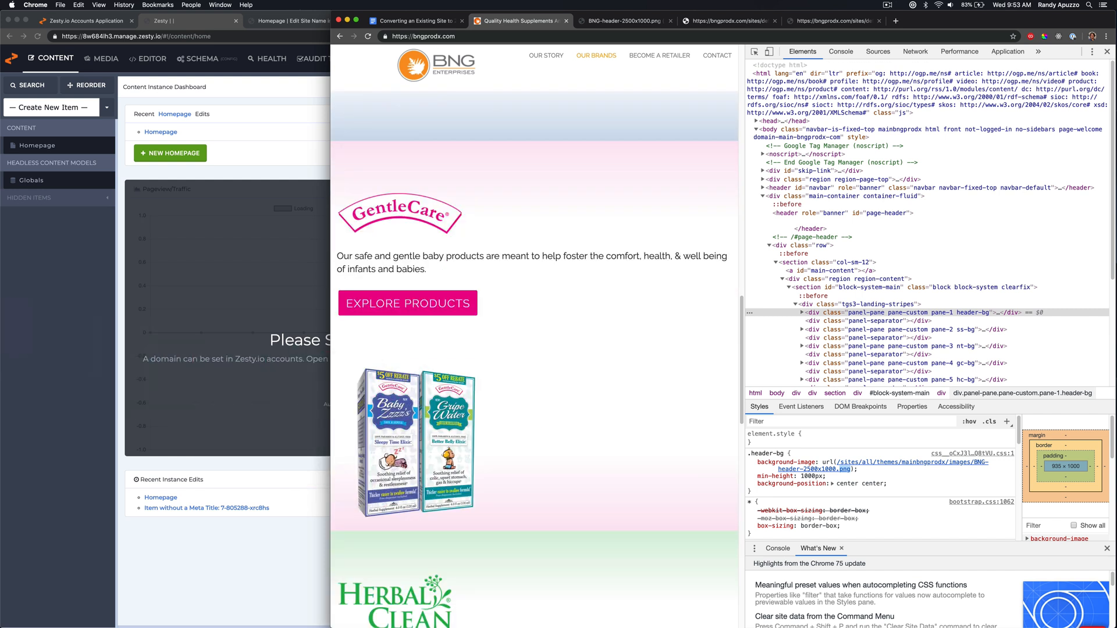
{"action": "scroll", "scroll_direction": "down", "scroll_amount": 3}
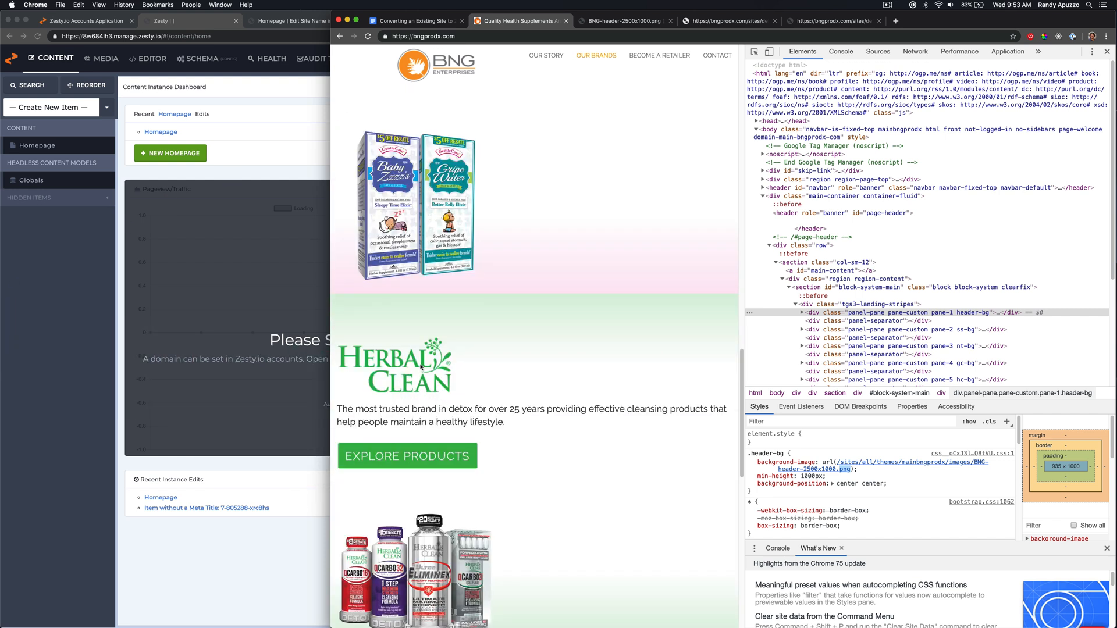
{"action": "mouse_move", "coordinate": [280, 516]}
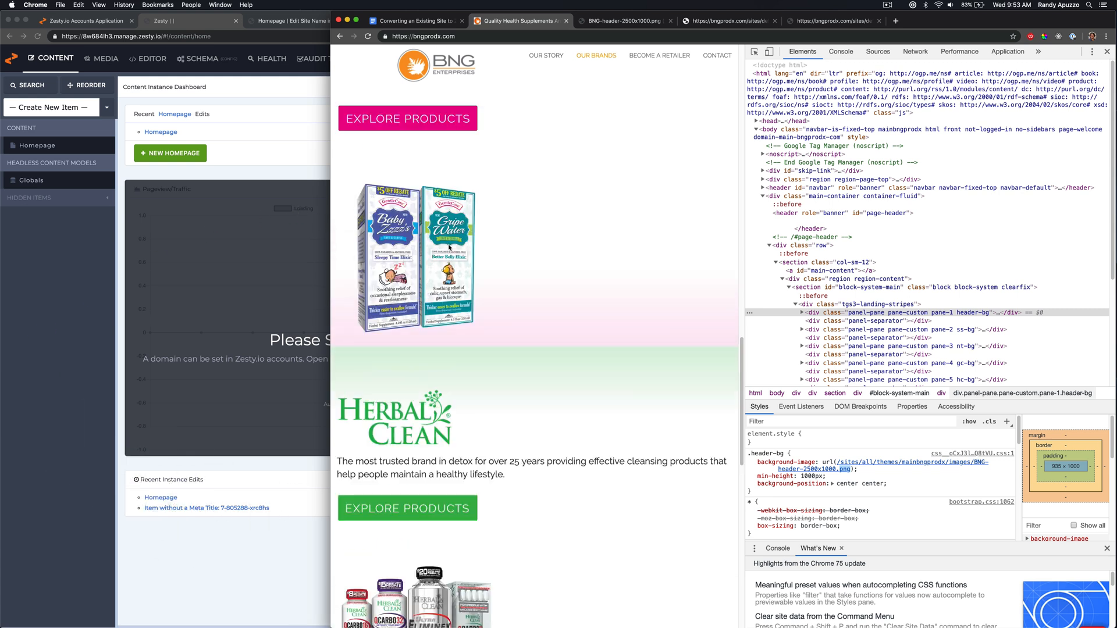
{"action": "scroll", "scroll_direction": "down", "scroll_amount": 3}
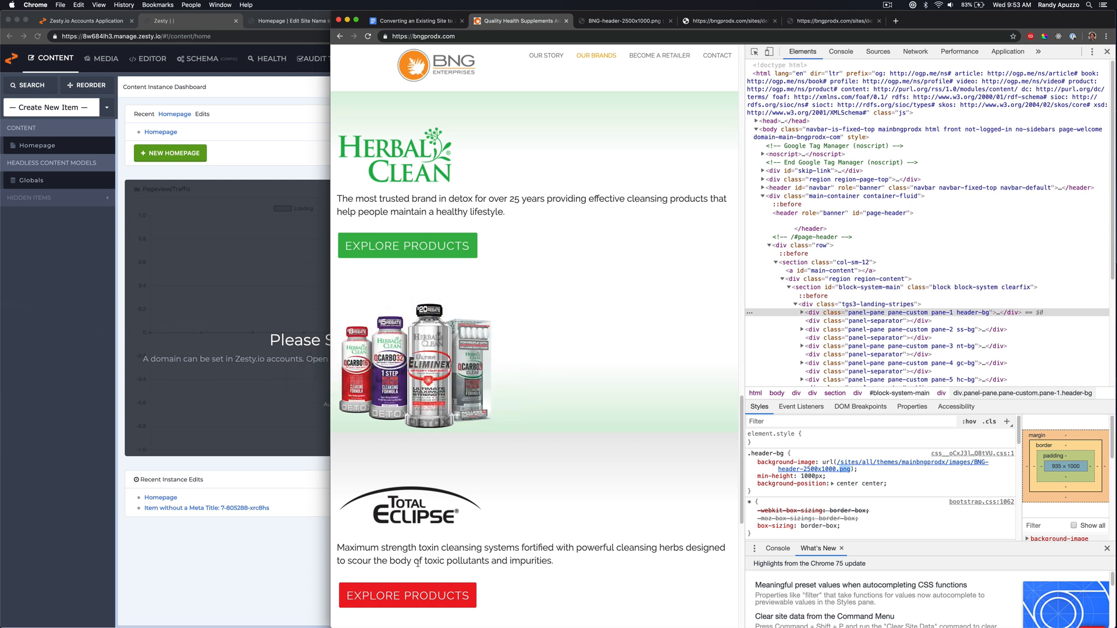
{"action": "scroll", "scroll_direction": "down", "scroll_amount": 3}
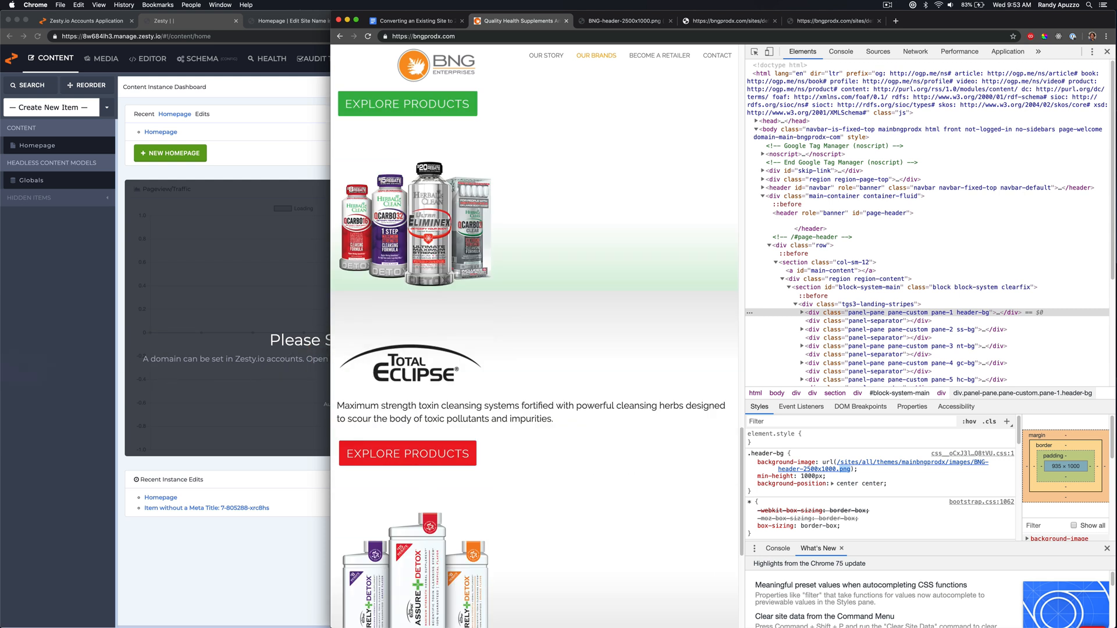
{"action": "scroll", "scroll_direction": "down", "scroll_amount": 3}
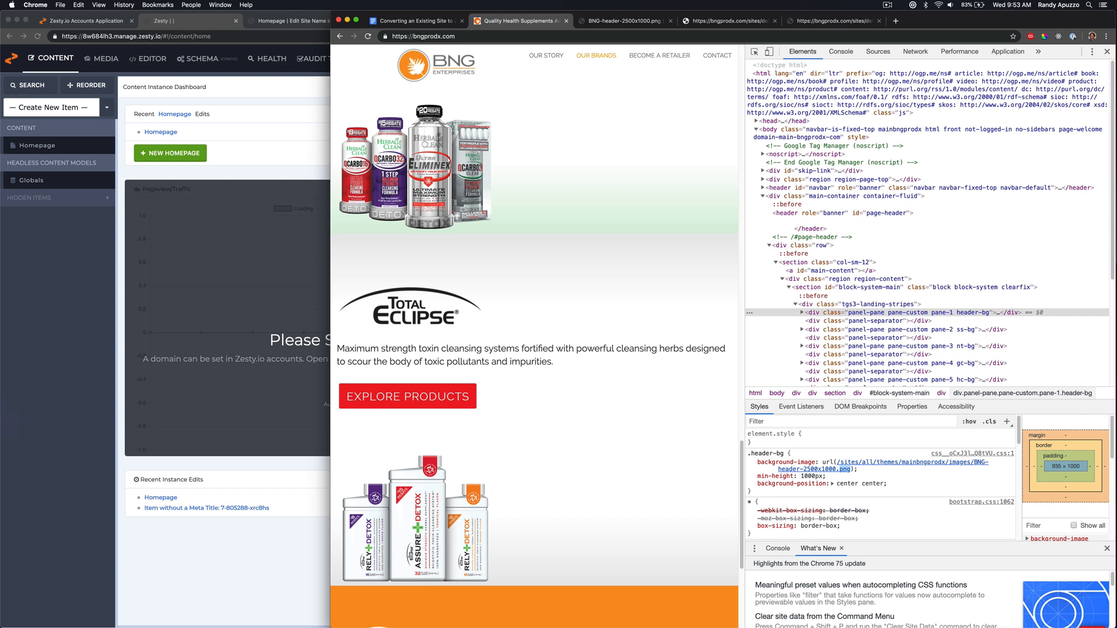
{"action": "scroll", "scroll_direction": "down", "scroll_amount": 3}
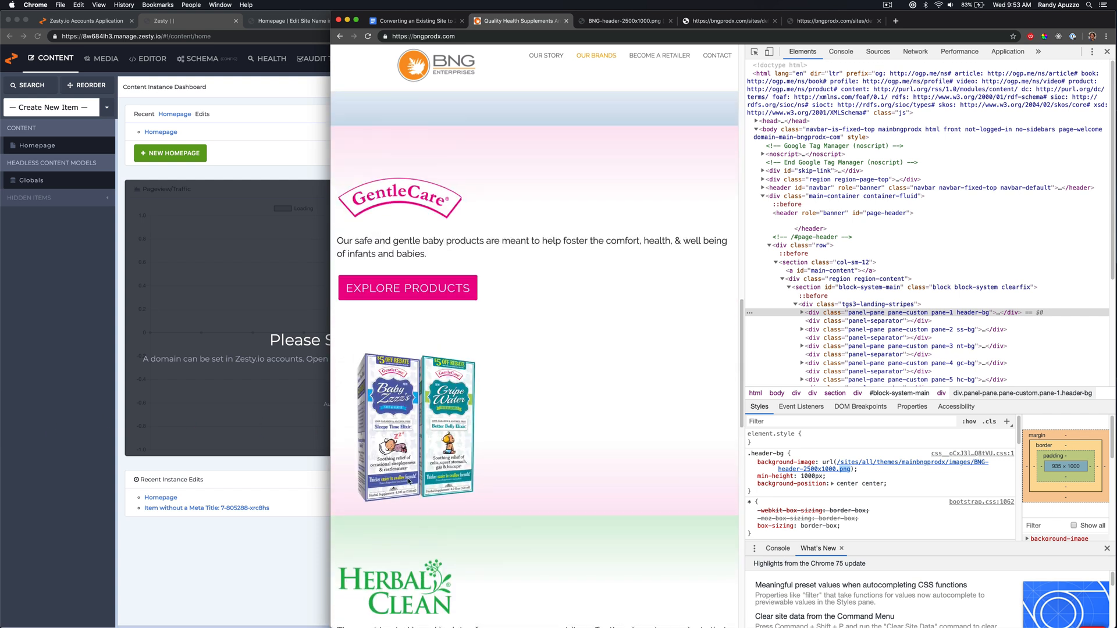
{"action": "scroll", "scroll_direction": "up", "scroll_amount": 3}
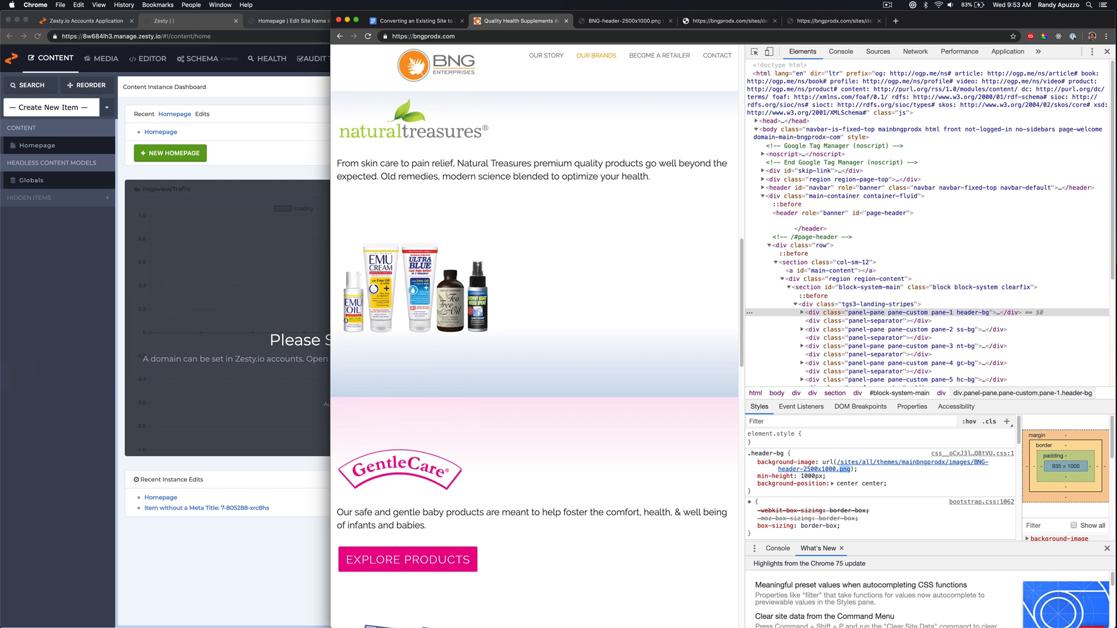
{"action": "scroll", "scroll_direction": "down", "scroll_amount": 3}
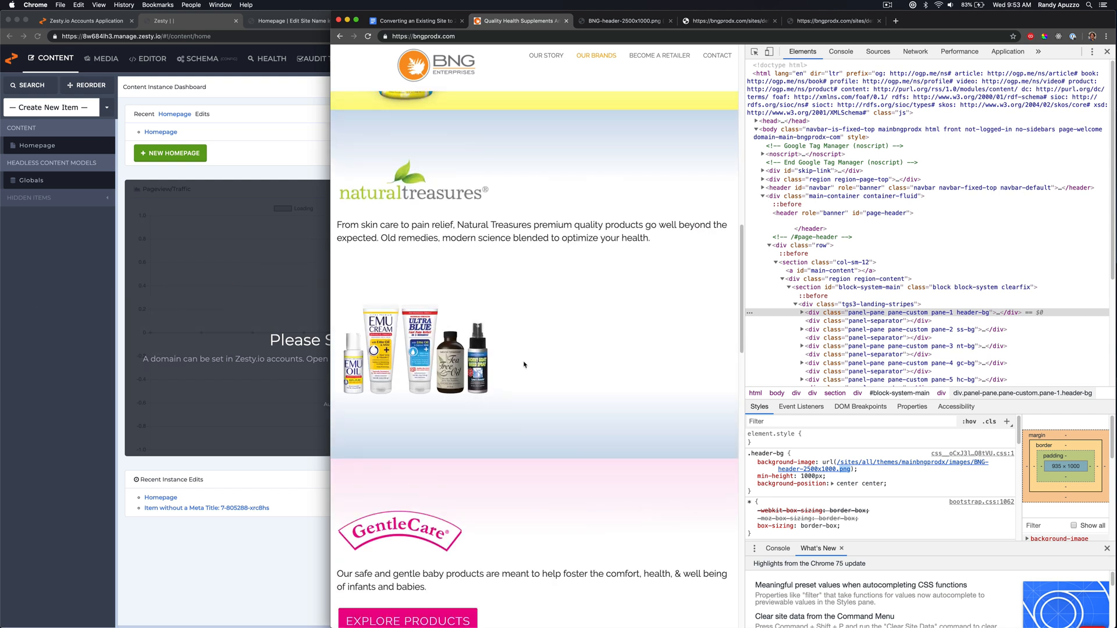
{"action": "scroll", "scroll_direction": "up", "scroll_amount": 3}
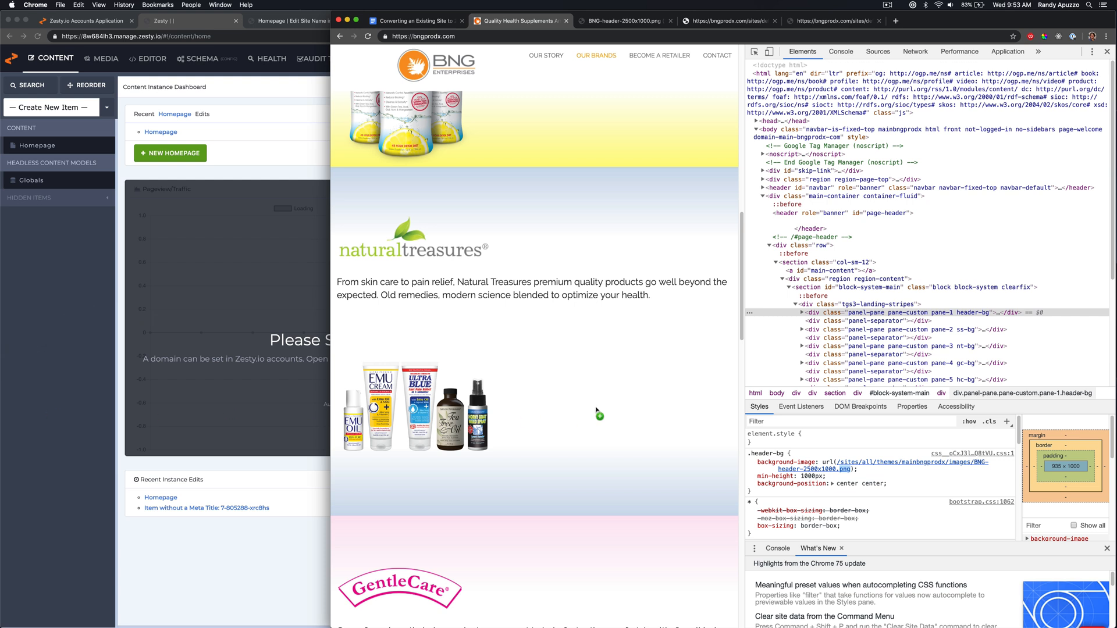
{"action": "scroll", "scroll_direction": "up", "scroll_amount": 3}
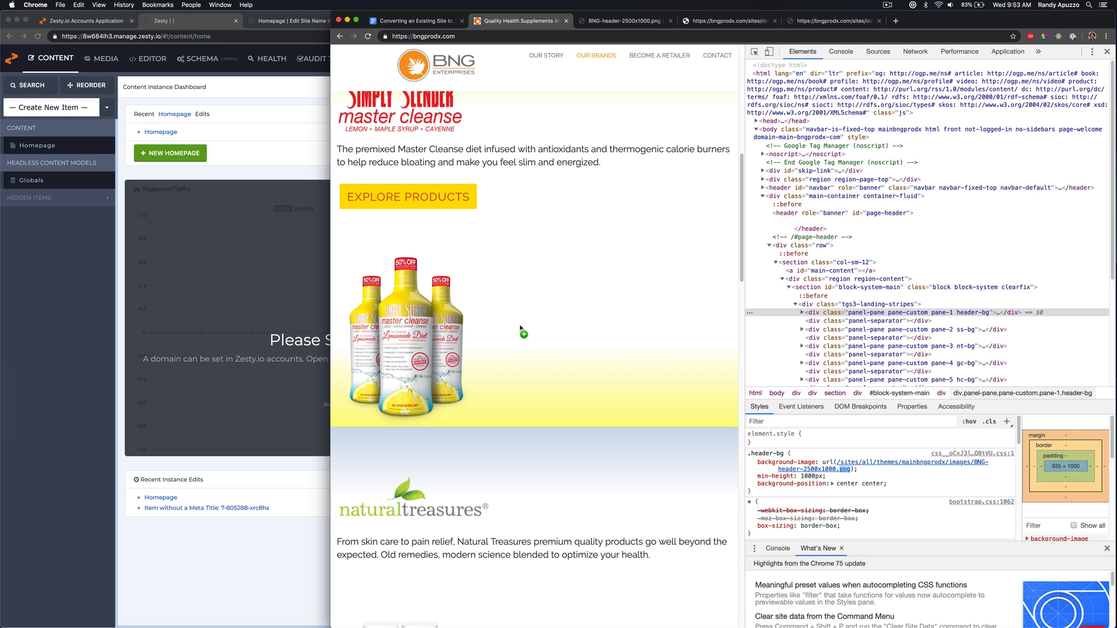
{"action": "scroll", "scroll_direction": "up", "scroll_amount": 3}
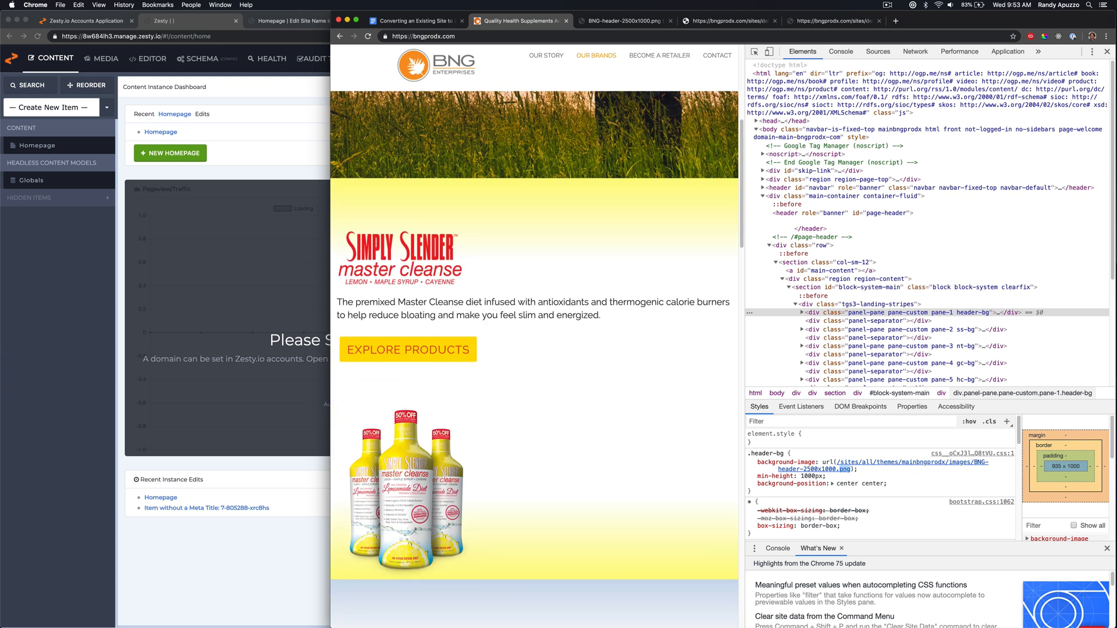
{"action": "scroll", "scroll_direction": "up", "scroll_amount": 3}
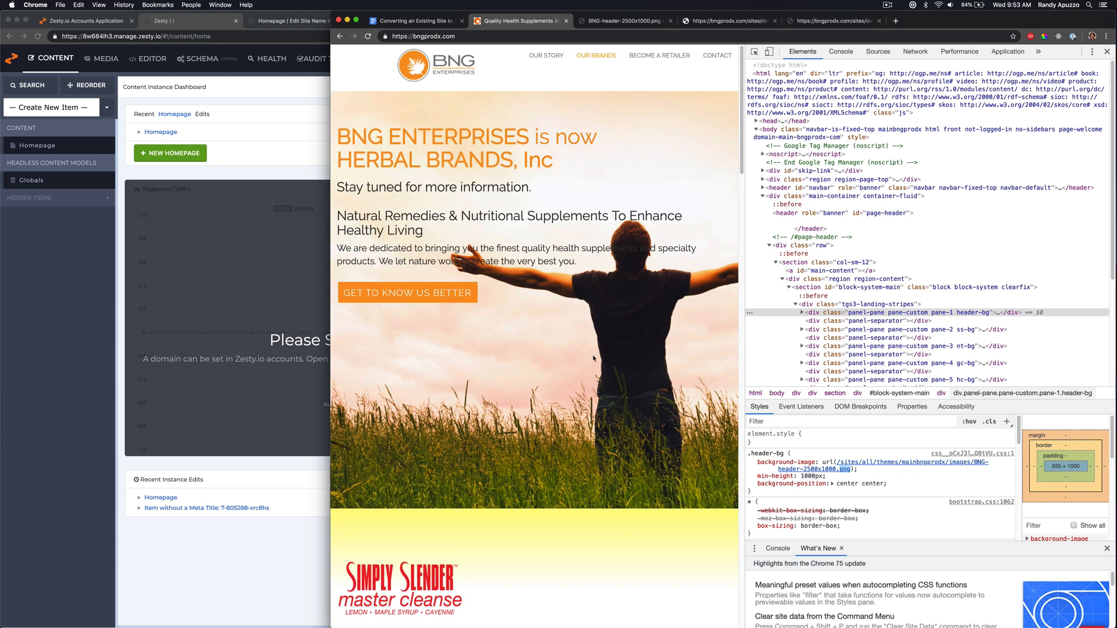
{"action": "scroll", "scroll_direction": "down", "scroll_amount": 3}
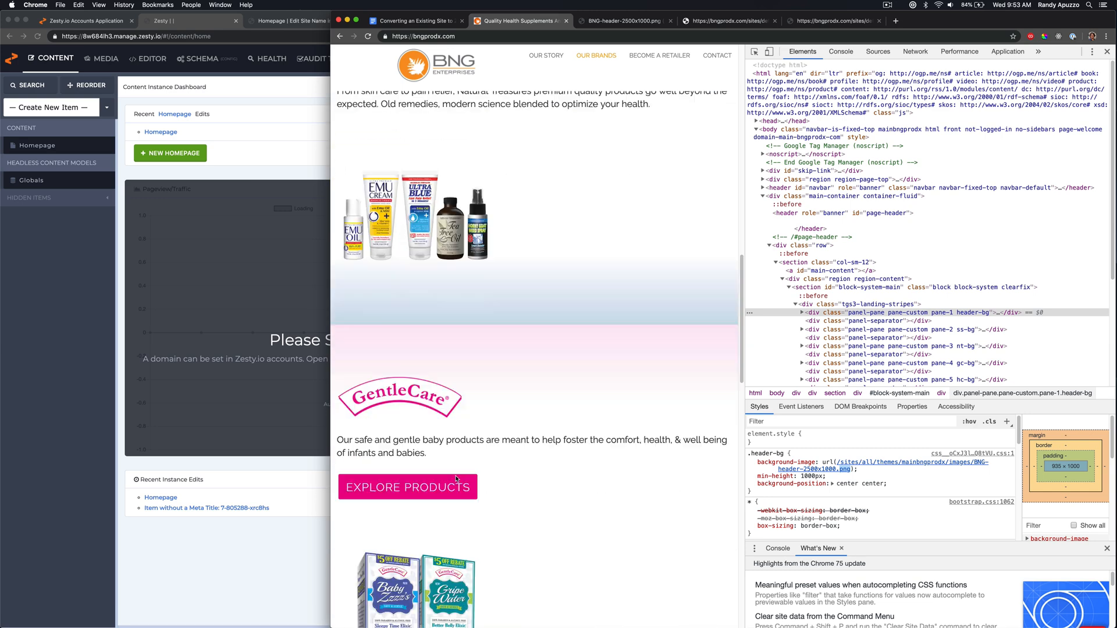
{"action": "scroll", "scroll_direction": "down", "scroll_amount": 3}
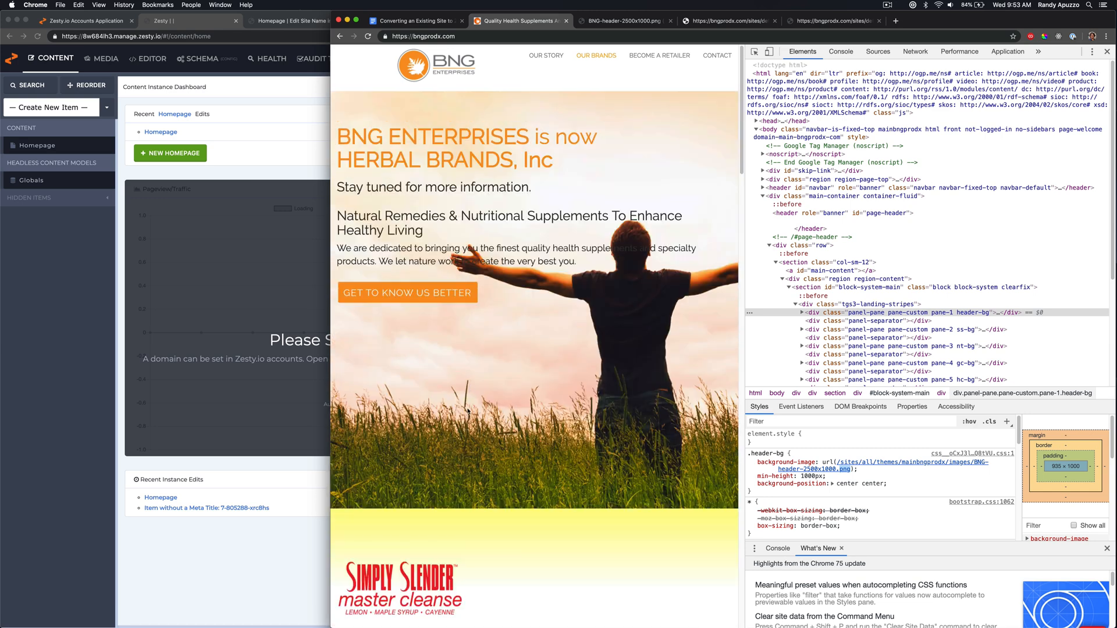
{"action": "left_click", "coordinate": [546, 56]}
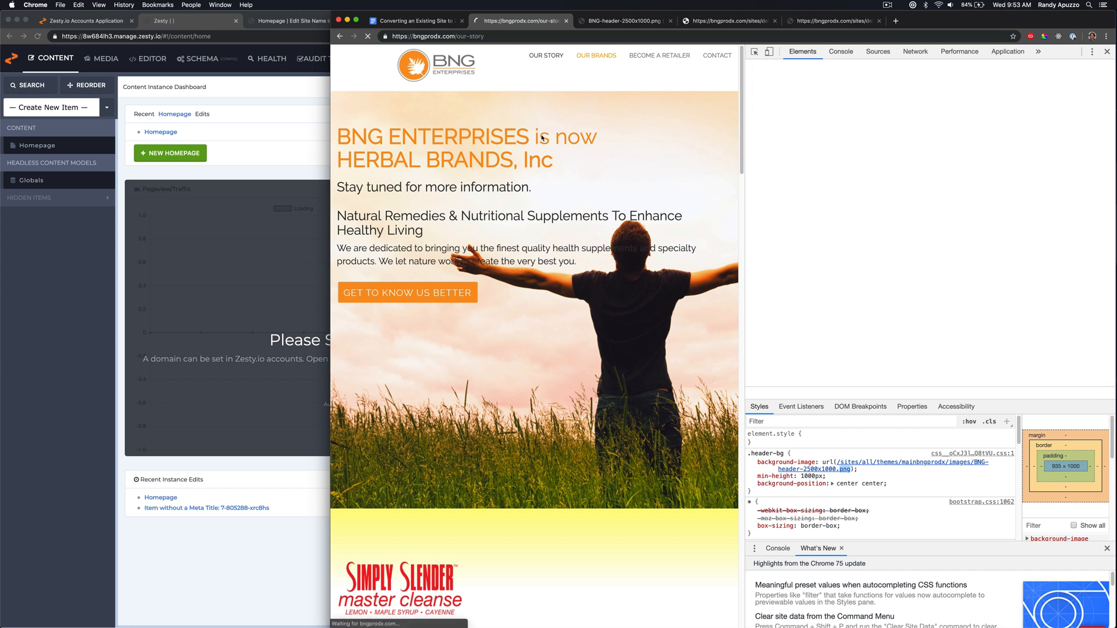
View the Our Story header image in its own tab, scroll the page, then return home.
{"action": "left_click", "coordinate": [546, 56]}
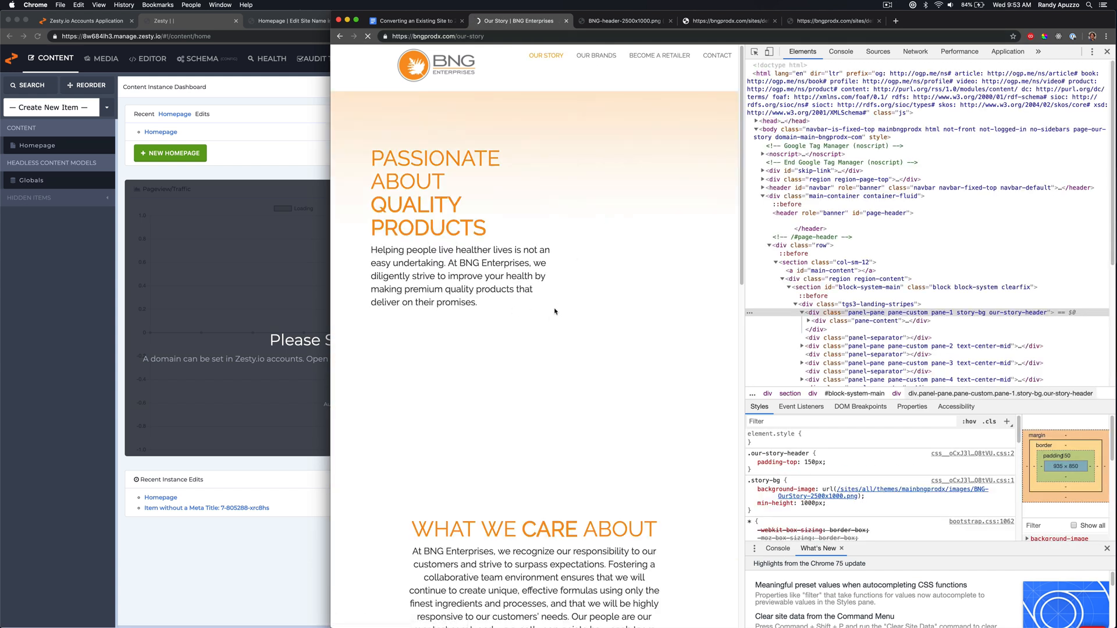
{"action": "right_click", "coordinate": [662, 448]}
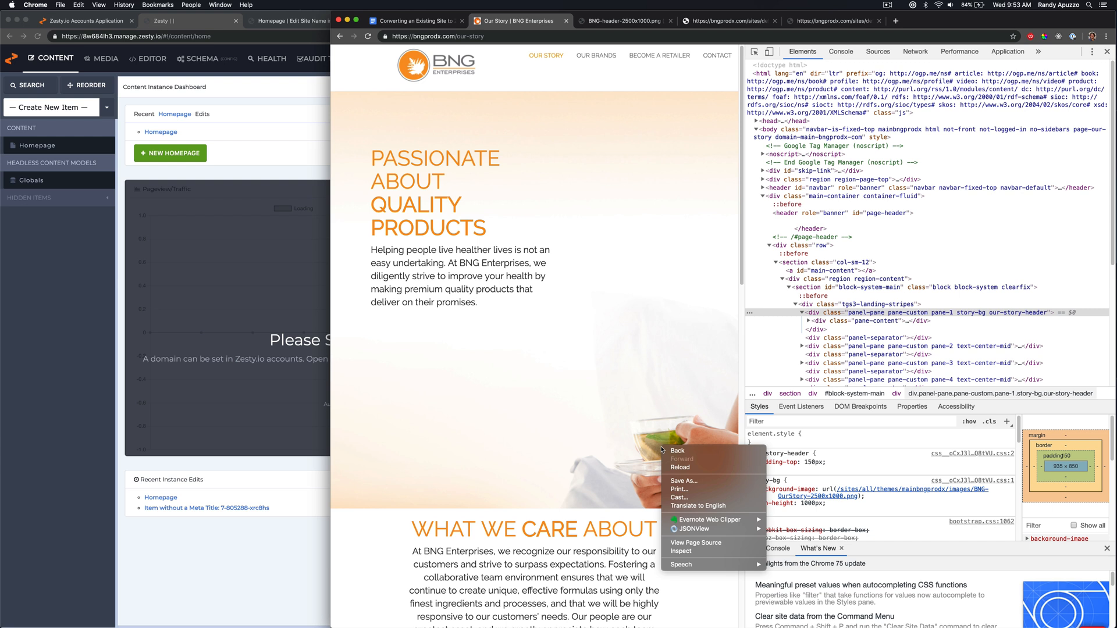
{"action": "mouse_move", "coordinate": [681, 553]}
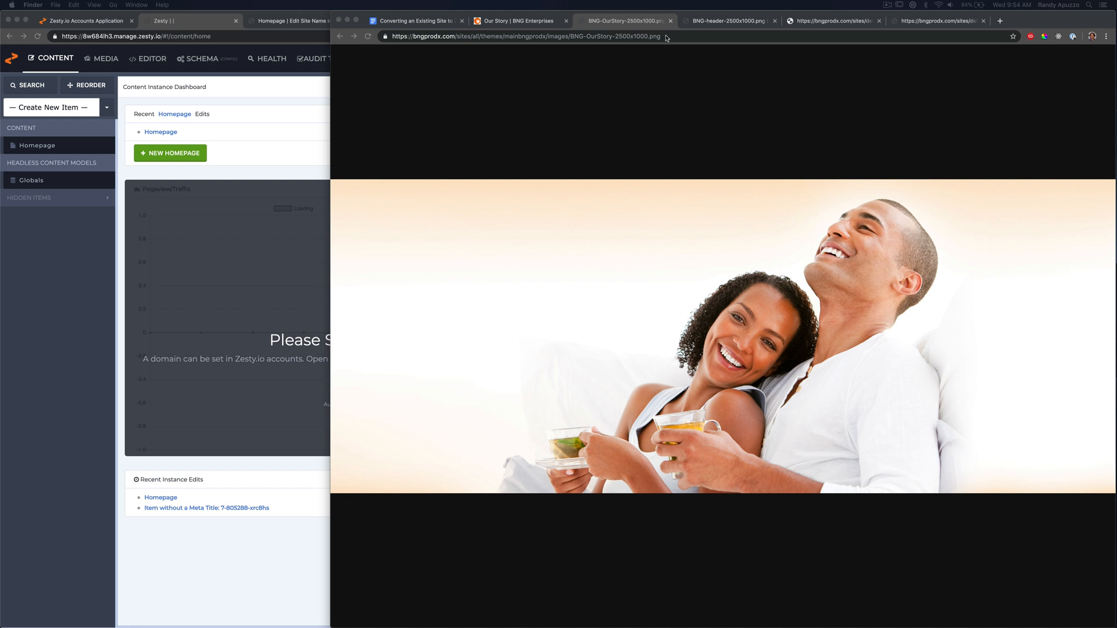
{"action": "left_click", "coordinate": [520, 21]}
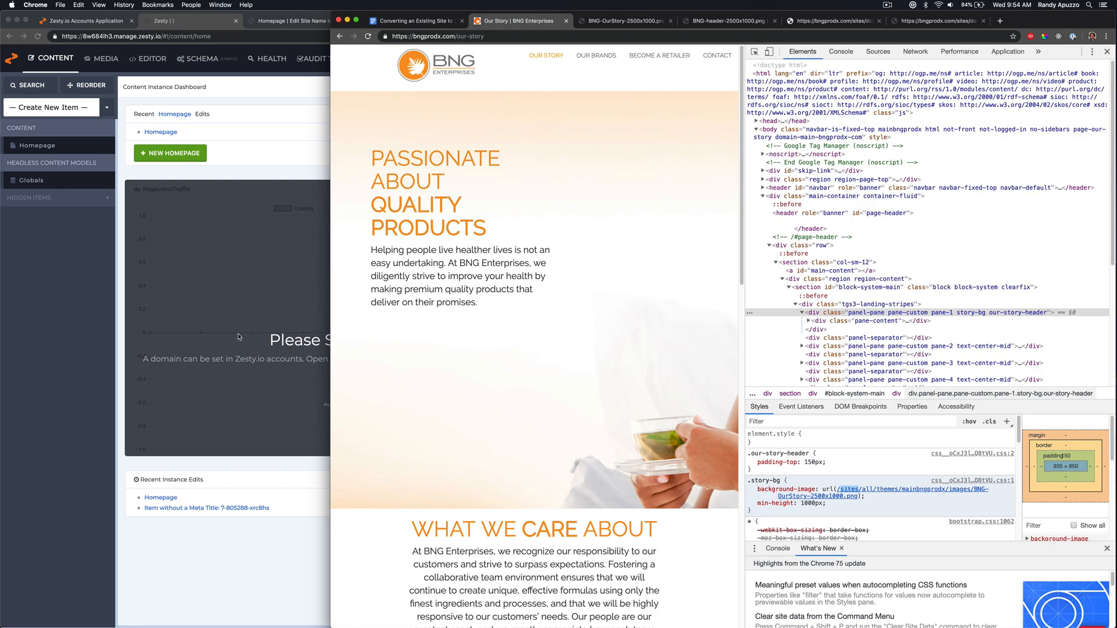
{"action": "scroll", "scroll_direction": "down", "scroll_amount": 3}
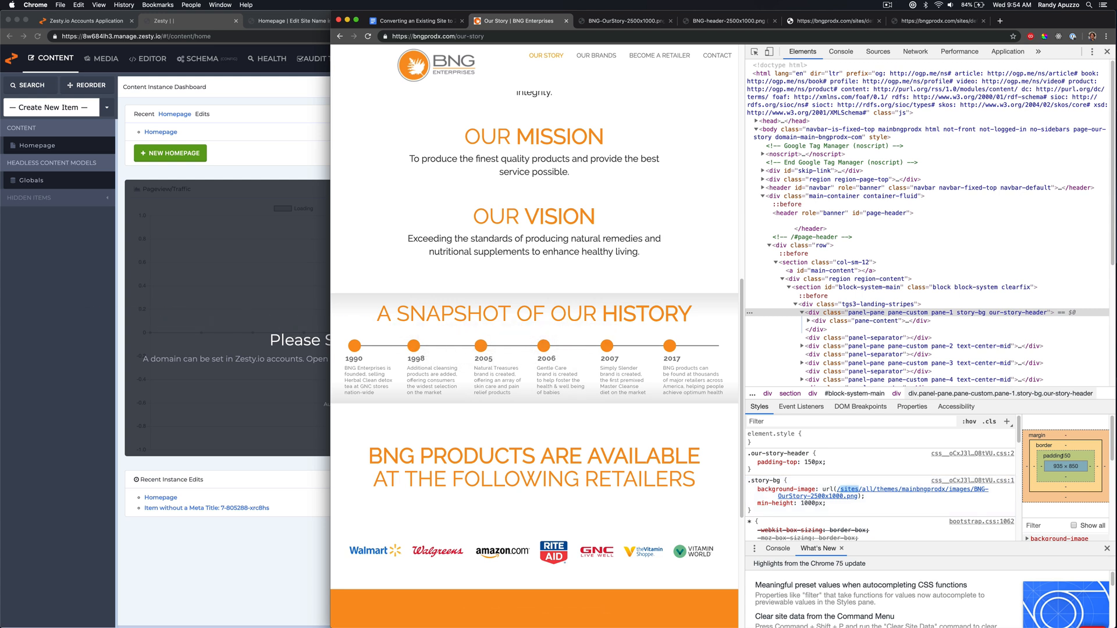
{"action": "scroll", "scroll_direction": "down", "scroll_amount": 3}
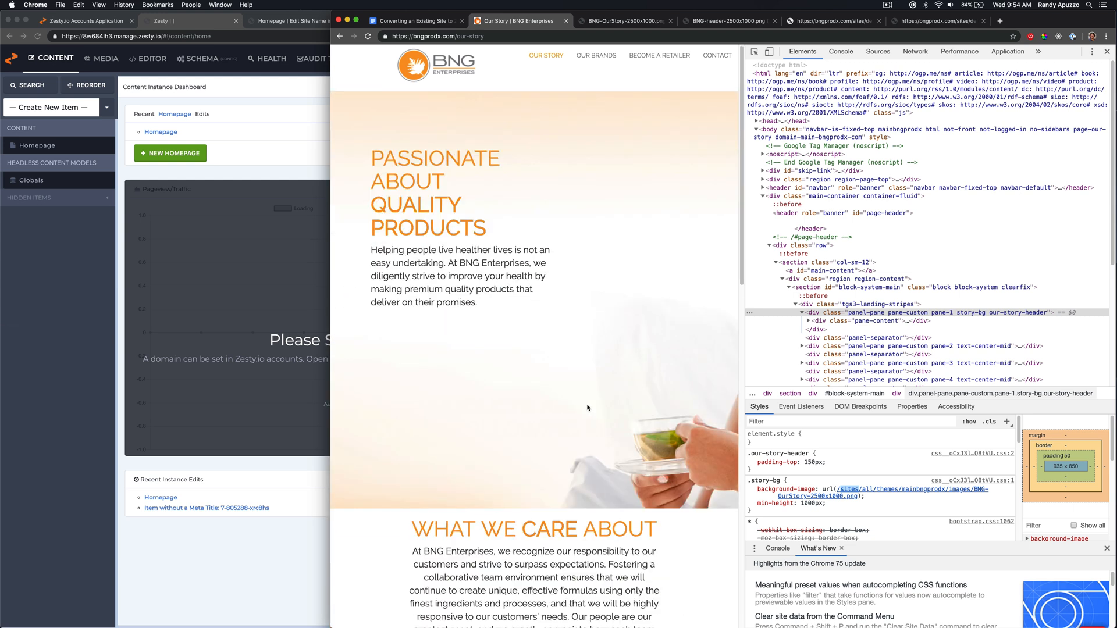
{"action": "left_click", "coordinate": [595, 55]}
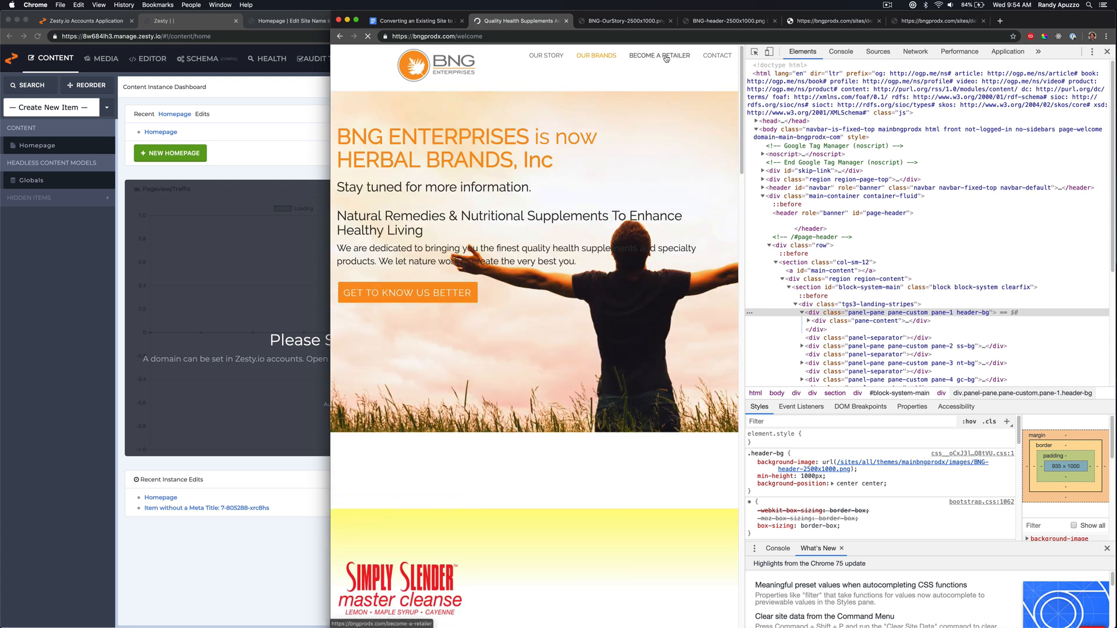
Check the Become a Retailer and Contact Us pages, including the contact background image.
{"action": "left_click", "coordinate": [658, 56]}
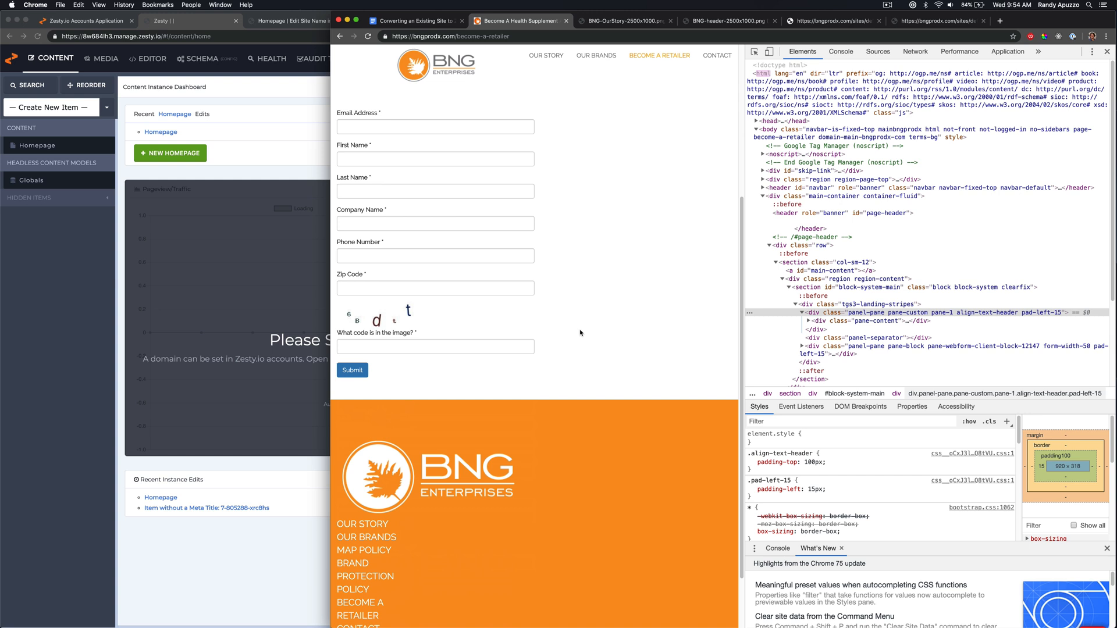
{"action": "scroll", "scroll_direction": "up", "scroll_amount": 3}
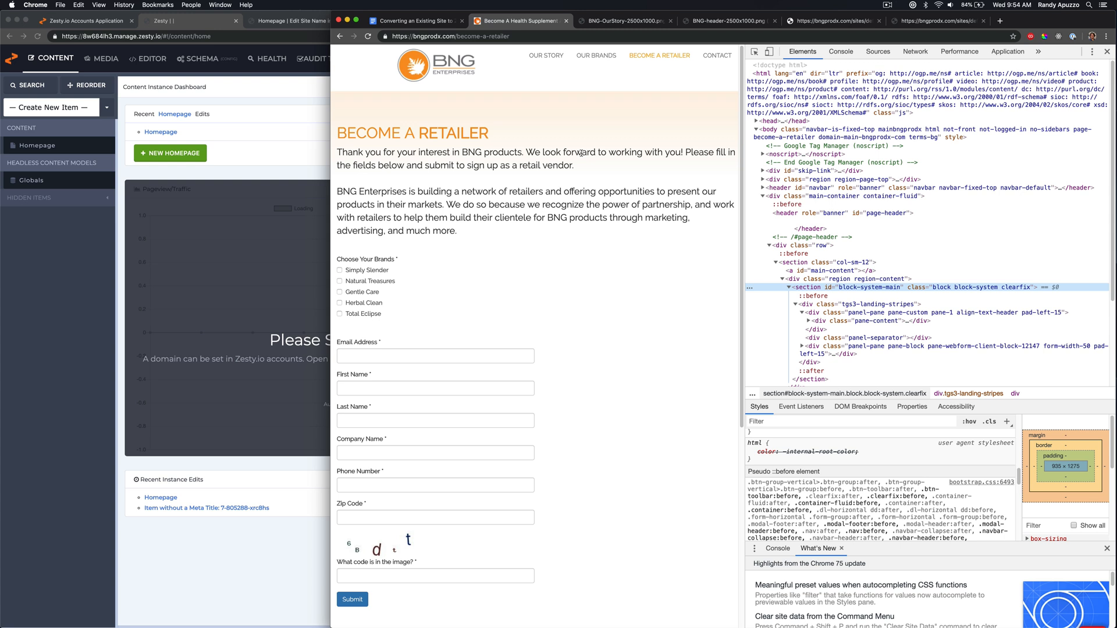
{"action": "left_click", "coordinate": [716, 56]}
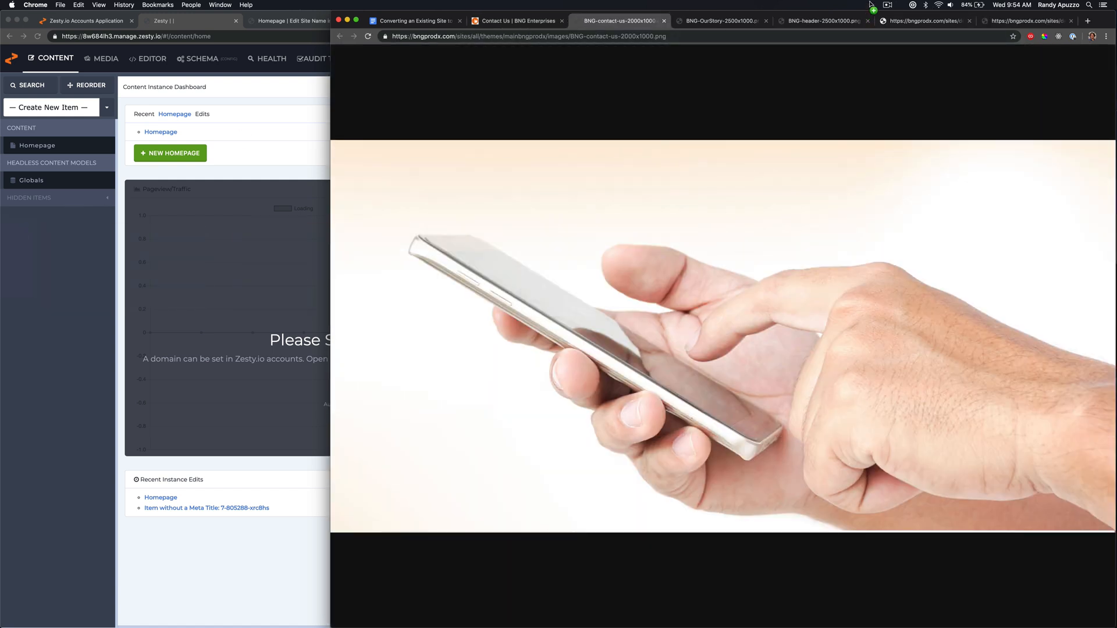
{"action": "left_click", "coordinate": [516, 20]}
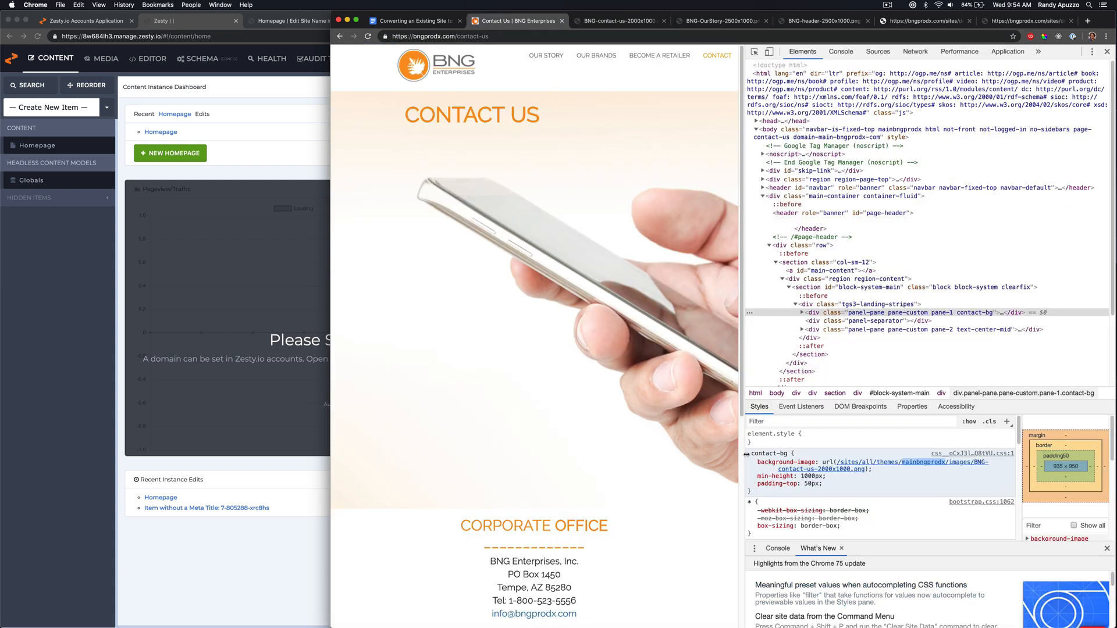
{"action": "mouse_move", "coordinate": [570, 80]}
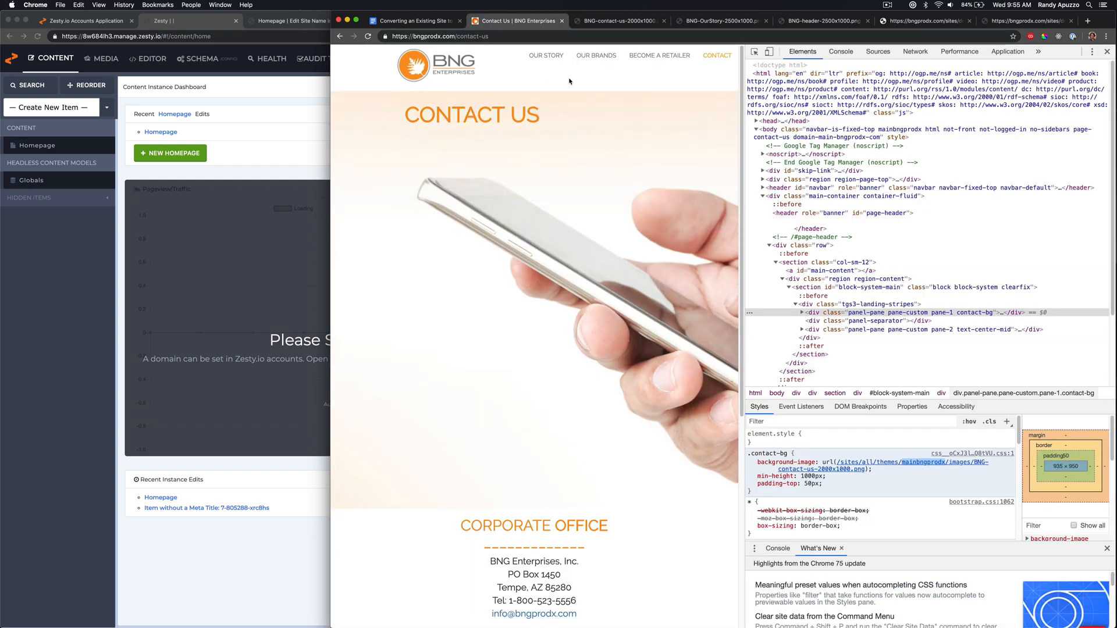
{"action": "scroll", "scroll_direction": "down", "scroll_amount": 3}
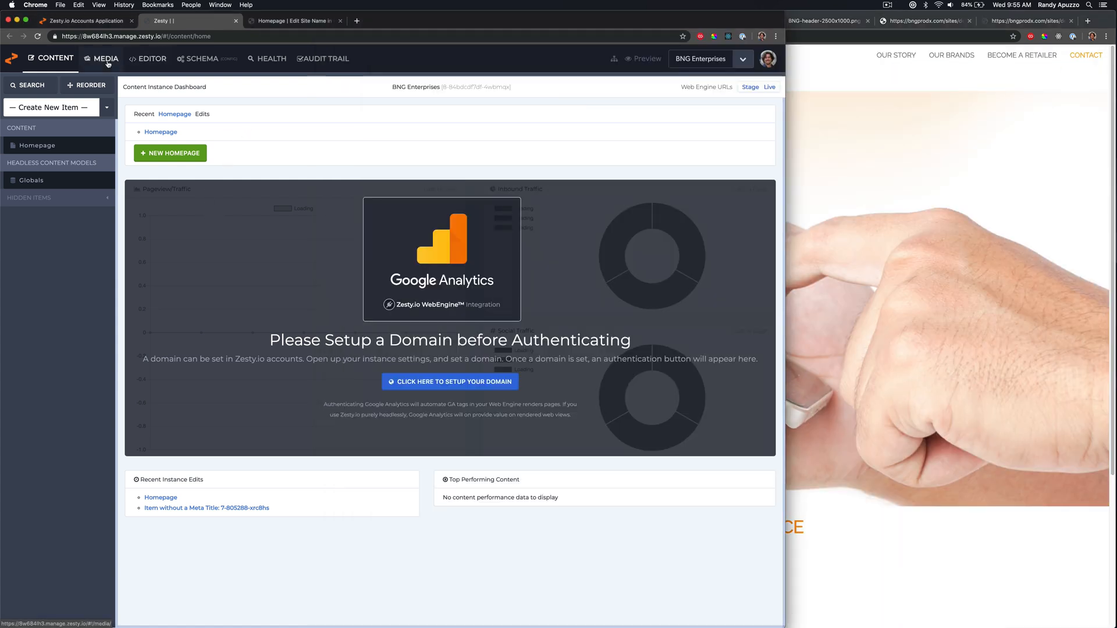
Open the Zesty.io Media library showing the BNG logos, product bottles and backgrounds.
{"action": "left_click", "coordinate": [105, 58]}
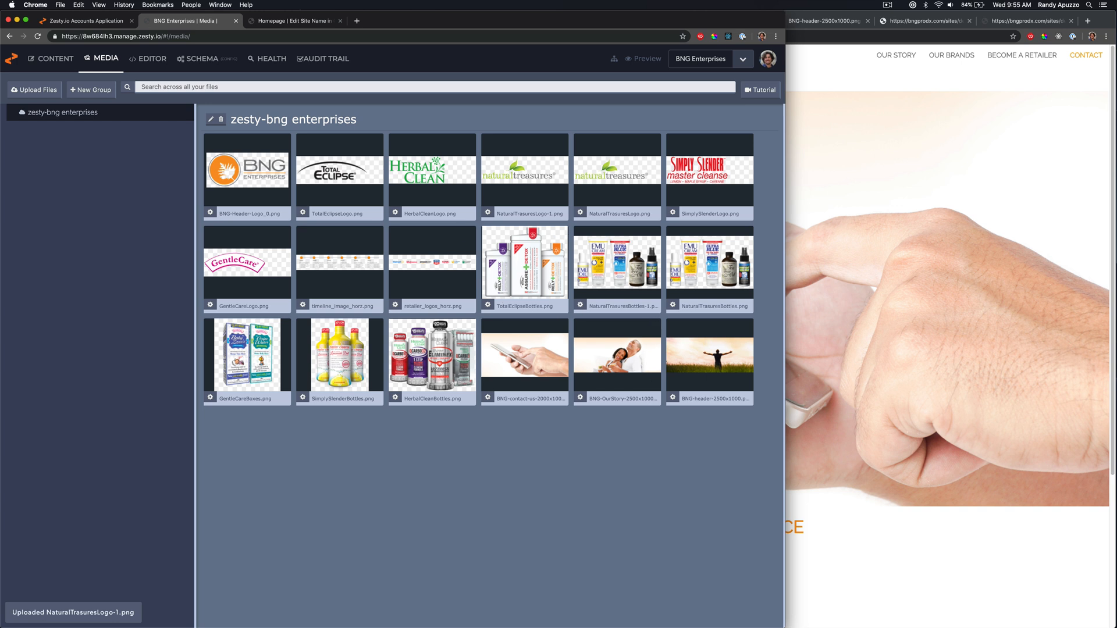
Create a 'logos' media group and return to the top-level group.
{"action": "left_click", "coordinate": [90, 90]}
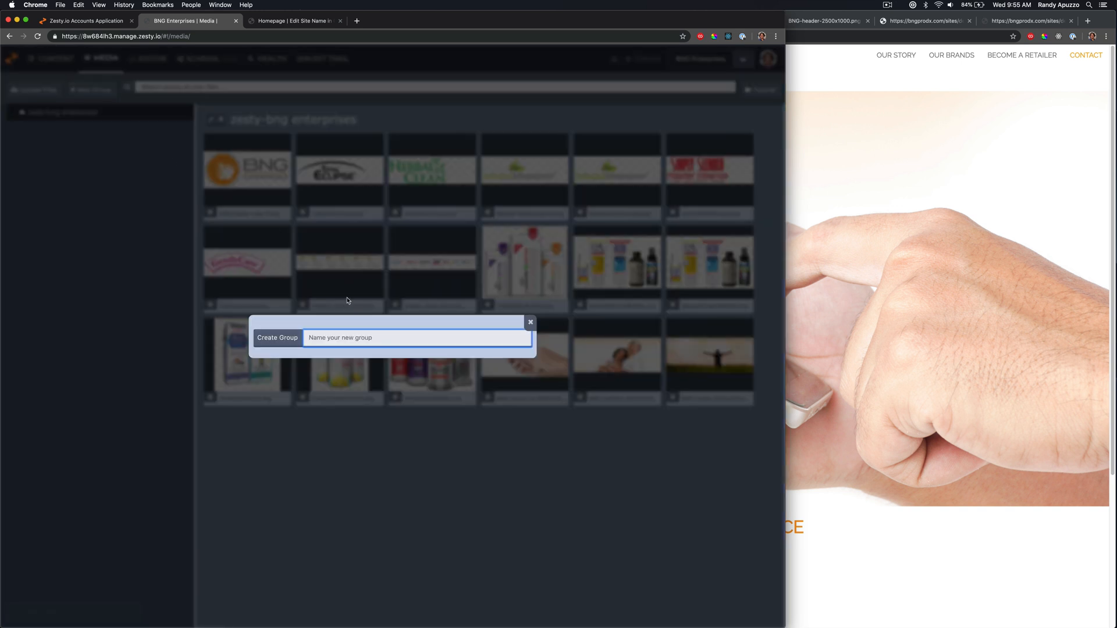
{"action": "type", "text": "logos"}
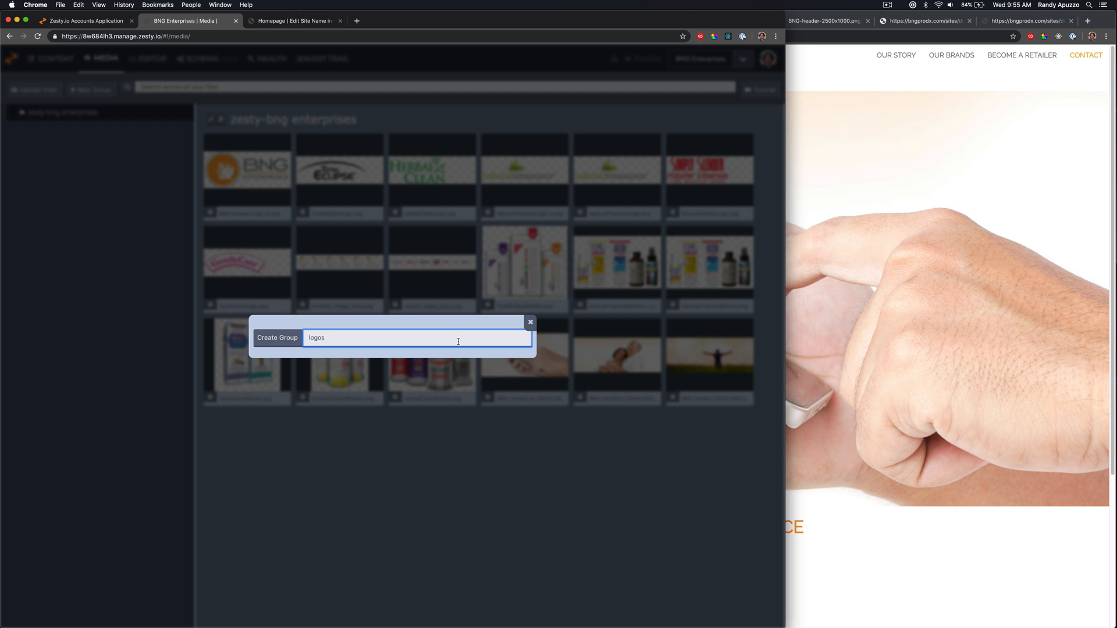
{"action": "left_click", "coordinate": [530, 323]}
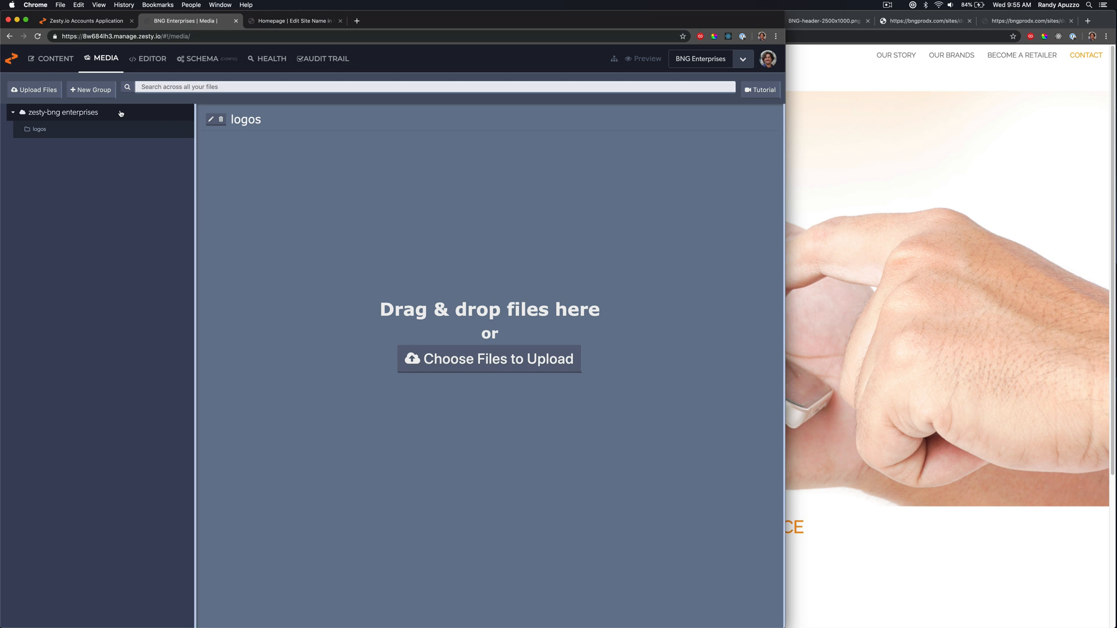
{"action": "left_click", "coordinate": [64, 111]}
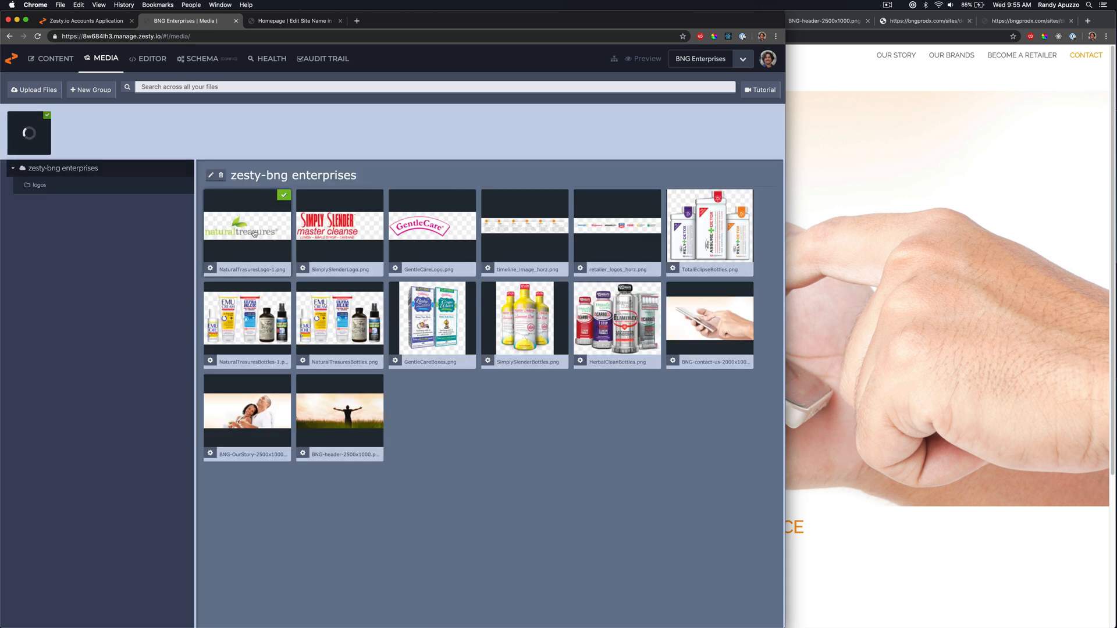
Delete the duplicate NaturalTrasuresLogo-1.png, verify the logos group, then return to content.
{"action": "left_click", "coordinate": [246, 226]}
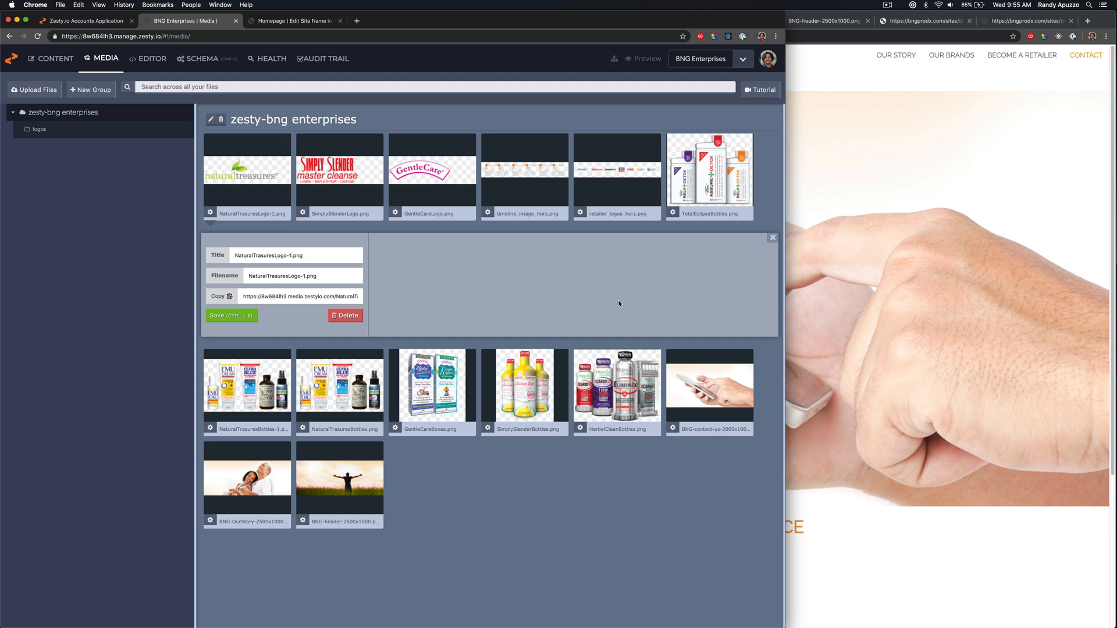
{"action": "left_click", "coordinate": [345, 316]}
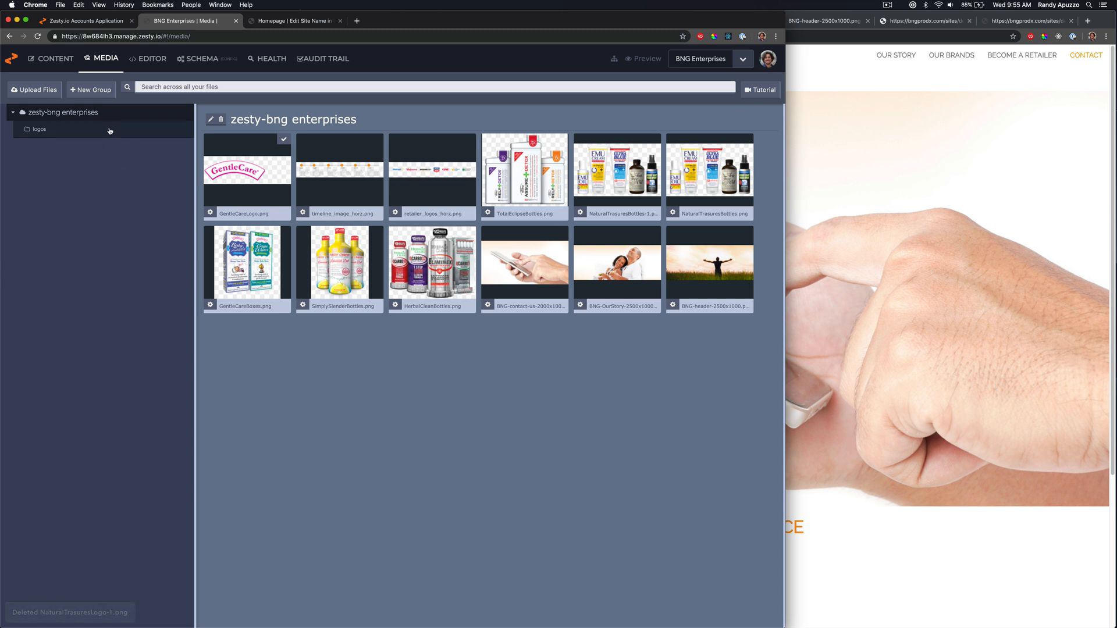
{"action": "left_click", "coordinate": [39, 129]}
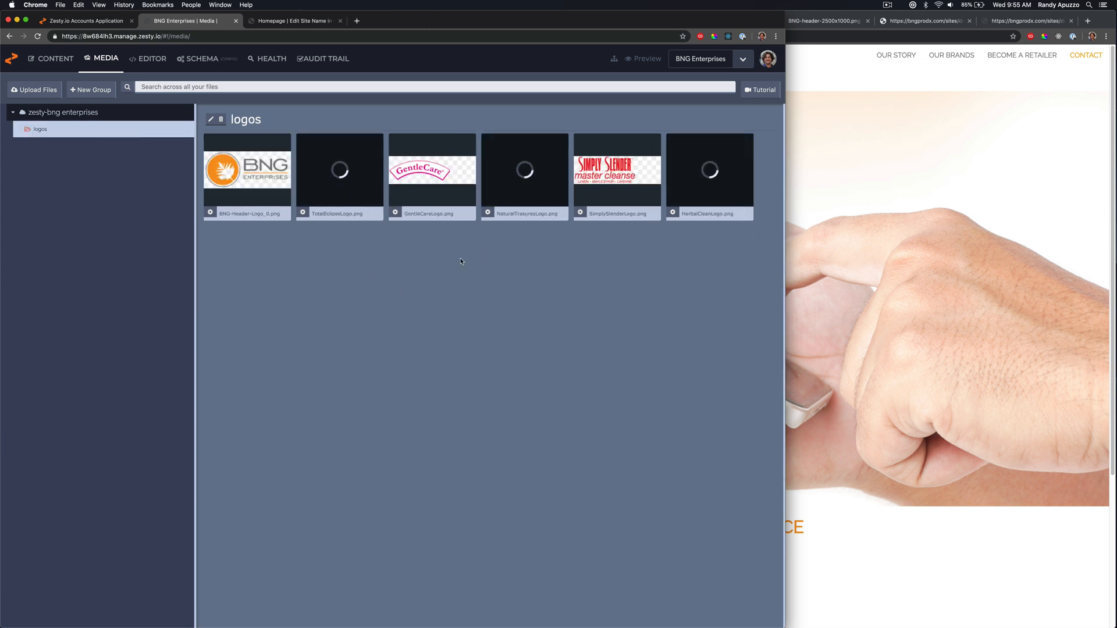
{"action": "left_click", "coordinate": [64, 112]}
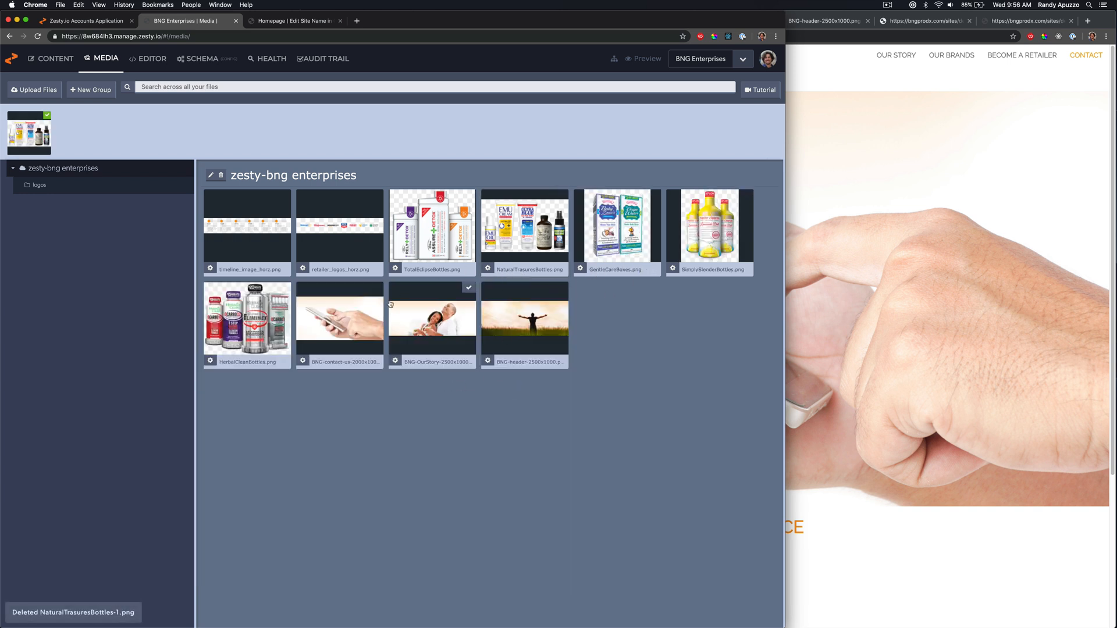
{"action": "left_click", "coordinate": [55, 59]}
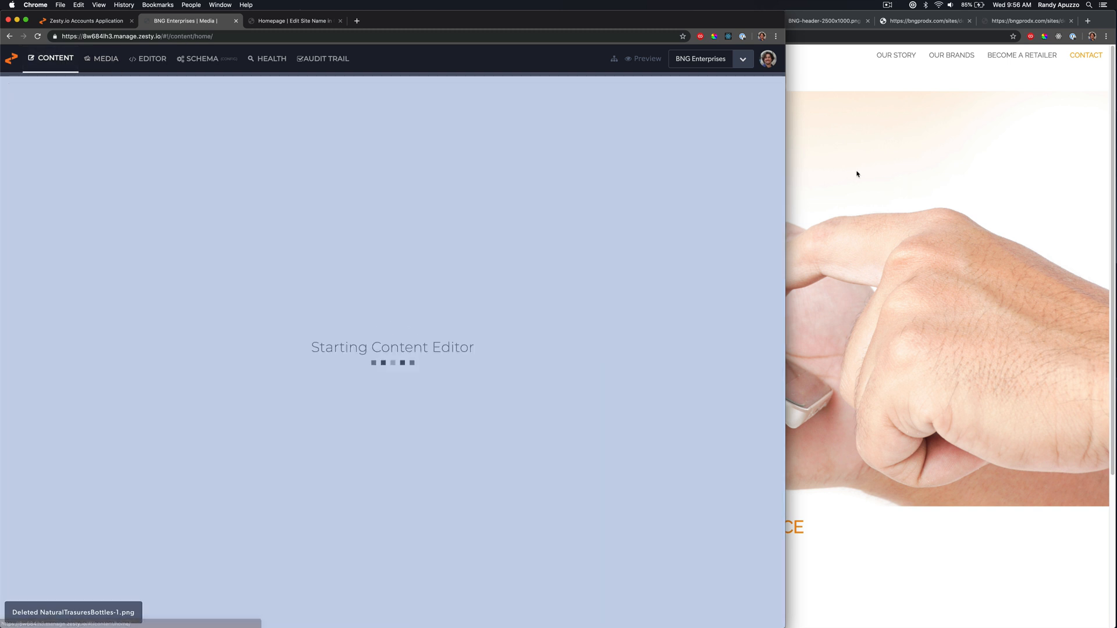
Select checklist step 7 about copying CSS and JS, then return to Contact Us.
{"action": "left_click", "coordinate": [413, 21]}
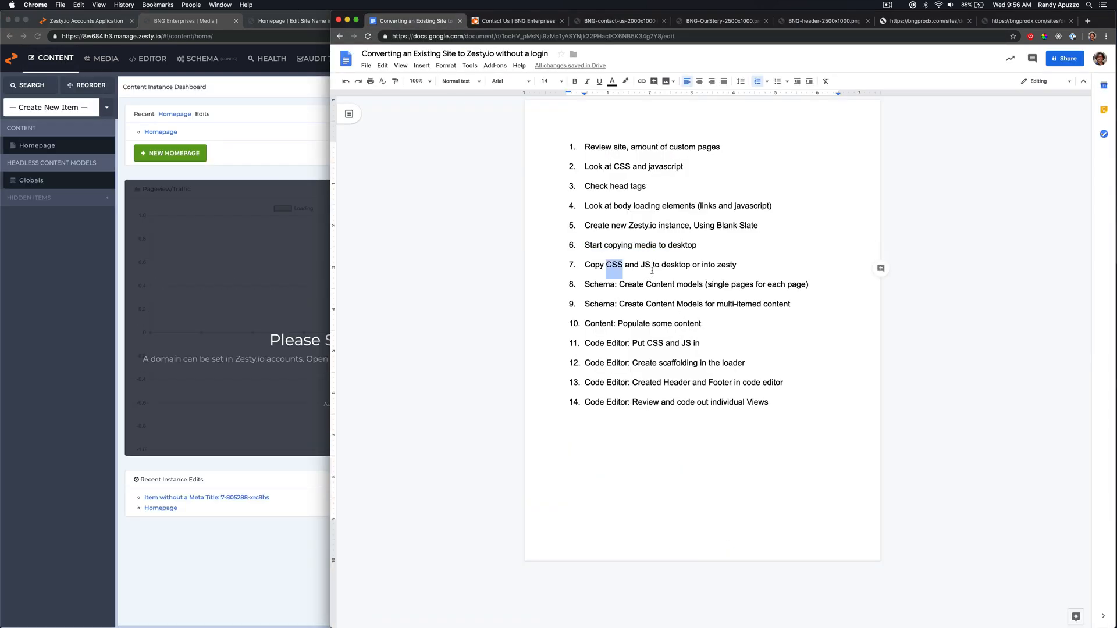
{"action": "triple_click", "coordinate": [660, 264]}
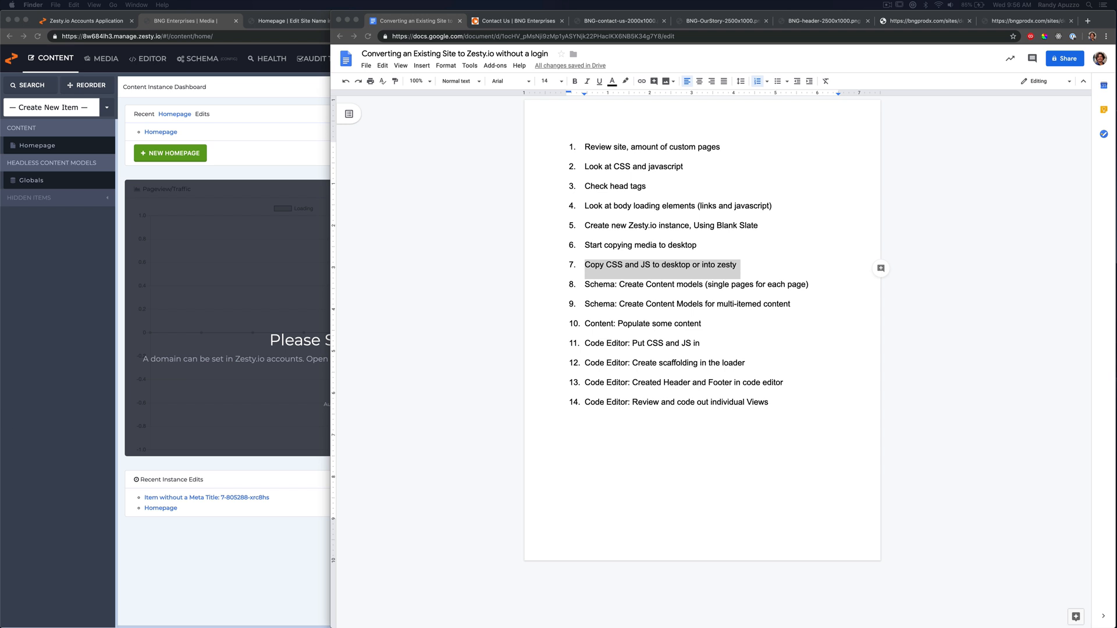
{"action": "mouse_move", "coordinate": [10, 366]}
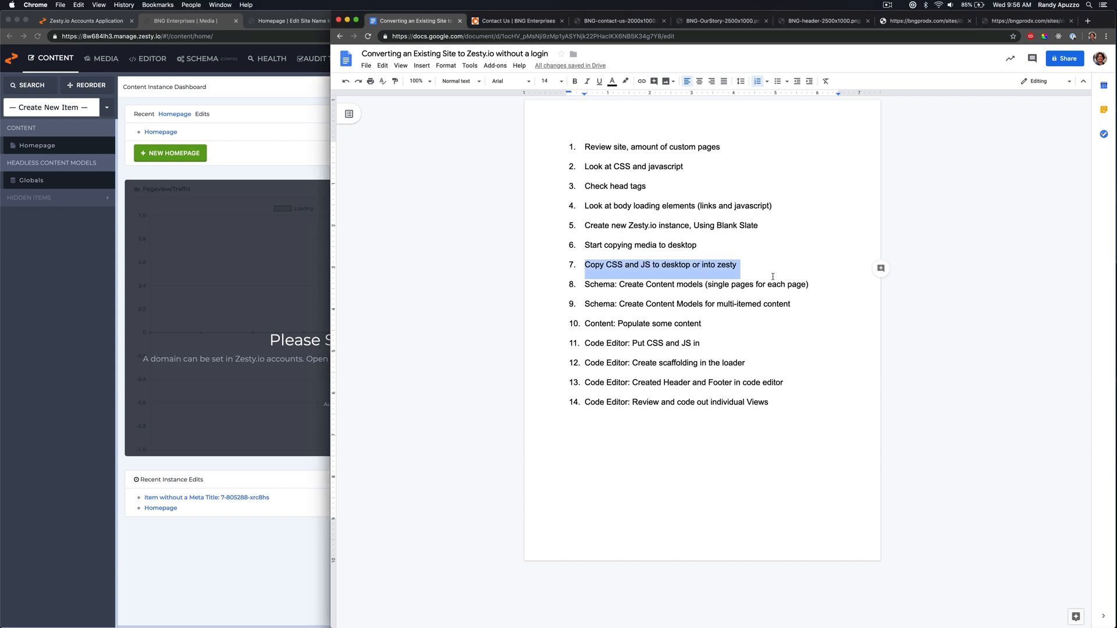
{"action": "left_click", "coordinate": [517, 21]}
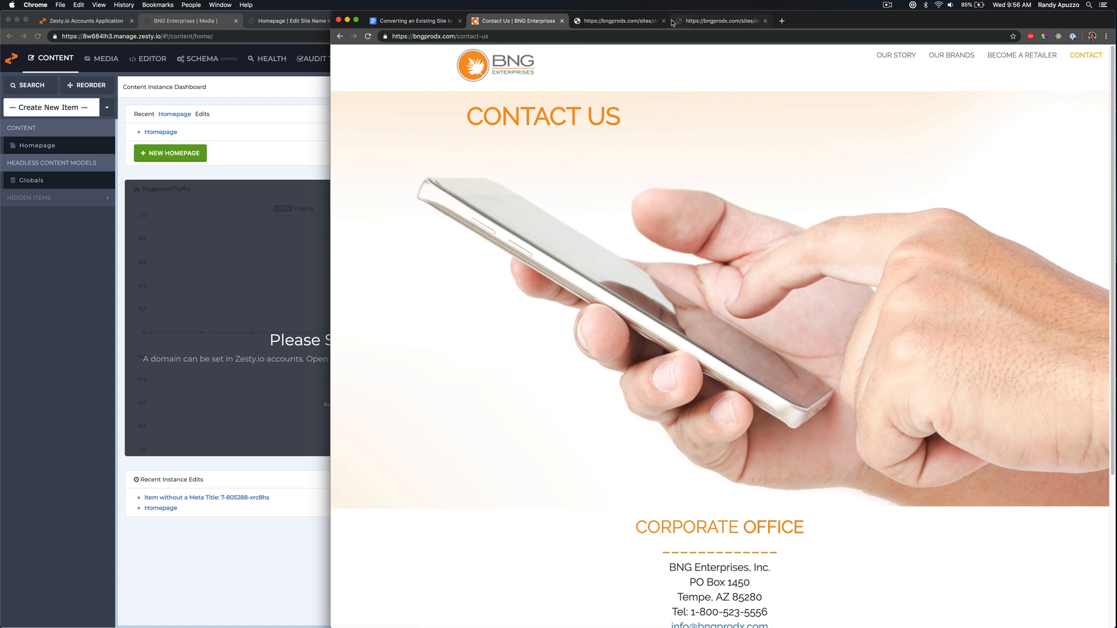
Inspect the Contact Us head's Font Awesome and Bootstrap 3.3.7 stylesheet links in DevTools.
{"action": "right_click", "coordinate": [673, 216]}
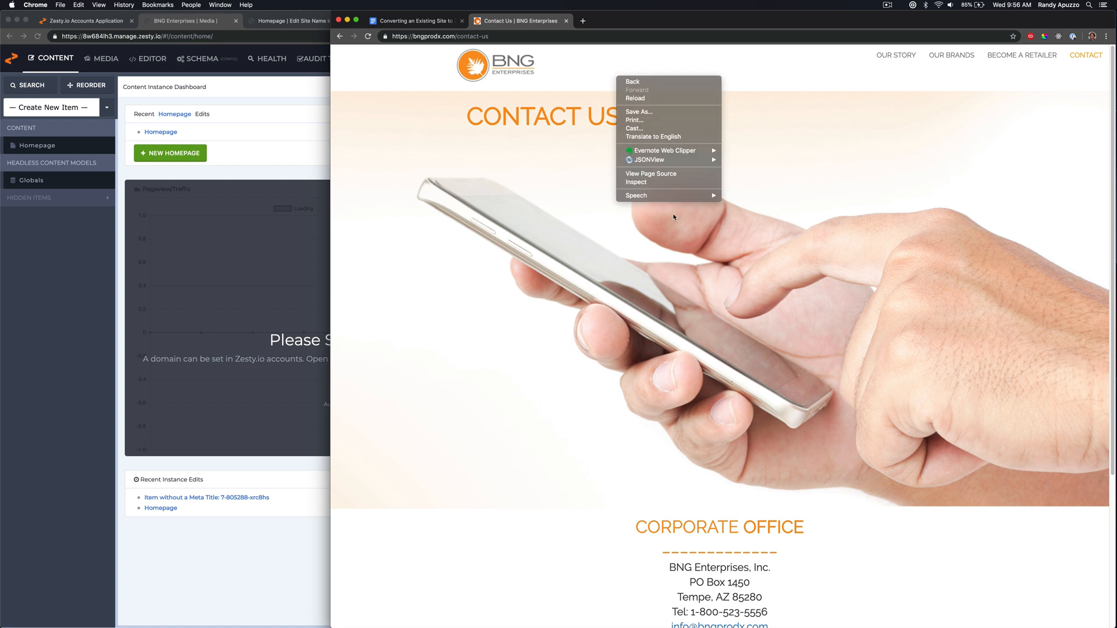
{"action": "left_click", "coordinate": [636, 182]}
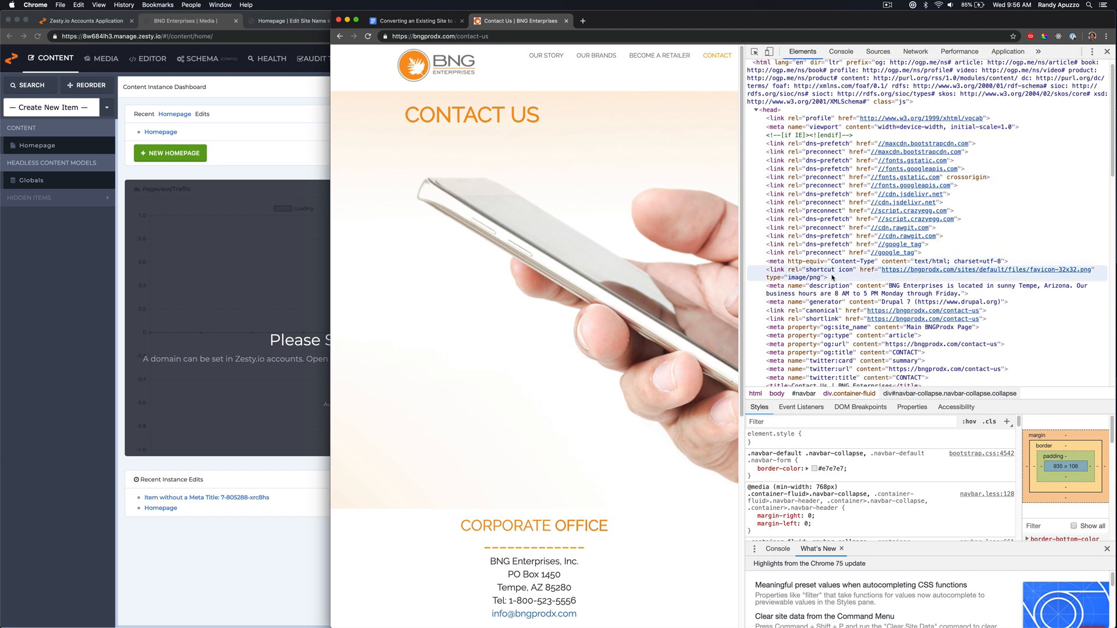
{"action": "scroll", "scroll_direction": "down", "scroll_amount": 3}
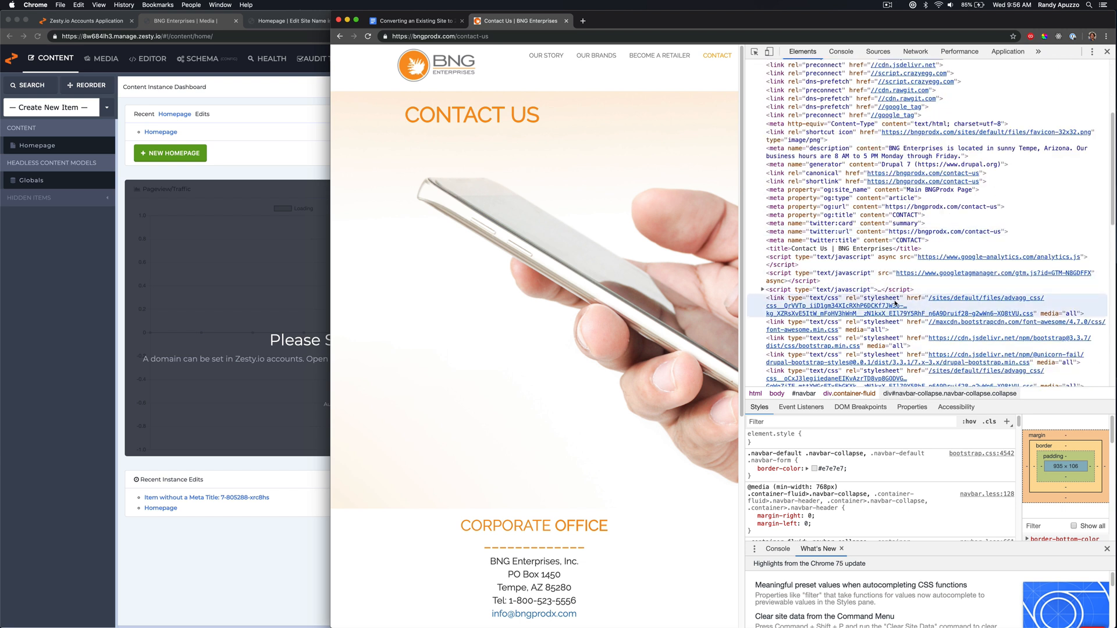
{"action": "left_click", "coordinate": [926, 325]}
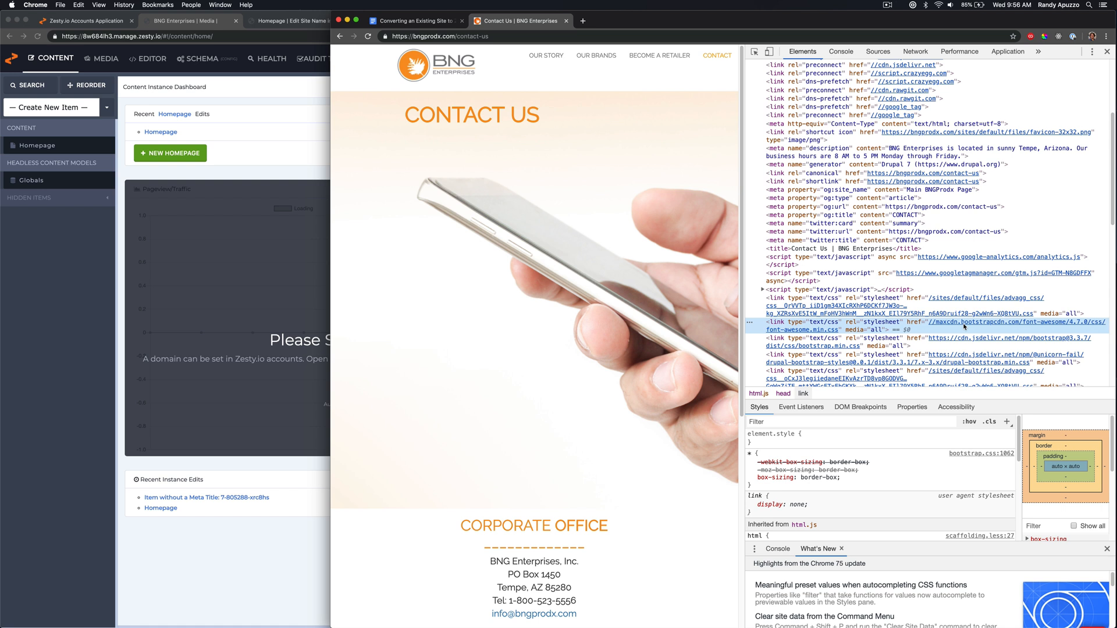
{"action": "scroll", "scroll_direction": "down", "scroll_amount": 3}
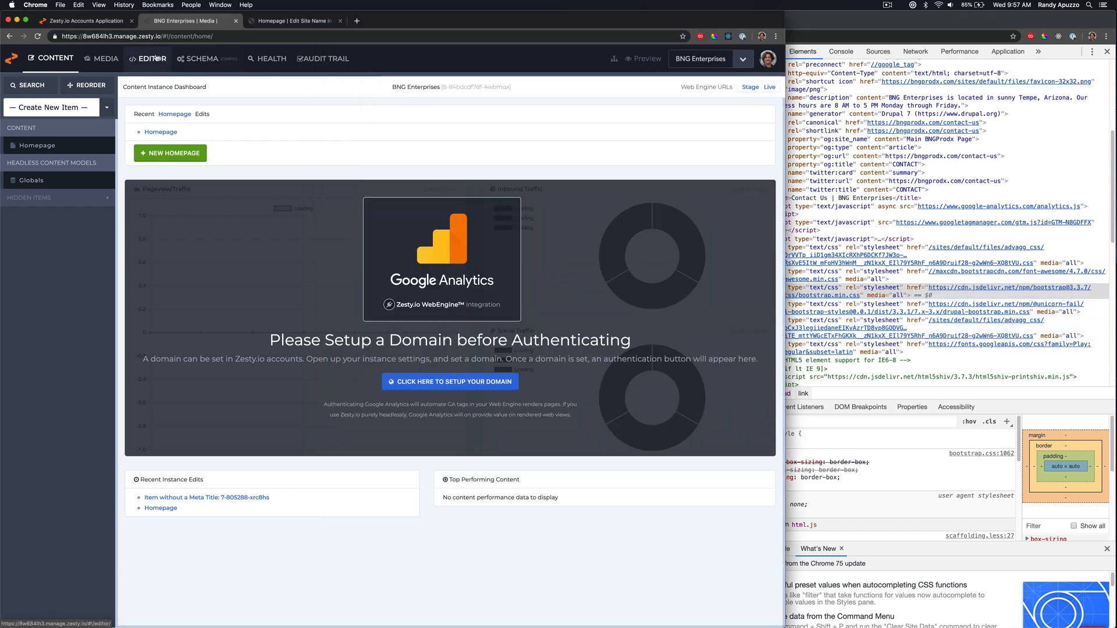
{"action": "left_click", "coordinate": [148, 58]}
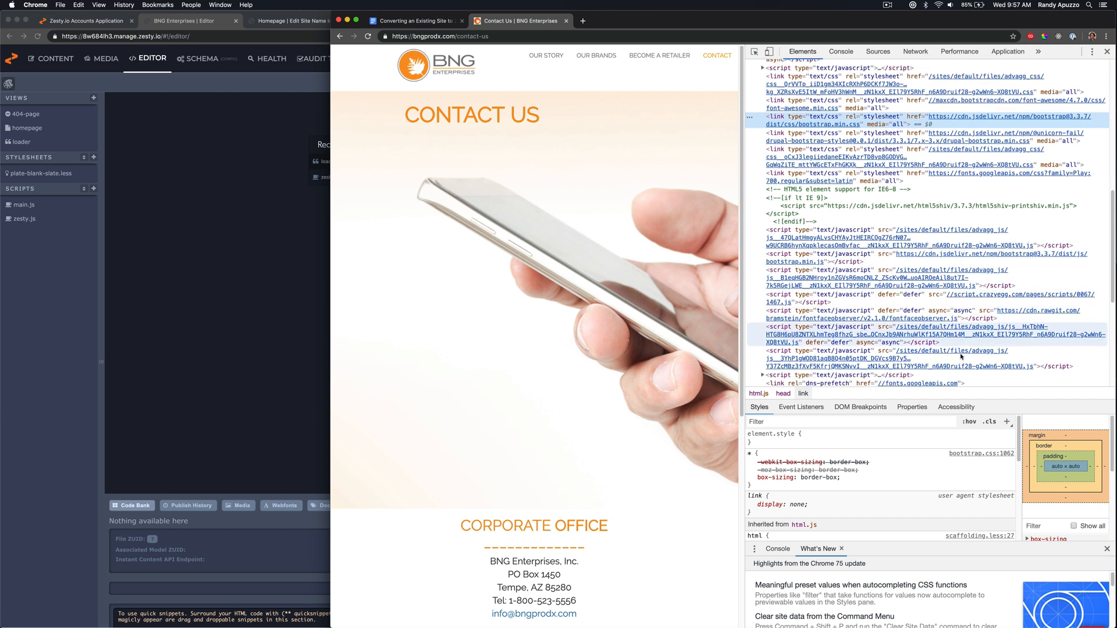
{"action": "scroll", "scroll_direction": "down", "scroll_amount": 3}
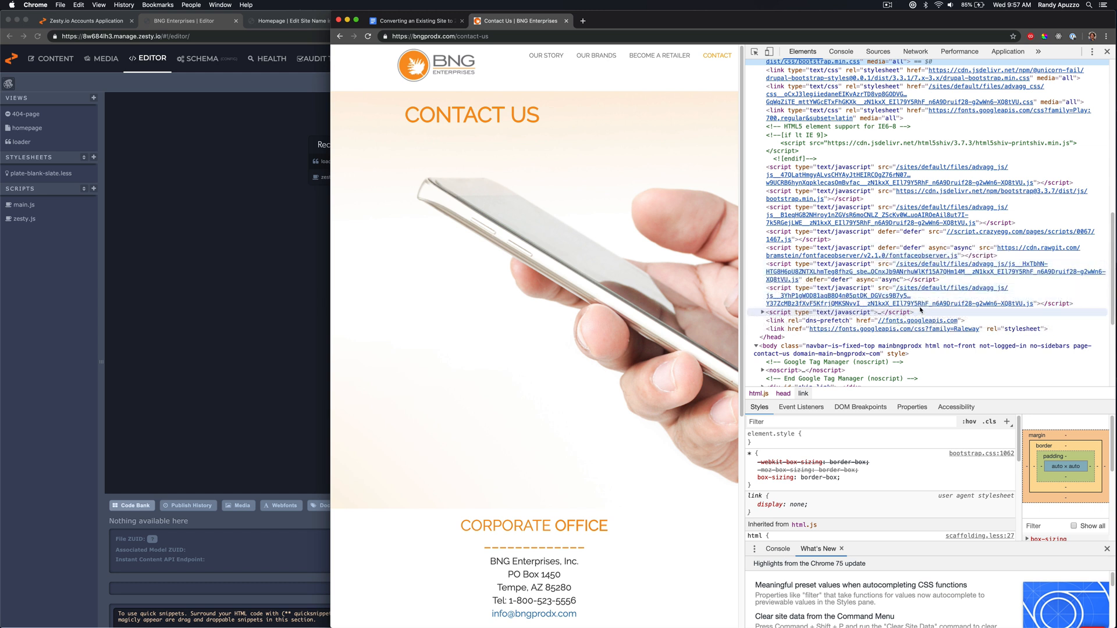
{"action": "scroll", "scroll_direction": "up", "scroll_amount": 3}
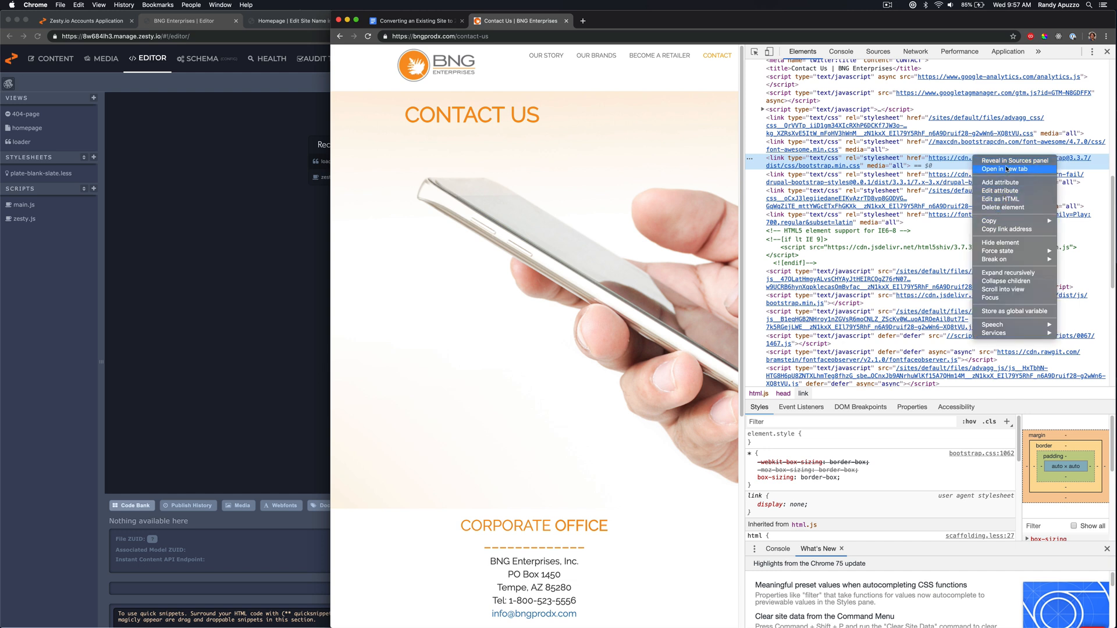
Copy the Bootstrap 3.3.7 CSS into a new Zesty.io stylesheet named bootstrap.3.3.min.css.
{"action": "left_click", "coordinate": [1003, 169]}
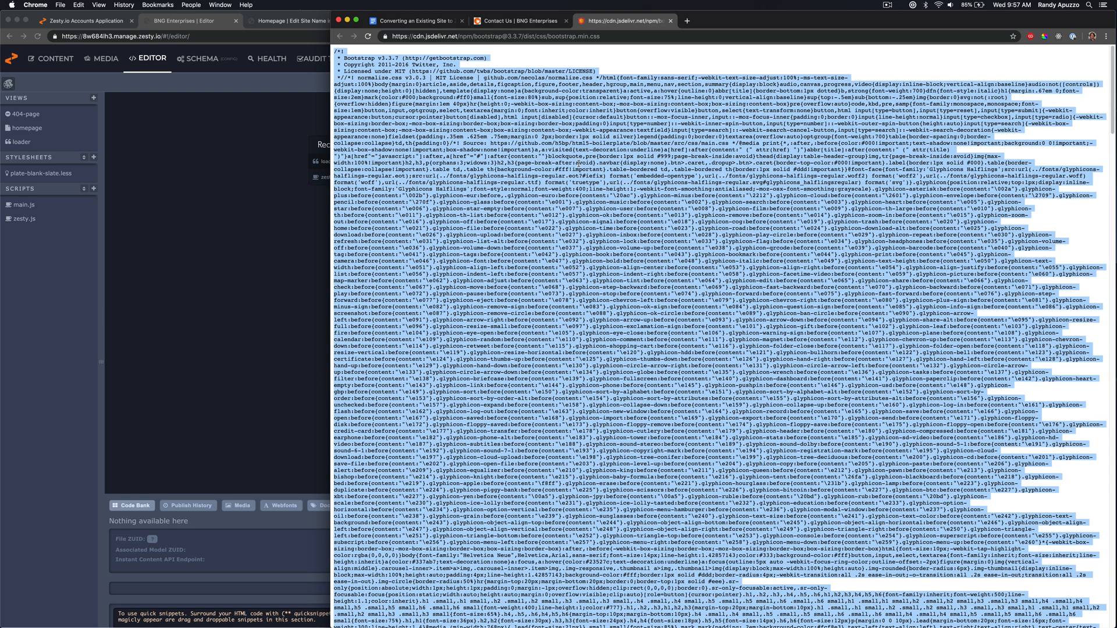
{"action": "left_click", "coordinate": [663, 20]}
{"action": "type", "text": "bootstrap"}
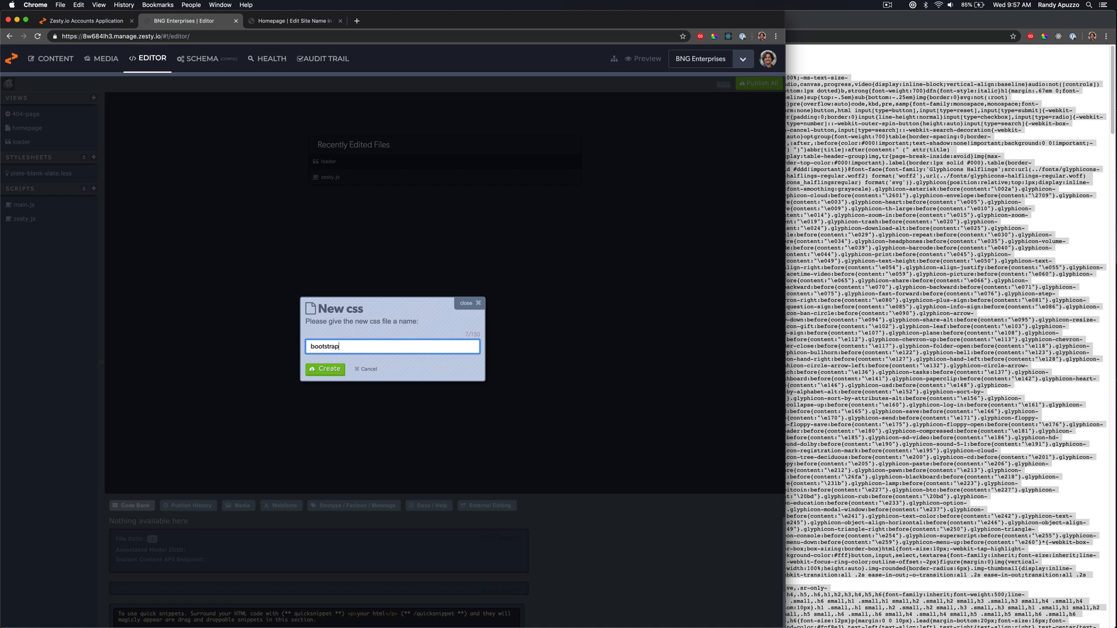
{"action": "type", "text": ".3.3"}
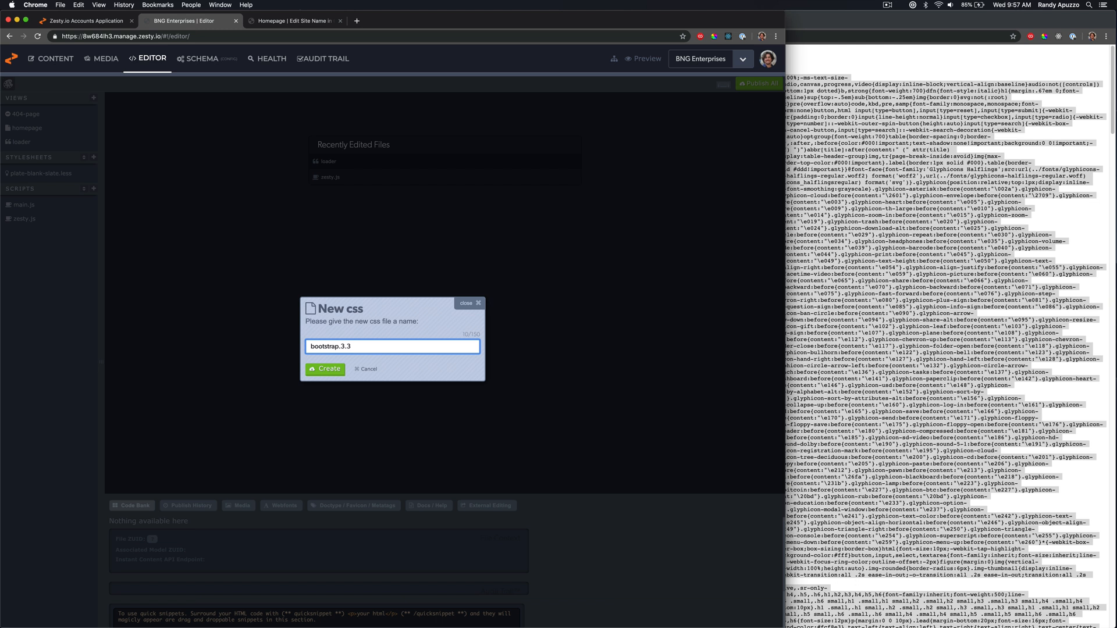
{"action": "type", "text": ".min."}
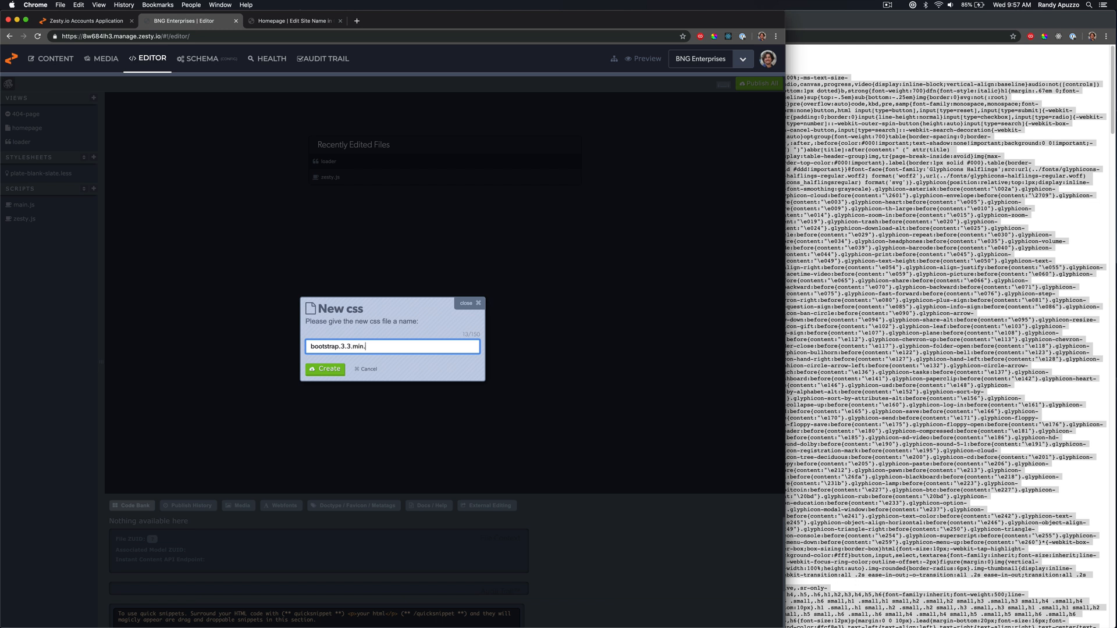
{"action": "left_click", "coordinate": [325, 369]}
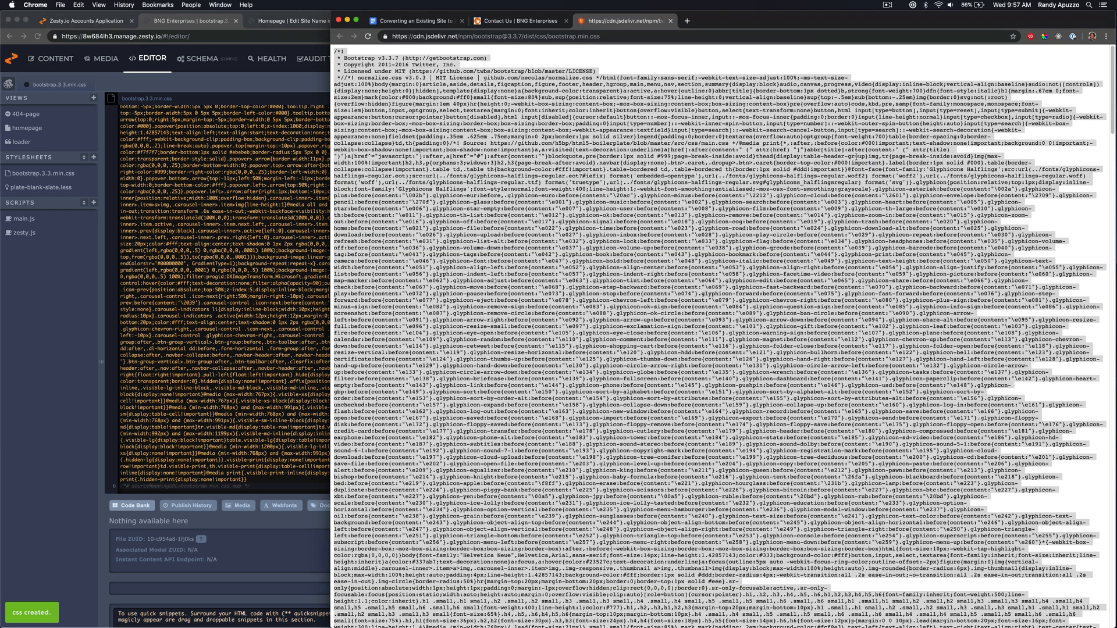
{"action": "left_click", "coordinate": [507, 21]}
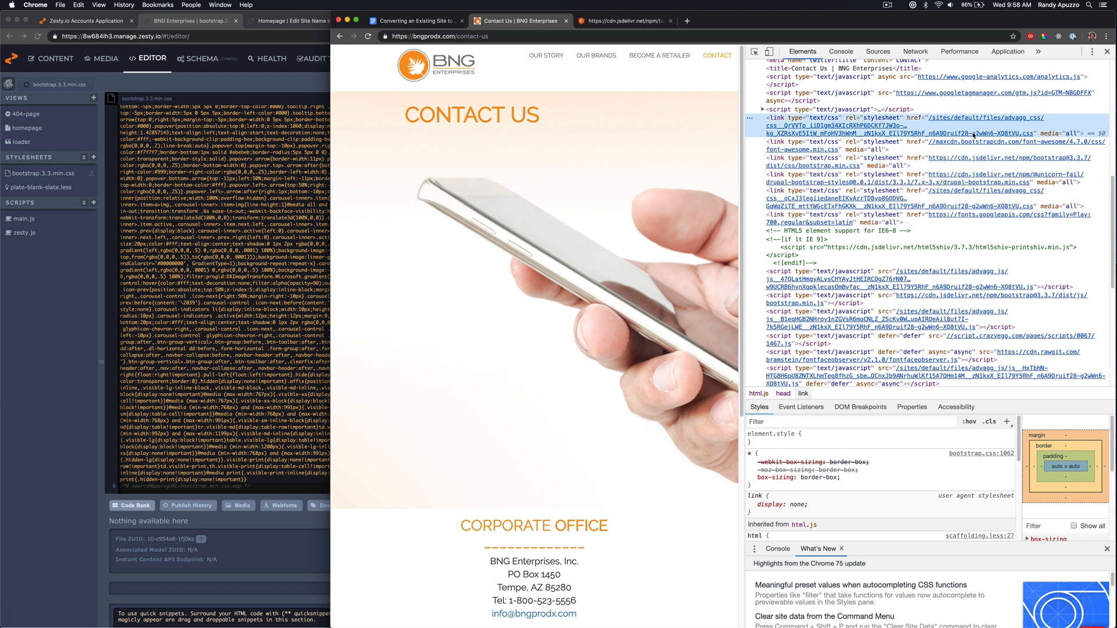
Create a bgn-1.css stylesheet holding the site's first aggregated CSS file.
{"action": "right_click", "coordinate": [962, 132]}
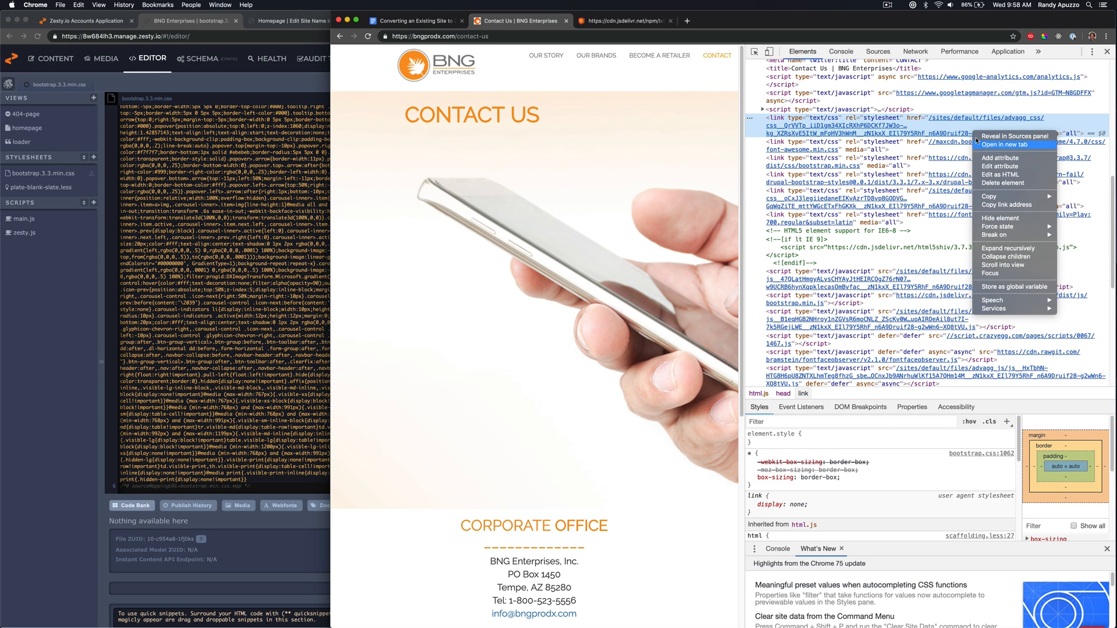
{"action": "left_click", "coordinate": [999, 126]}
{"action": "type", "text": "bgn"}
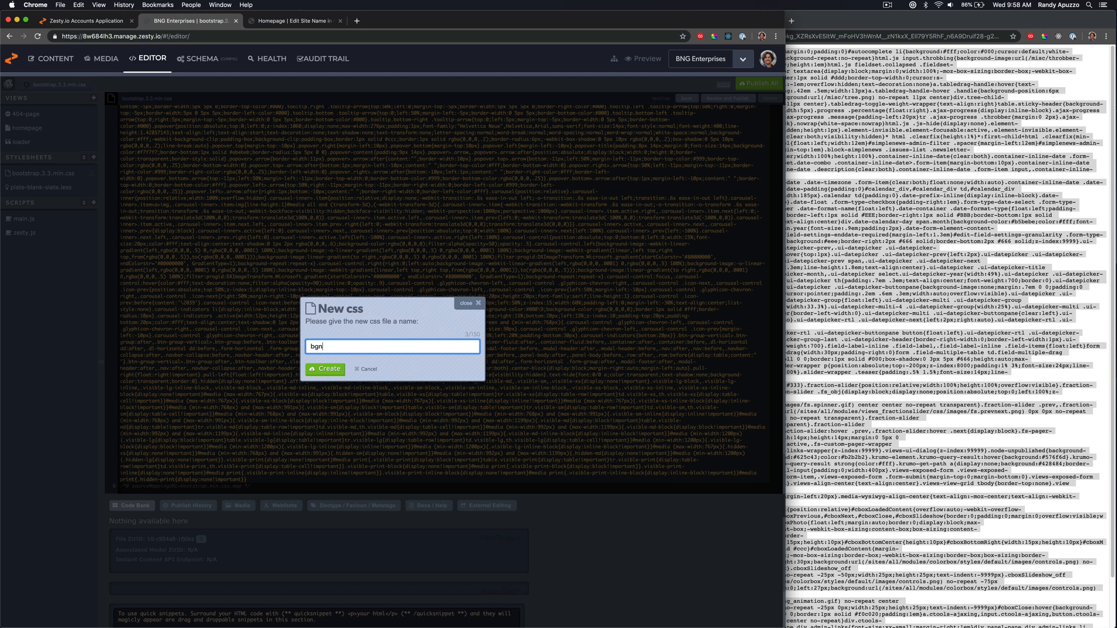
{"action": "left_click", "coordinate": [324, 368]}
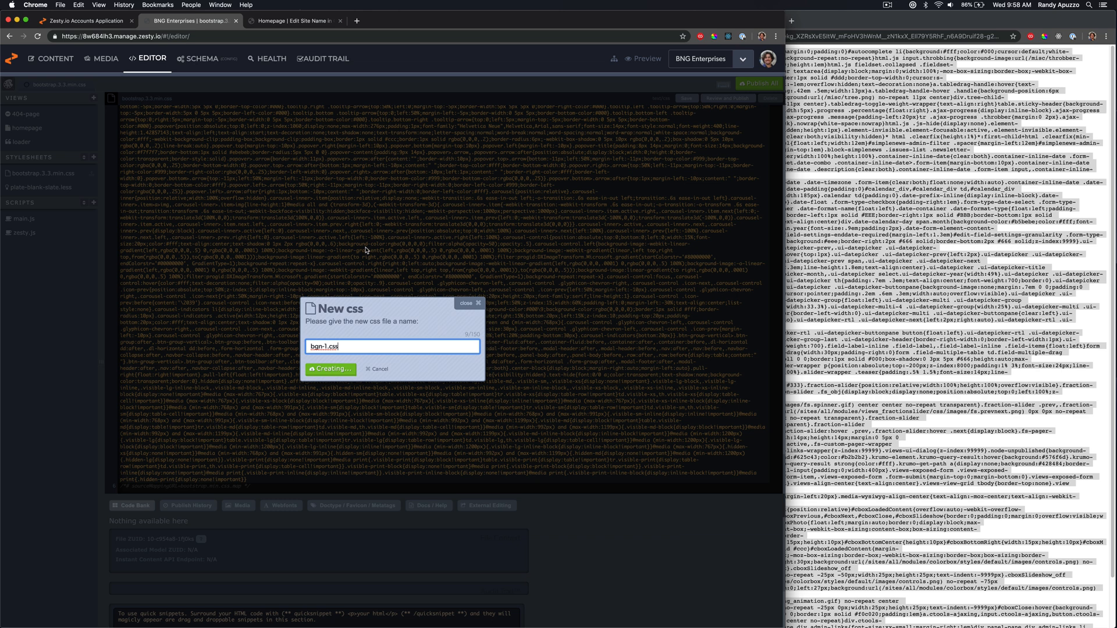
{"action": "left_click", "coordinate": [330, 368]}
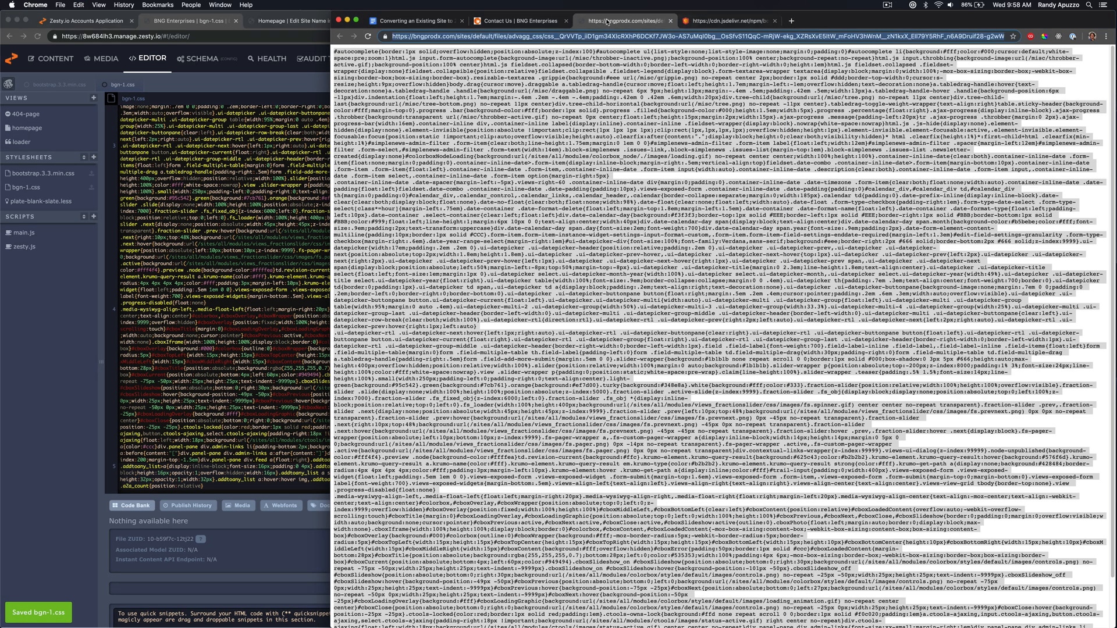
{"action": "left_click", "coordinate": [518, 21]}
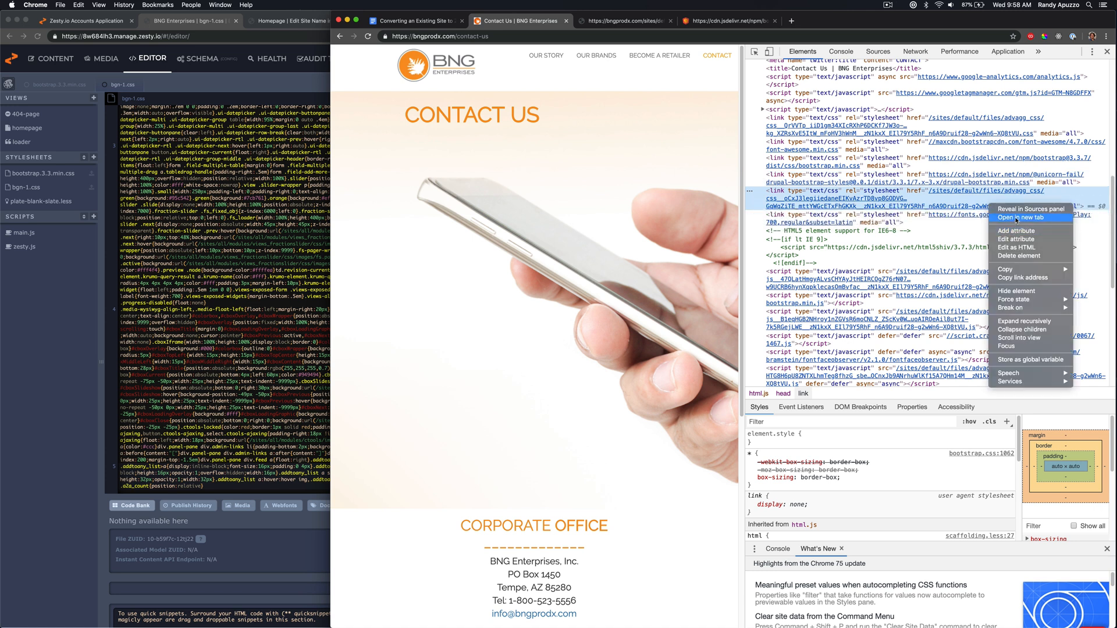
Create bng-2.css from the next advagg CSS link and paste its contents.
{"action": "left_click", "coordinate": [1026, 219]}
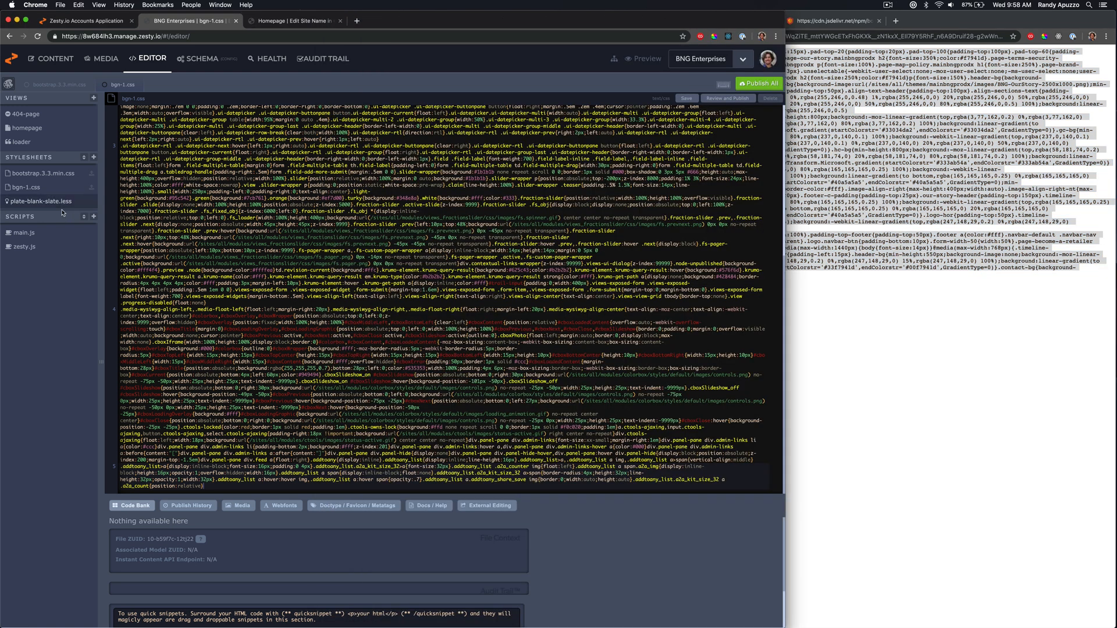
{"action": "left_click", "coordinate": [92, 157]}
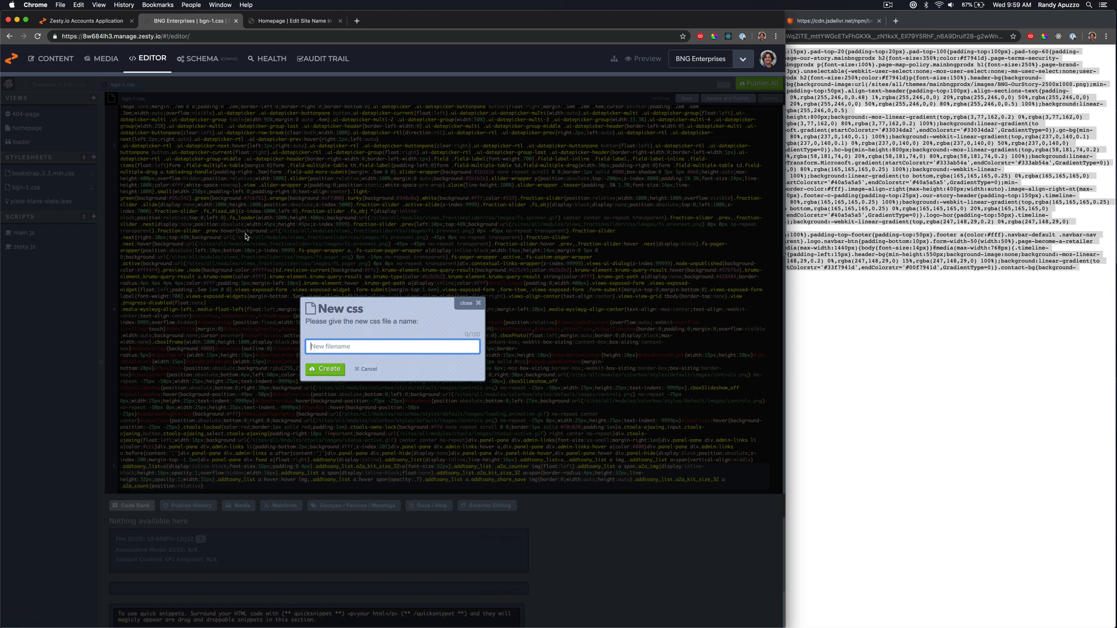
{"action": "type", "text": "bng-2"}
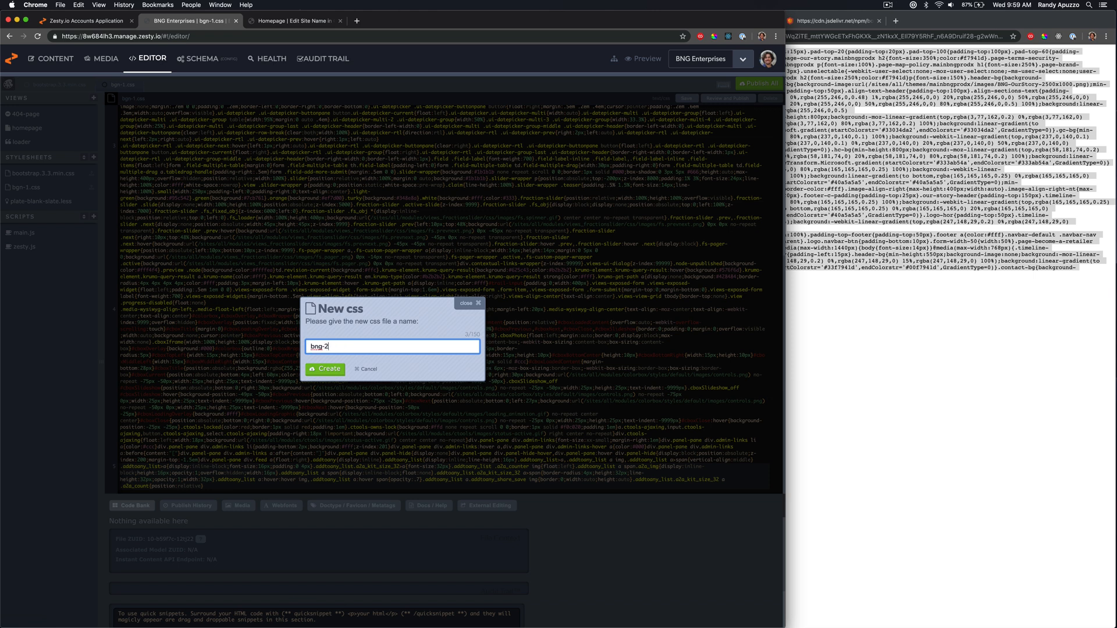
{"action": "left_click", "coordinate": [324, 369]}
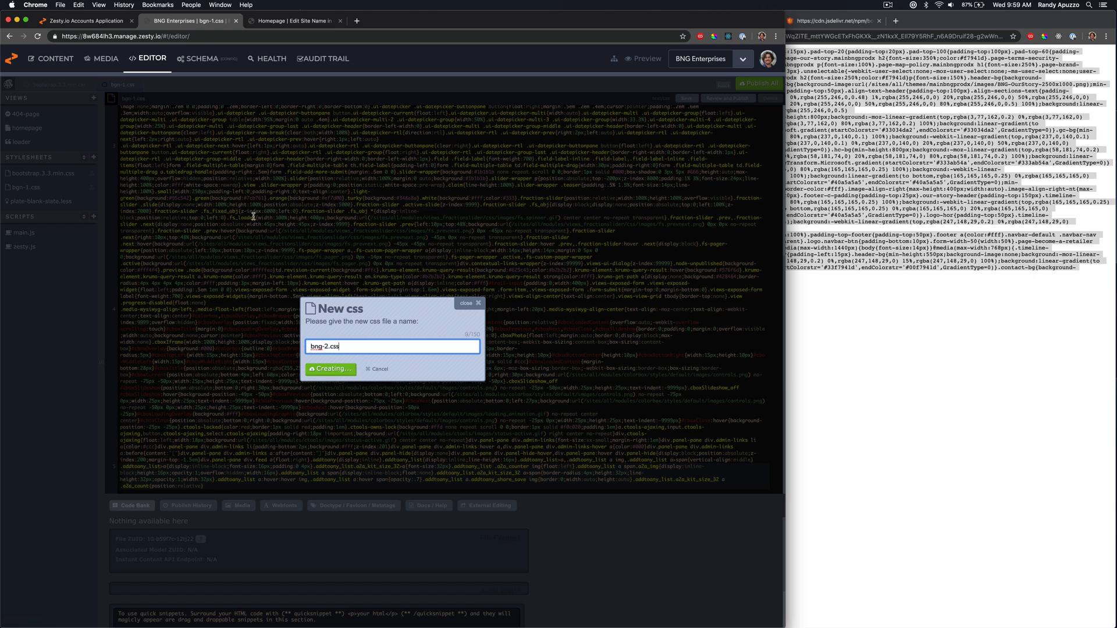
{"action": "left_click", "coordinate": [329, 369]}
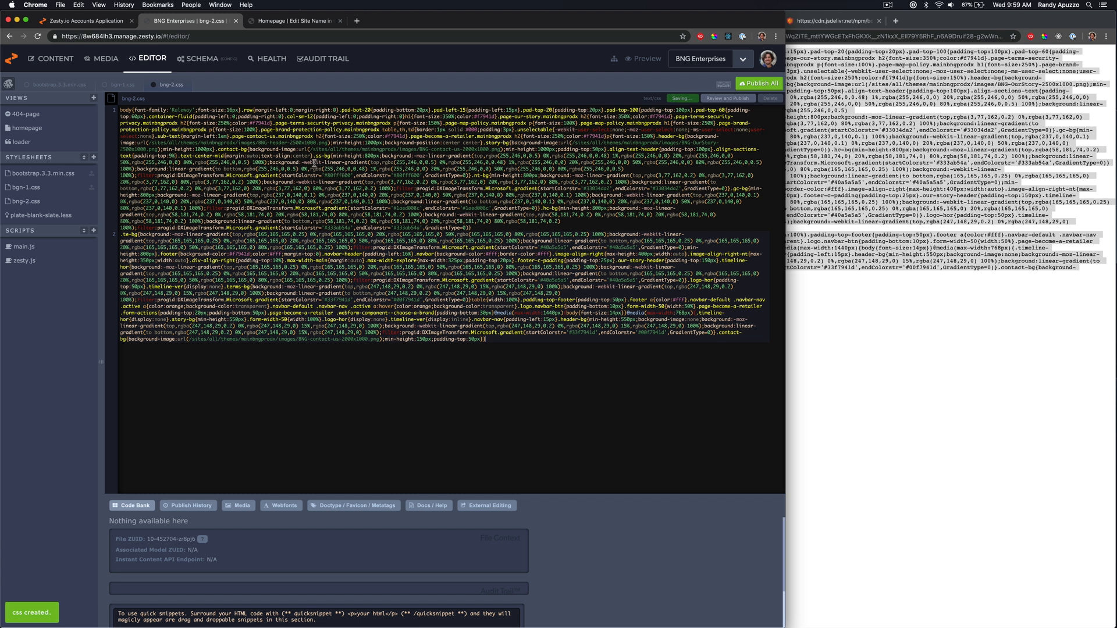
{"action": "left_click", "coordinate": [685, 98]}
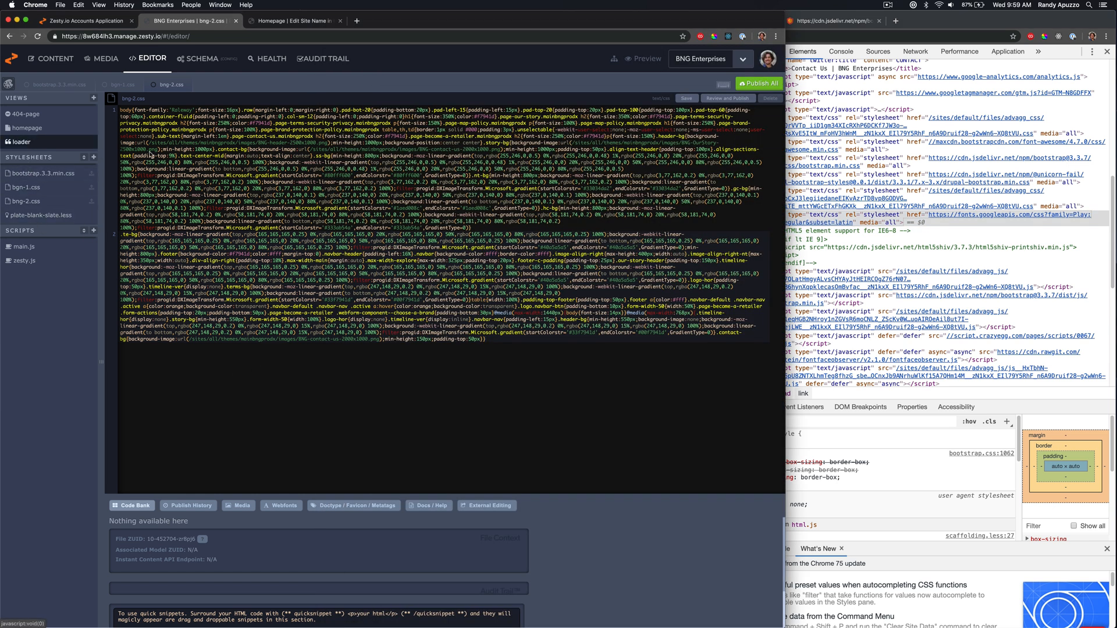
Paste the Play and Raleway font links and Bootstrap 3.3.7 script into the loader view.
{"action": "left_click", "coordinate": [23, 141]}
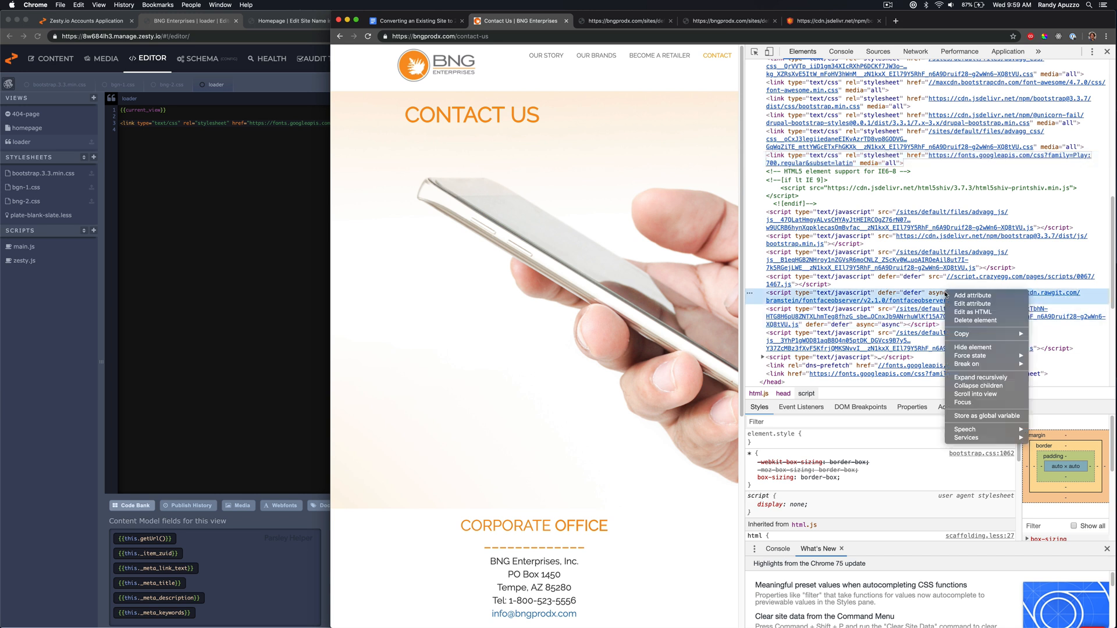
{"action": "mouse_move", "coordinate": [990, 332]}
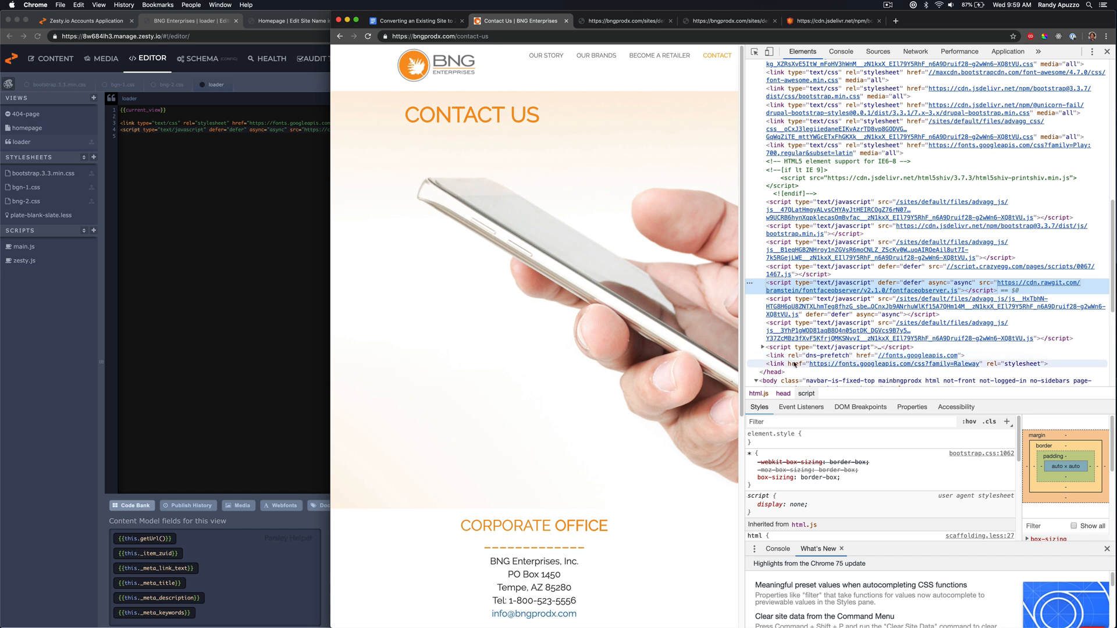
{"action": "right_click", "coordinate": [812, 363]}
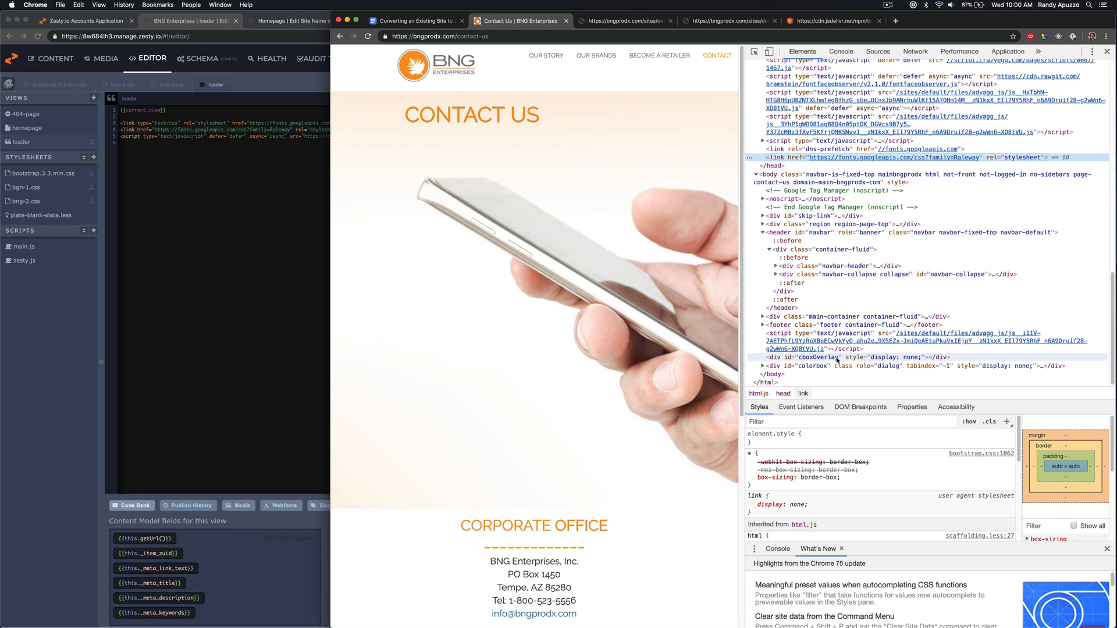
{"action": "scroll", "scroll_direction": "up", "scroll_amount": 3}
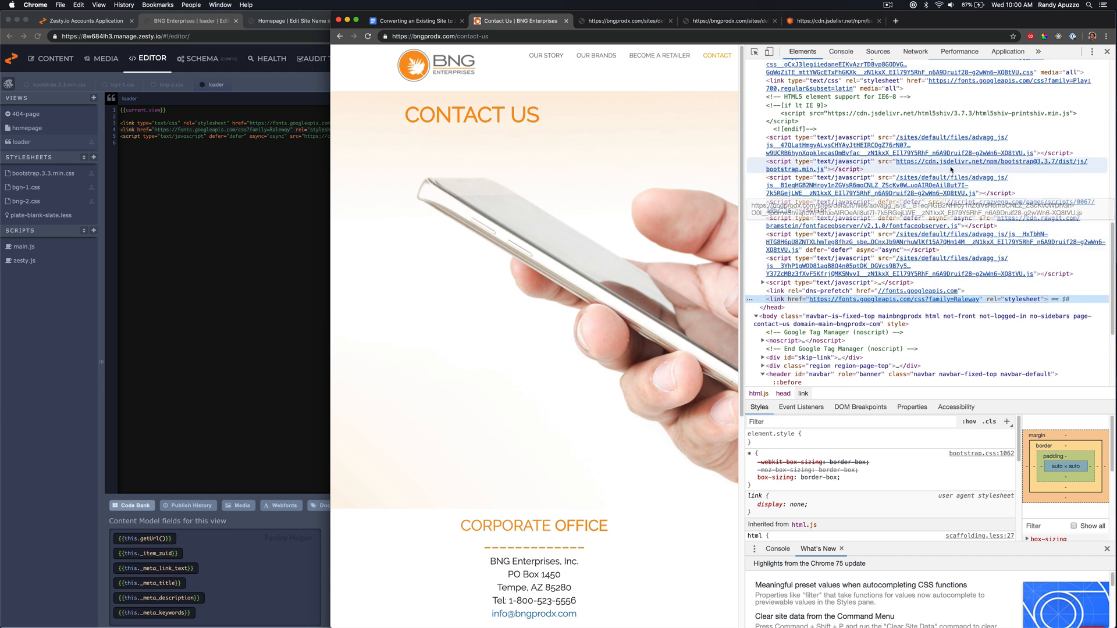
{"action": "right_click", "coordinate": [855, 165]}
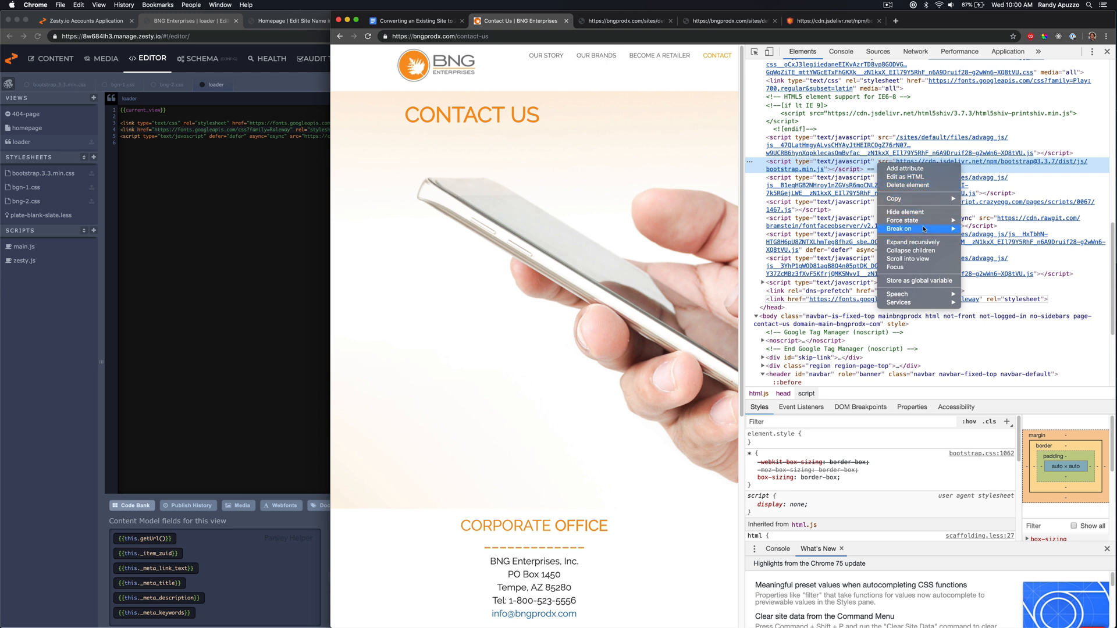
{"action": "left_click", "coordinate": [293, 173]}
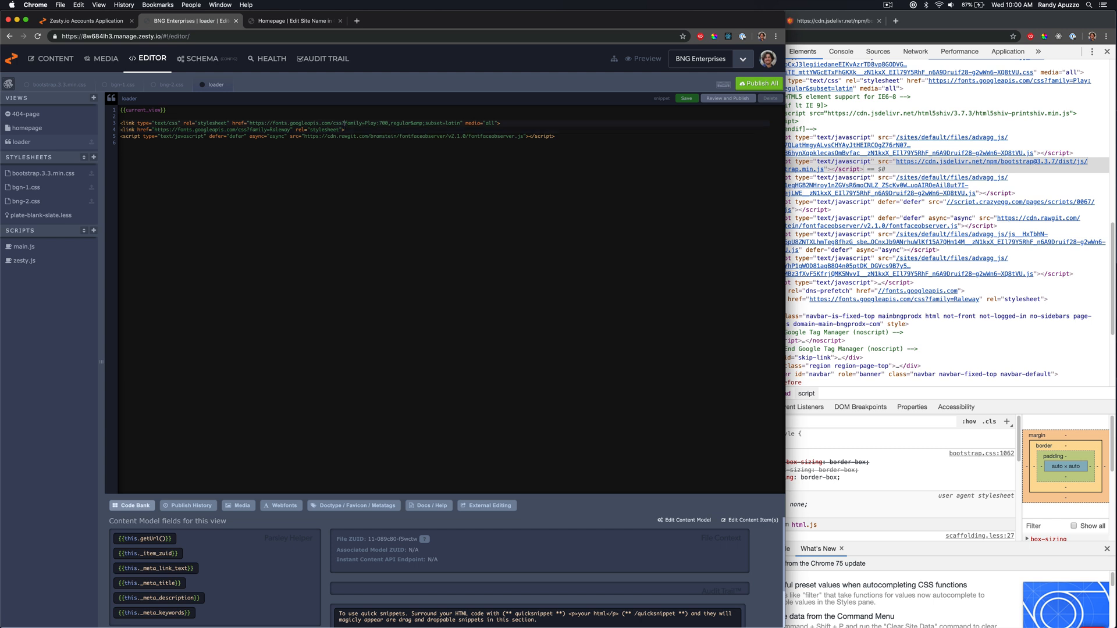
{"action": "left_click", "coordinate": [684, 98]}
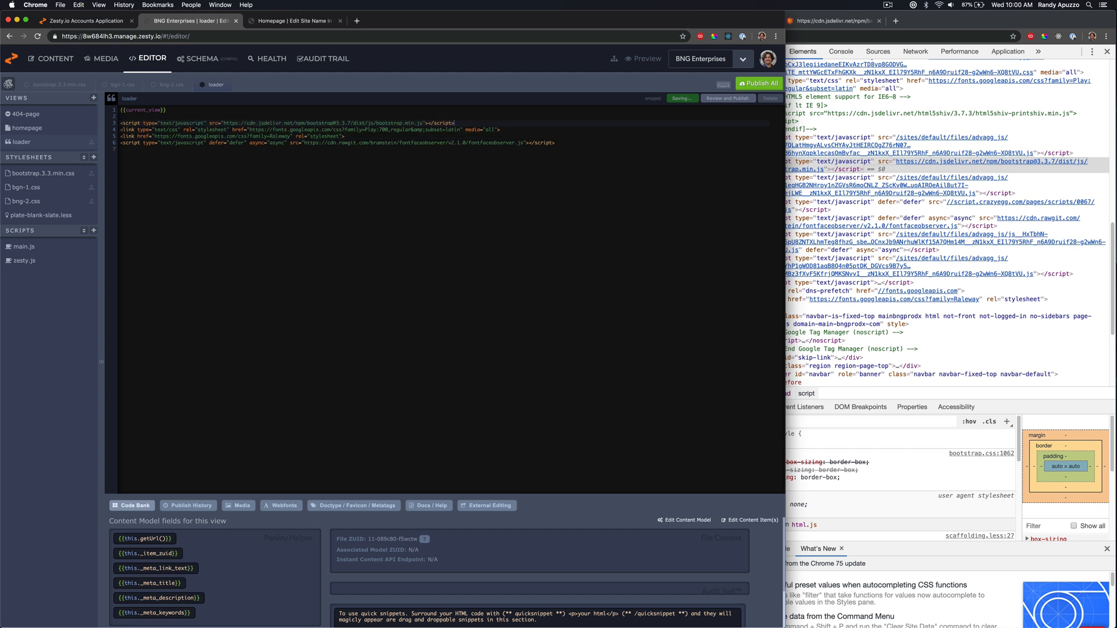